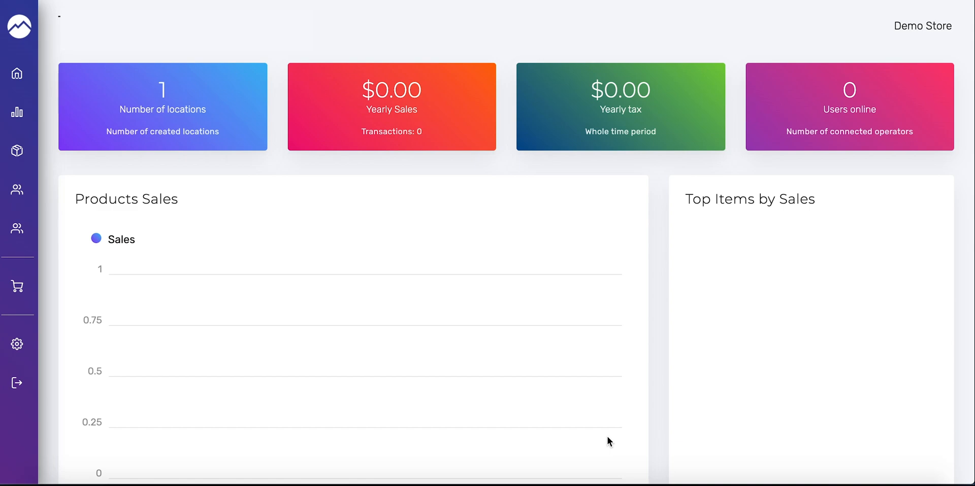
{"action": "mouse_move", "coordinate": [591, 433]}
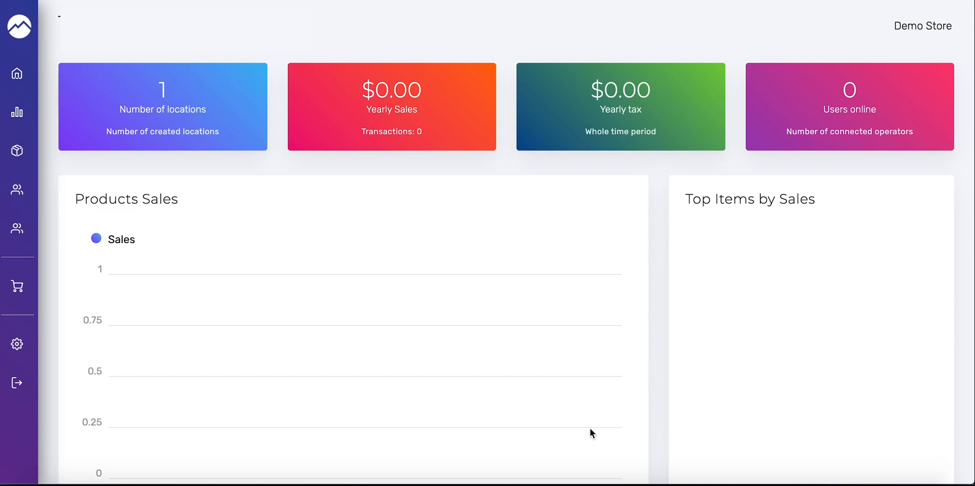
{"action": "mouse_move", "coordinate": [73, 190]}
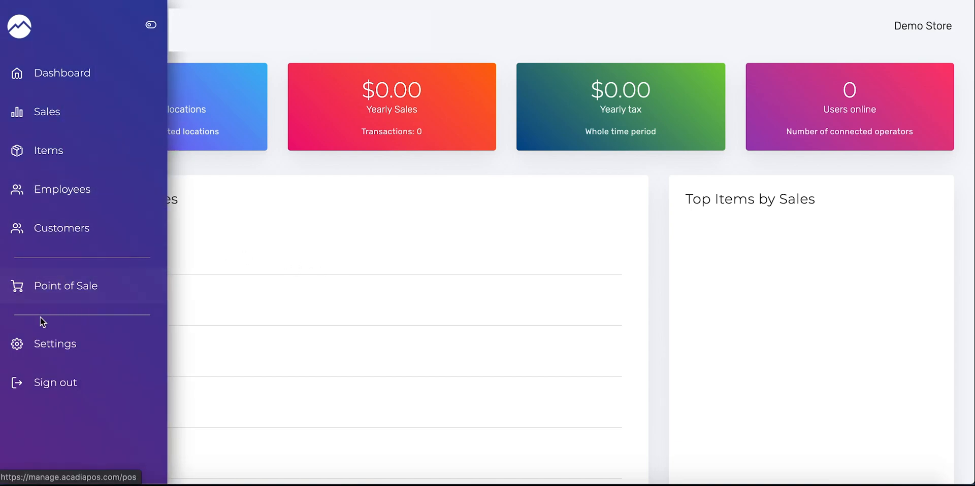
- Go to Settings › General settings and browse the Tweak functionality options list
{"action": "left_click", "coordinate": [55, 344]}
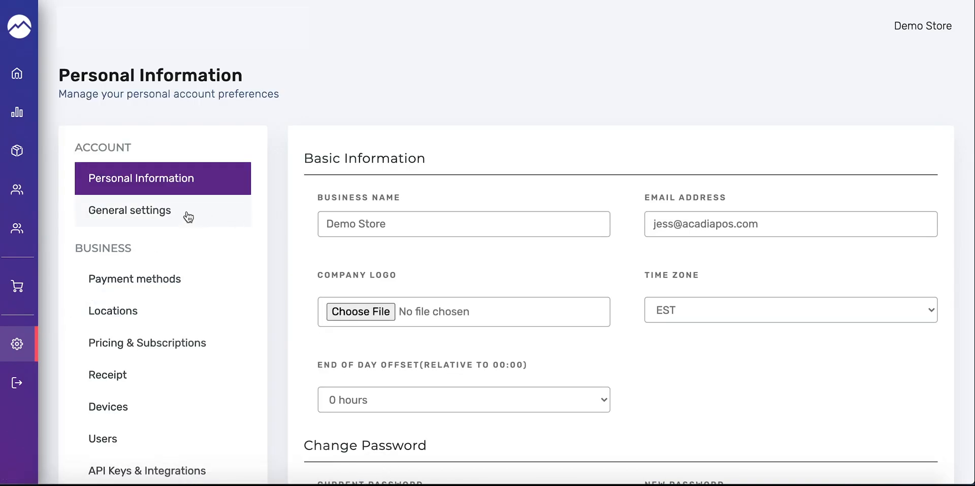
{"action": "left_click", "coordinate": [129, 210]}
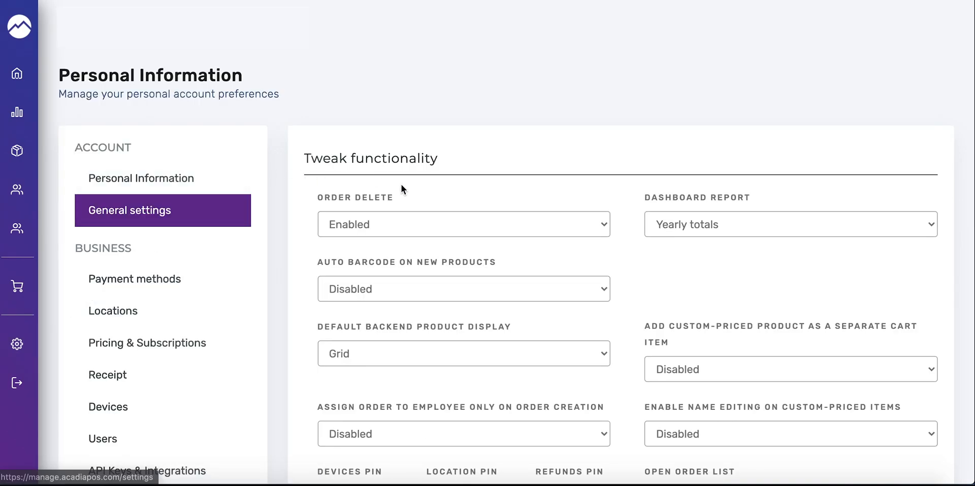
{"action": "scroll", "scroll_direction": "down", "scroll_amount": 3}
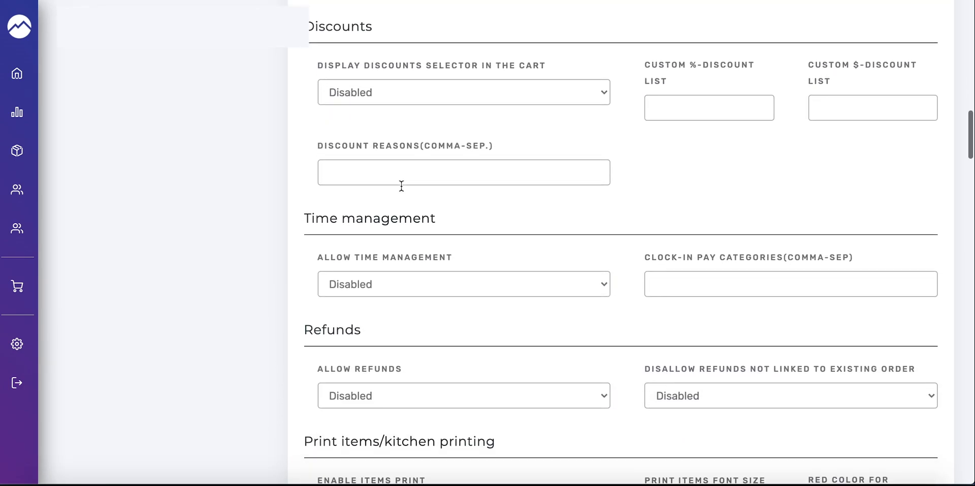
{"action": "scroll", "scroll_direction": "down", "scroll_amount": 3}
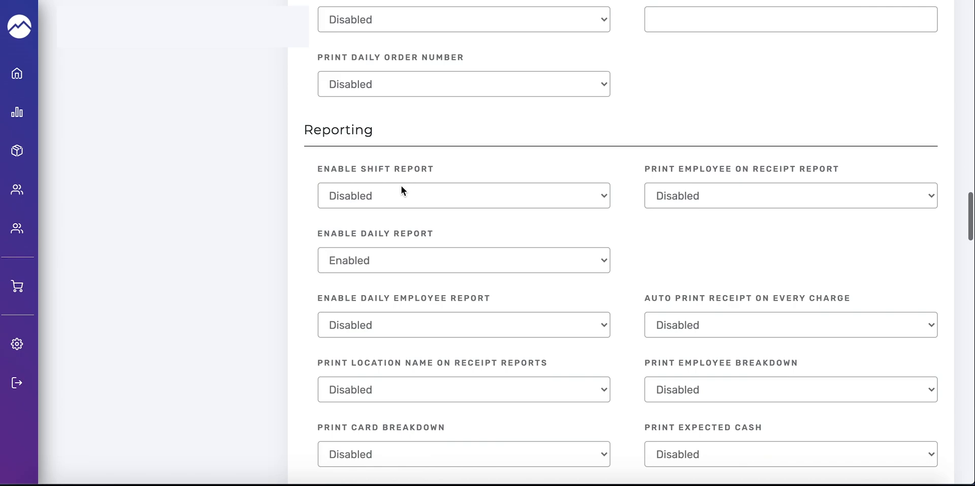
{"action": "scroll", "scroll_direction": "up", "scroll_amount": 3}
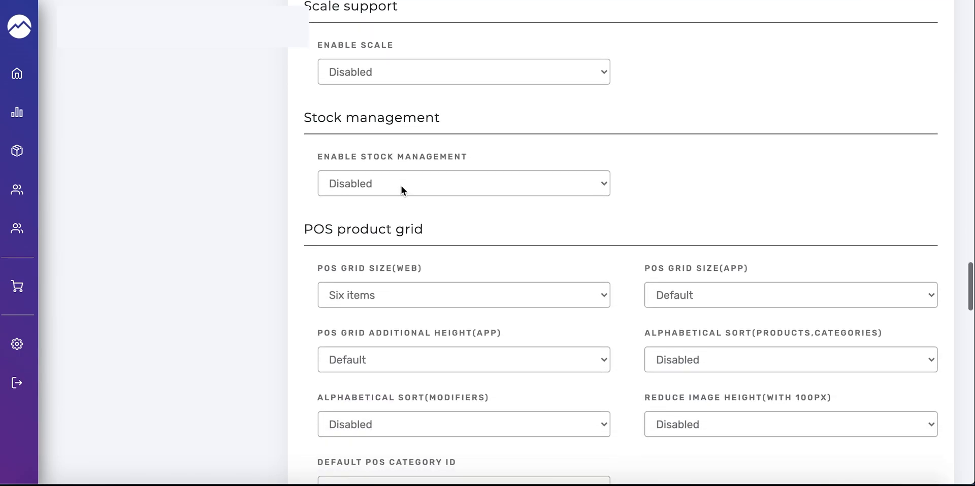
{"action": "scroll", "scroll_direction": "down", "scroll_amount": 3}
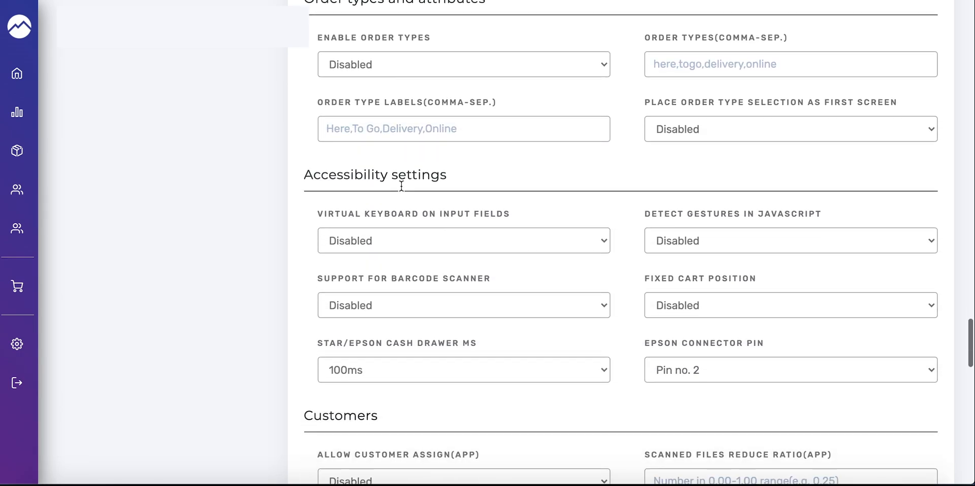
{"action": "scroll", "scroll_direction": "down", "scroll_amount": 3}
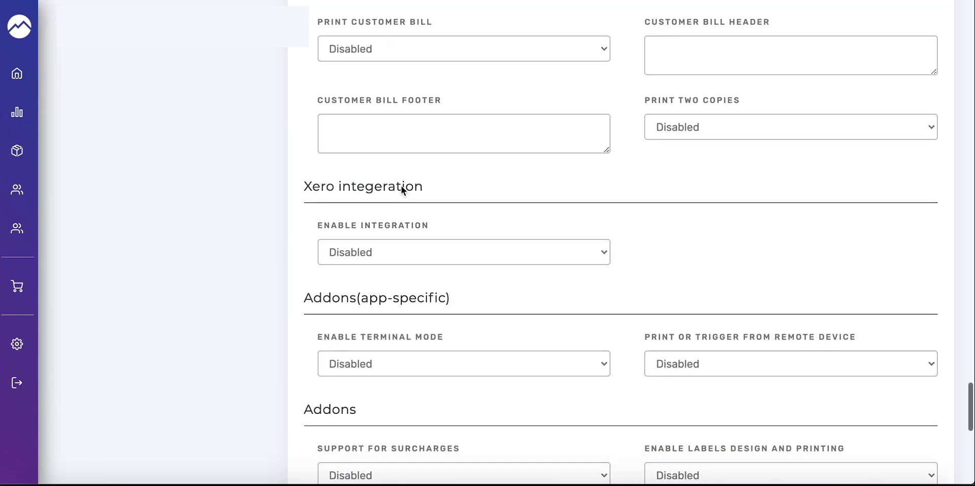
{"action": "scroll", "scroll_direction": "down", "scroll_amount": 3}
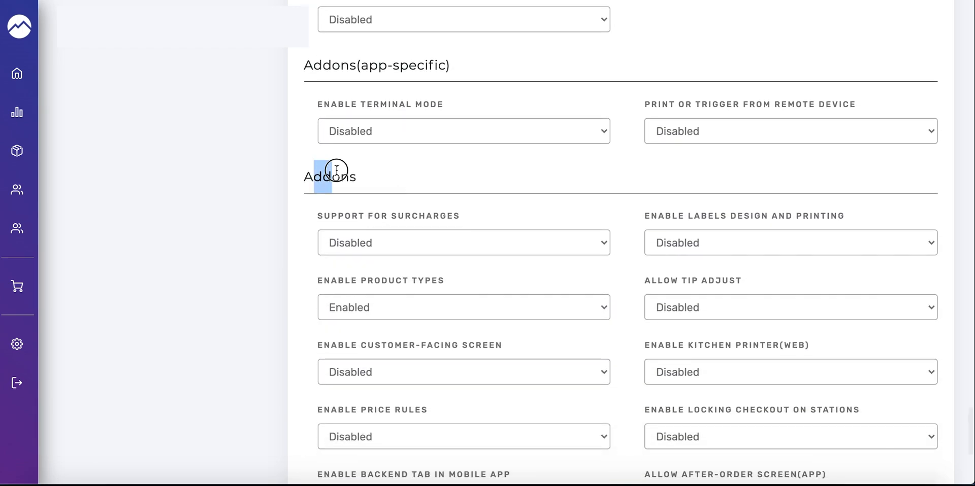
{"action": "scroll", "scroll_direction": "down", "scroll_amount": 3}
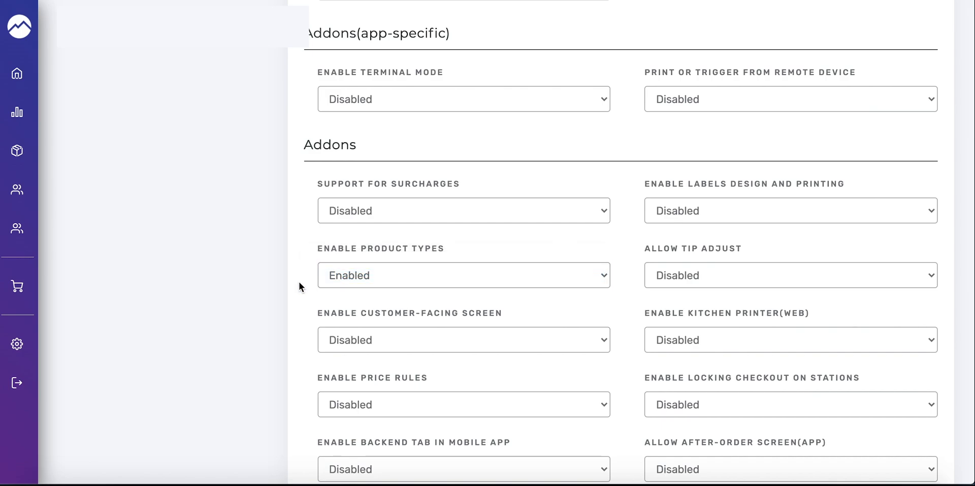
{"action": "scroll", "scroll_direction": "down", "scroll_amount": 3}
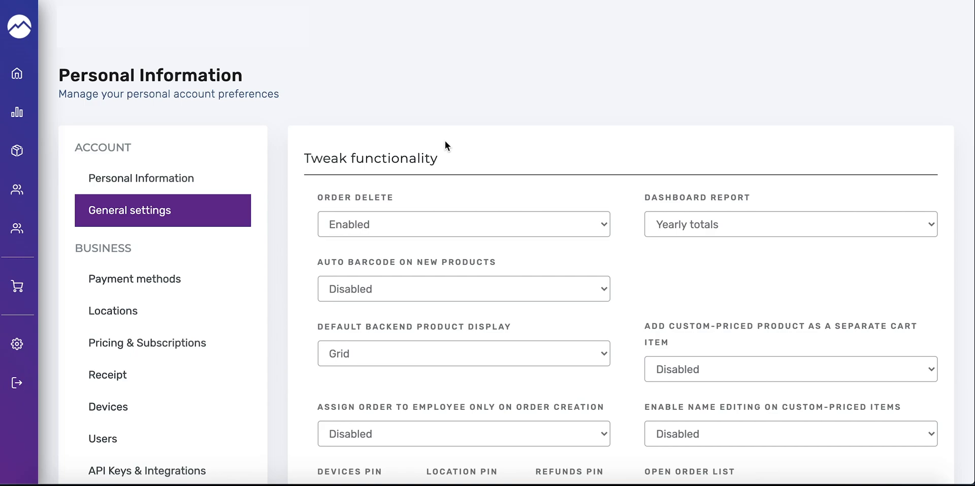
- Set Enable Stock Management to Enabled and save the general settings
{"action": "scroll", "scroll_direction": "down", "scroll_amount": 3}
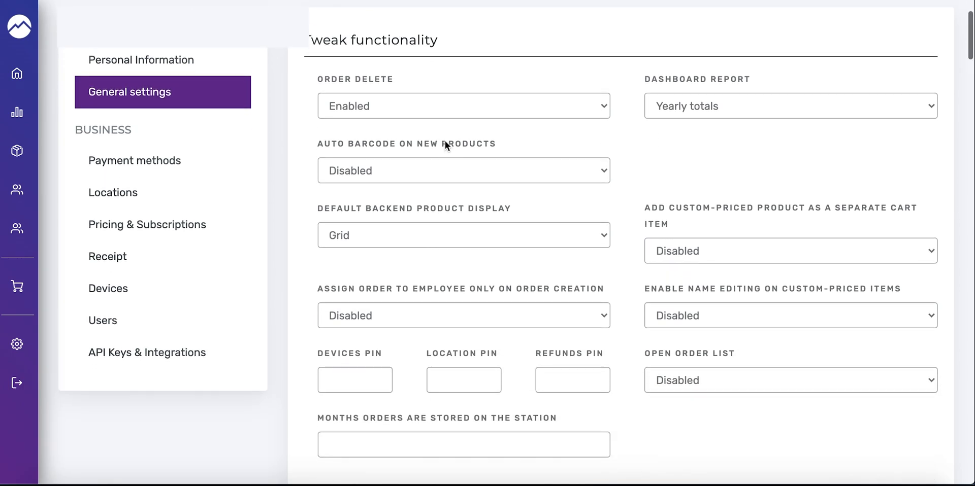
{"action": "scroll", "scroll_direction": "down", "scroll_amount": 3}
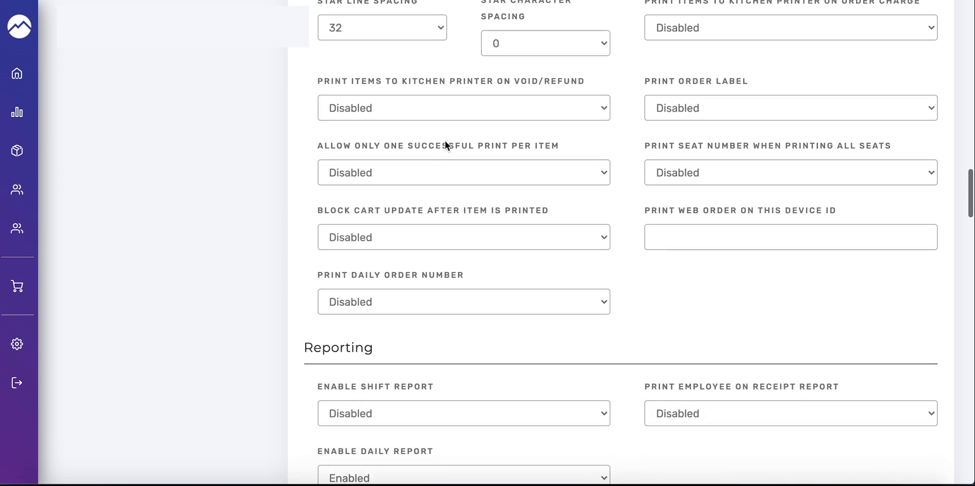
{"action": "scroll", "scroll_direction": "down", "scroll_amount": 3}
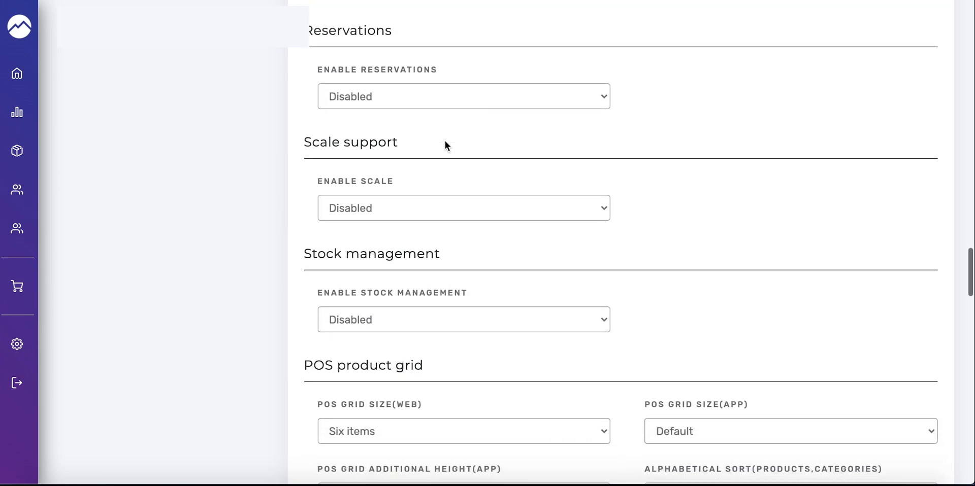
{"action": "left_click", "coordinate": [463, 320]}
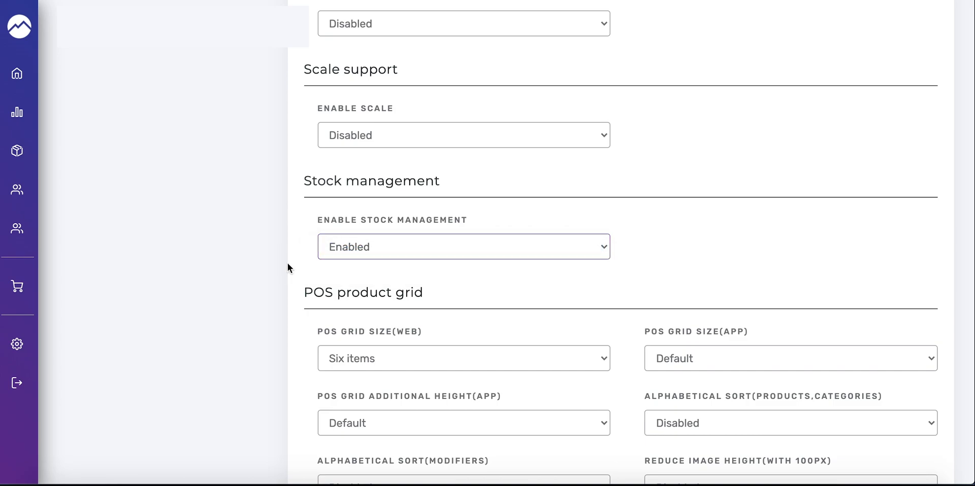
{"action": "scroll", "scroll_direction": "down", "scroll_amount": 3}
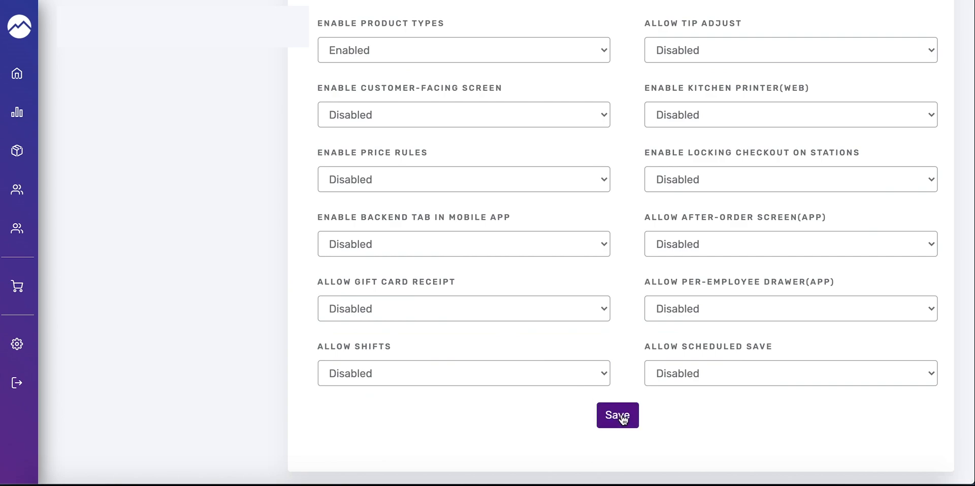
{"action": "left_click", "coordinate": [616, 416]}
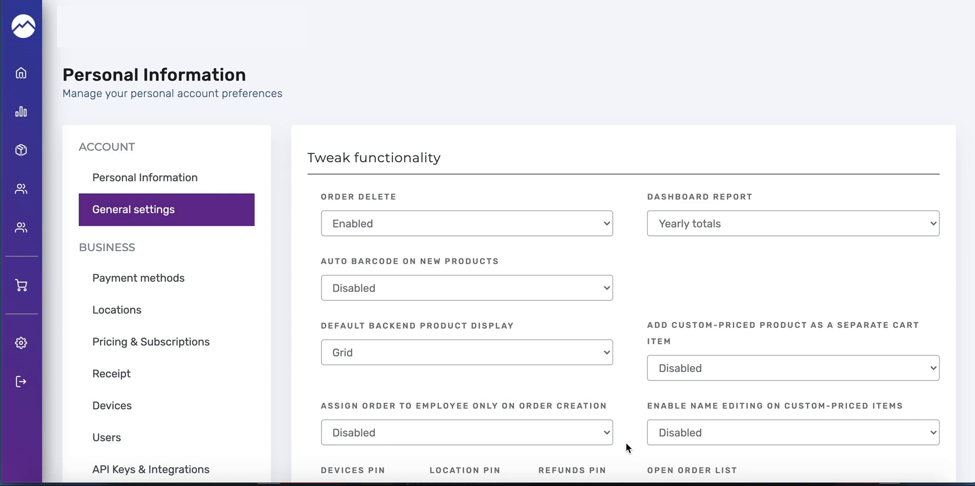
{"action": "mouse_move", "coordinate": [276, 345]}
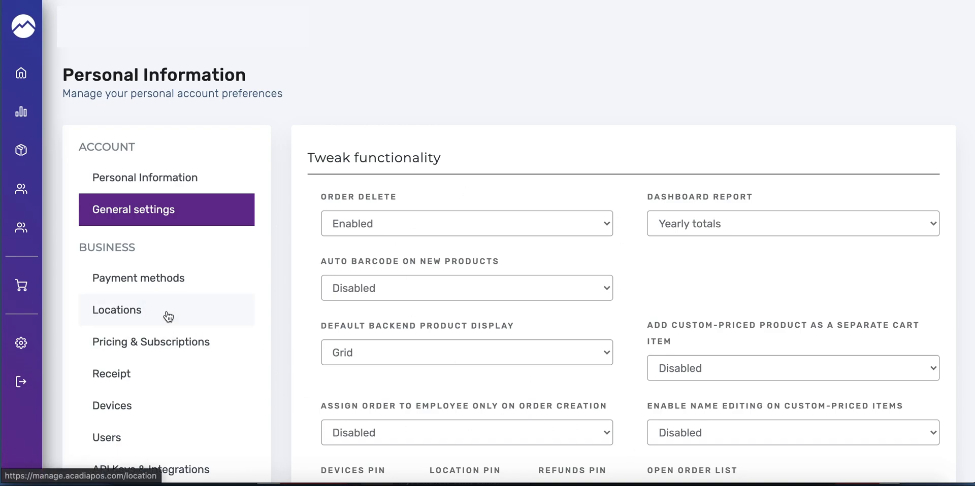
- In Locations, edit Demo Store, set Choose Warehouse to Demo Store and save changes
{"action": "left_click", "coordinate": [115, 310]}
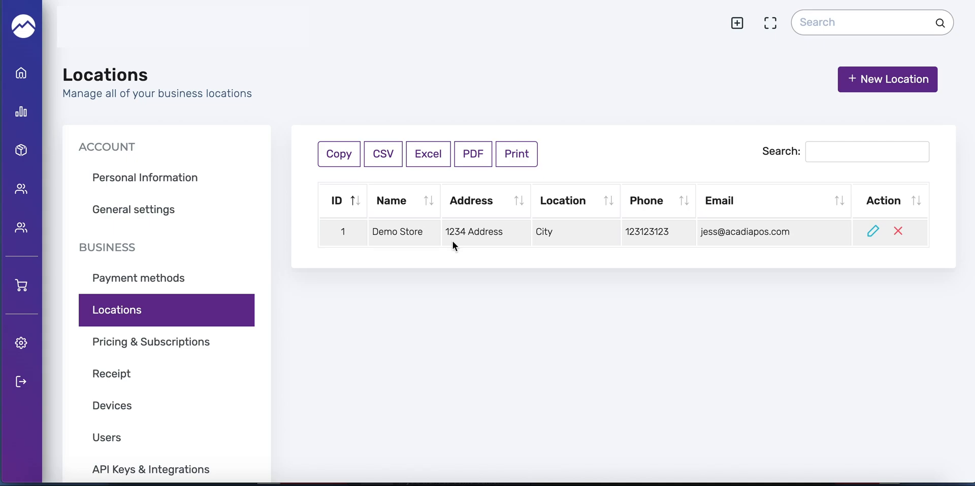
{"action": "mouse_move", "coordinate": [872, 237]}
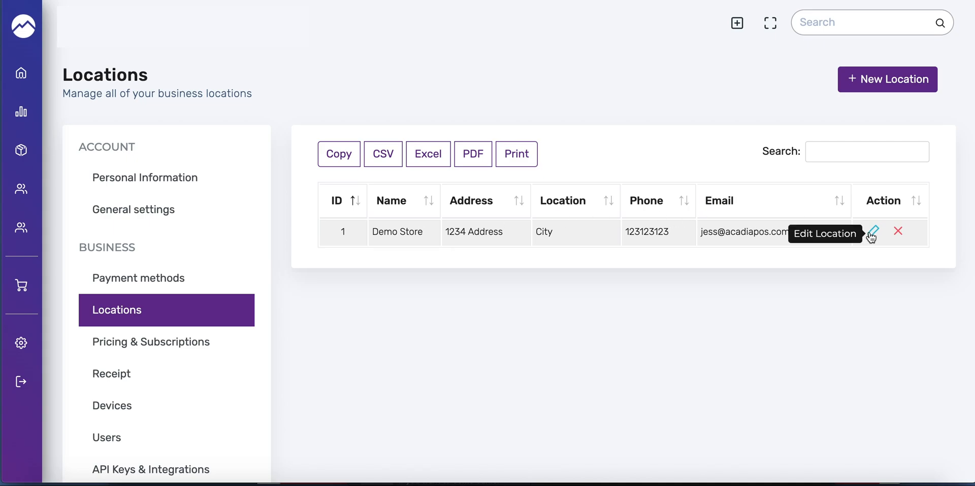
{"action": "left_click", "coordinate": [872, 231]}
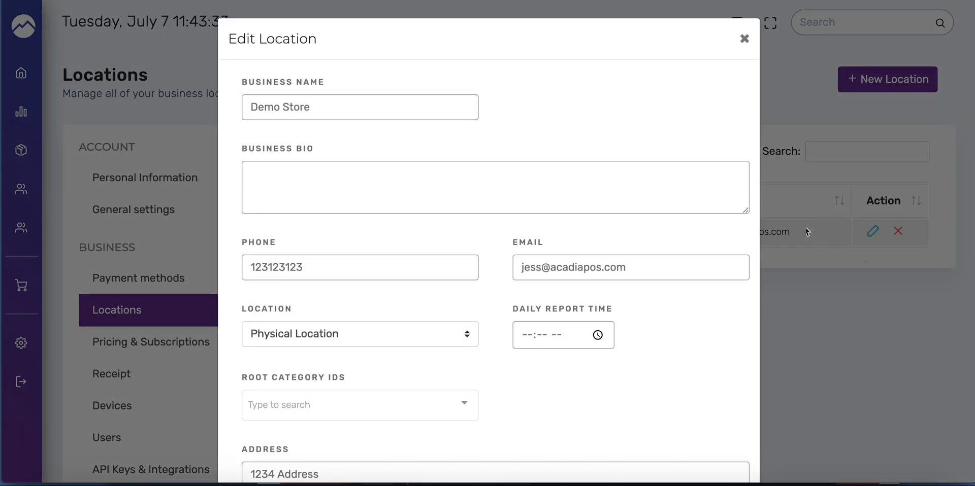
{"action": "scroll", "scroll_direction": "down", "scroll_amount": 3}
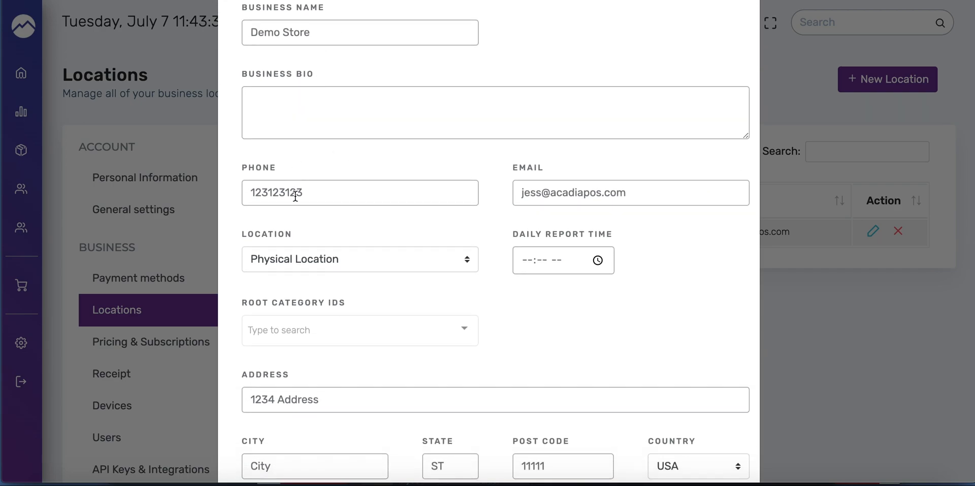
{"action": "scroll", "scroll_direction": "down", "scroll_amount": 3}
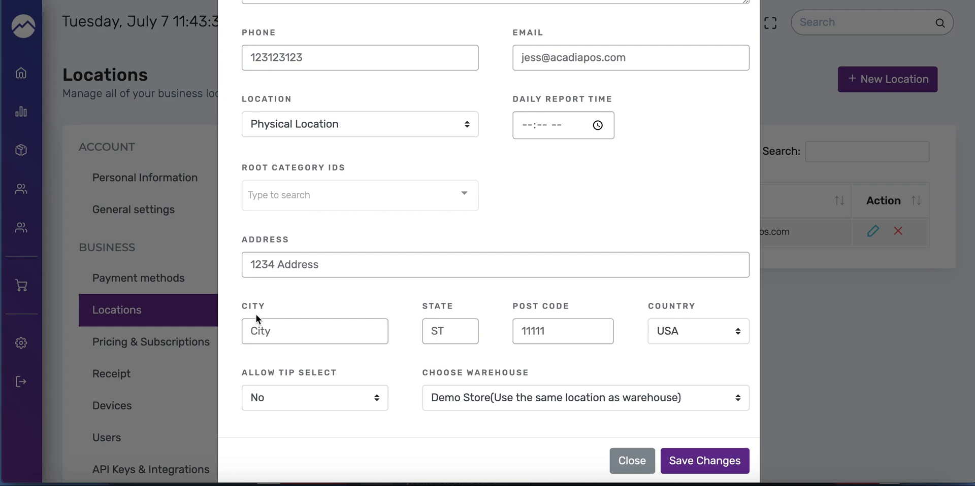
{"action": "mouse_move", "coordinate": [324, 413]}
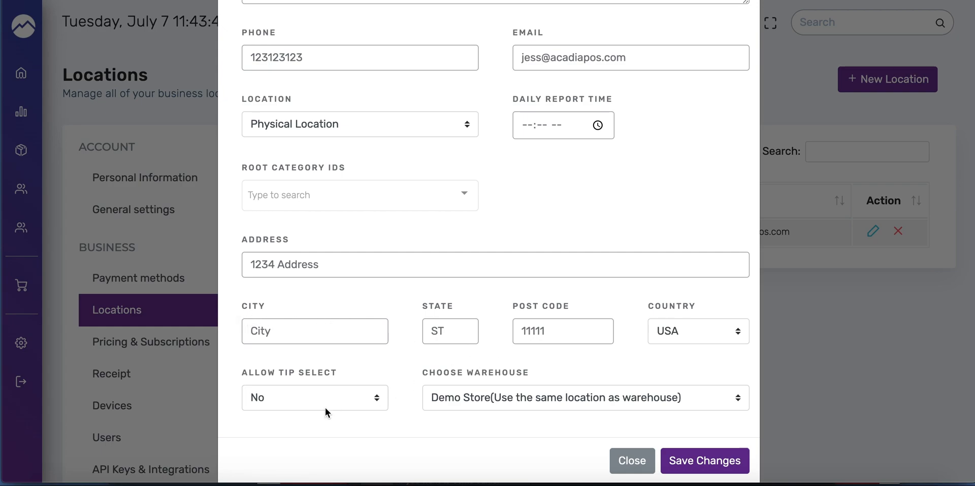
{"action": "mouse_move", "coordinate": [329, 410]}
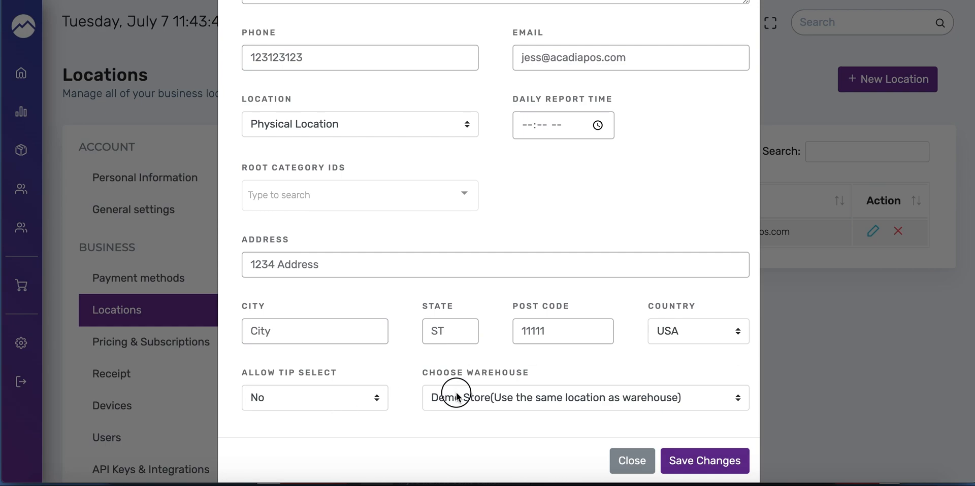
{"action": "left_click", "coordinate": [585, 398]}
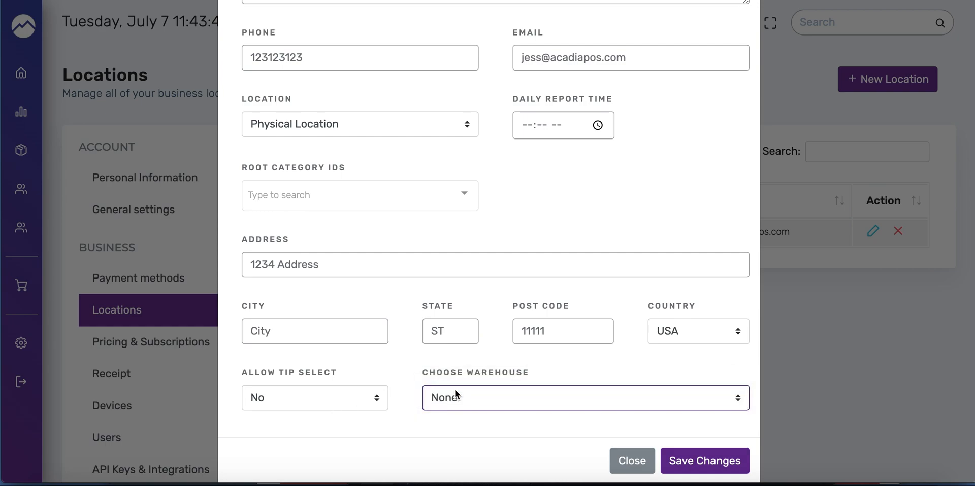
{"action": "left_click", "coordinate": [585, 398]}
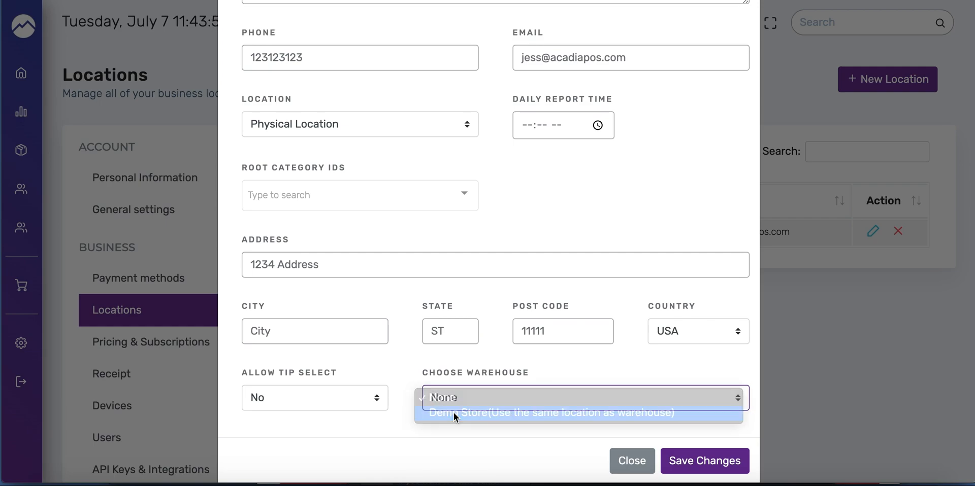
{"action": "left_click", "coordinate": [549, 412]}
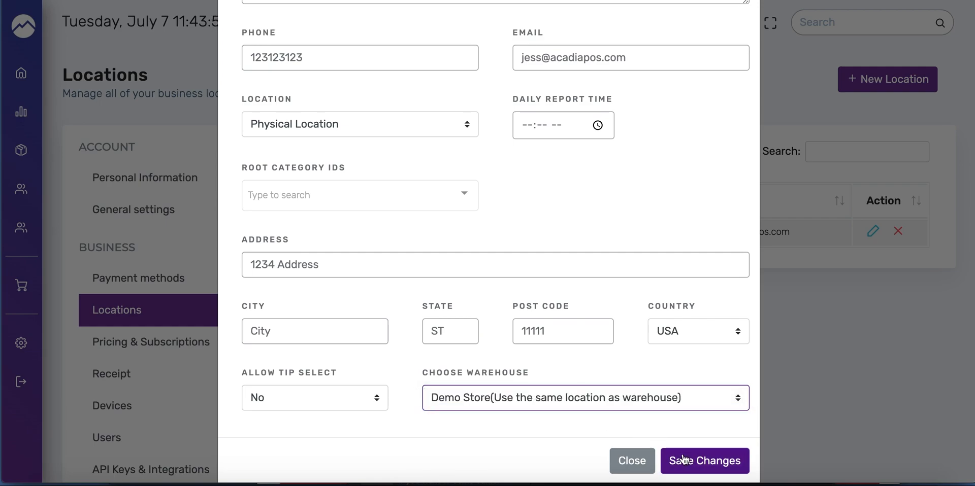
{"action": "left_click", "coordinate": [704, 461]}
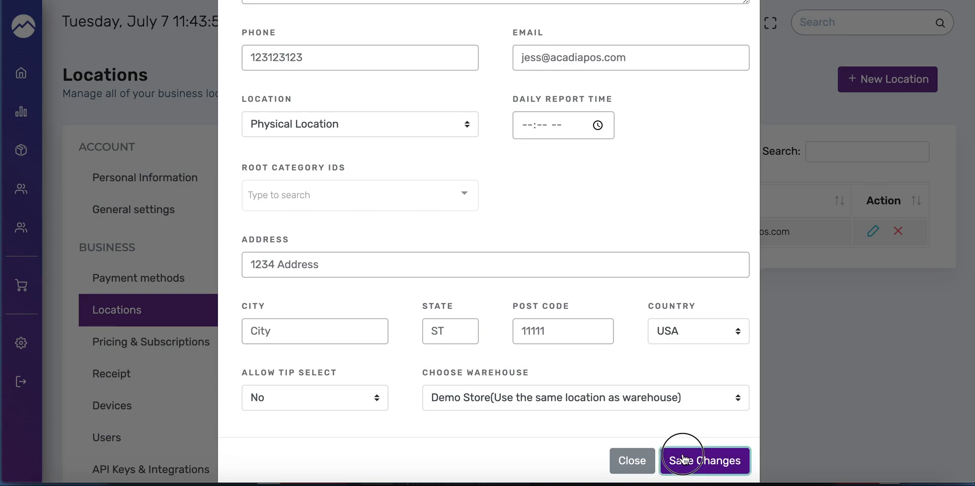
{"action": "left_click", "coordinate": [705, 461]}
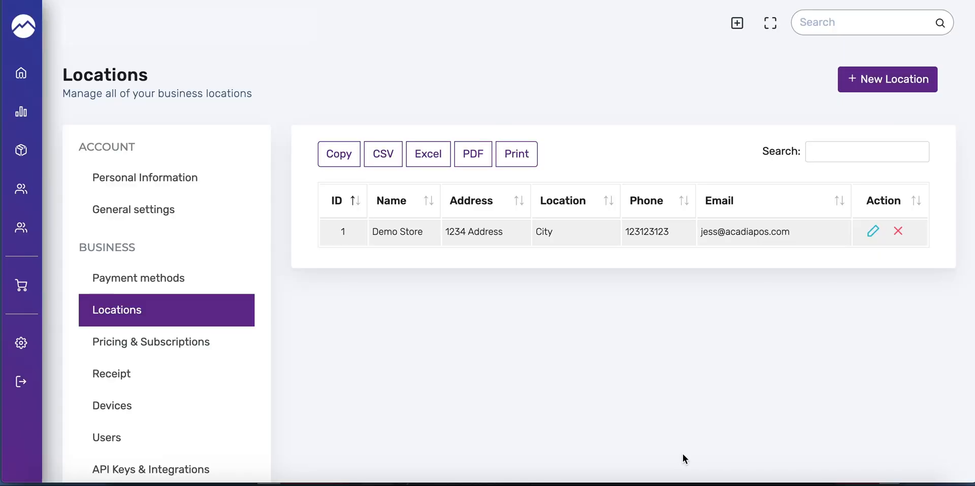
- From the dashboard go to Items and then to the Custom attributes list
{"action": "left_click", "coordinate": [20, 75]}
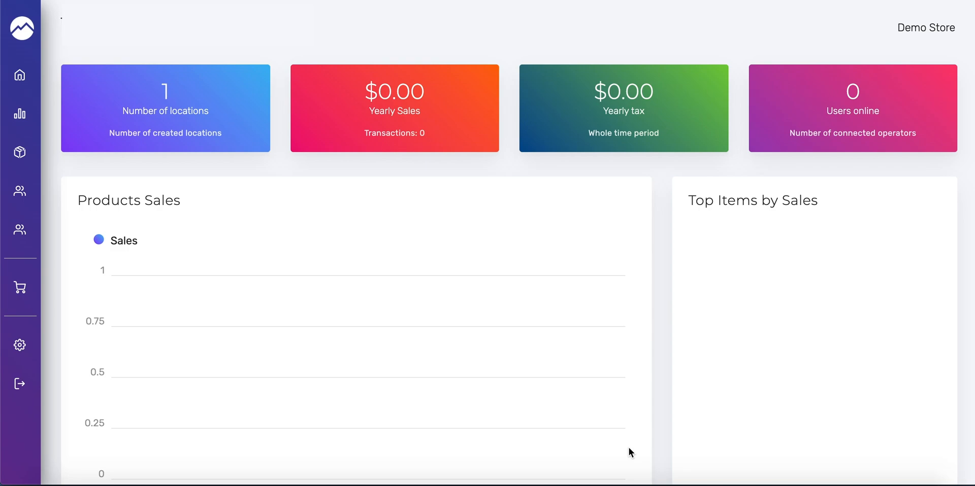
{"action": "mouse_move", "coordinate": [42, 165]}
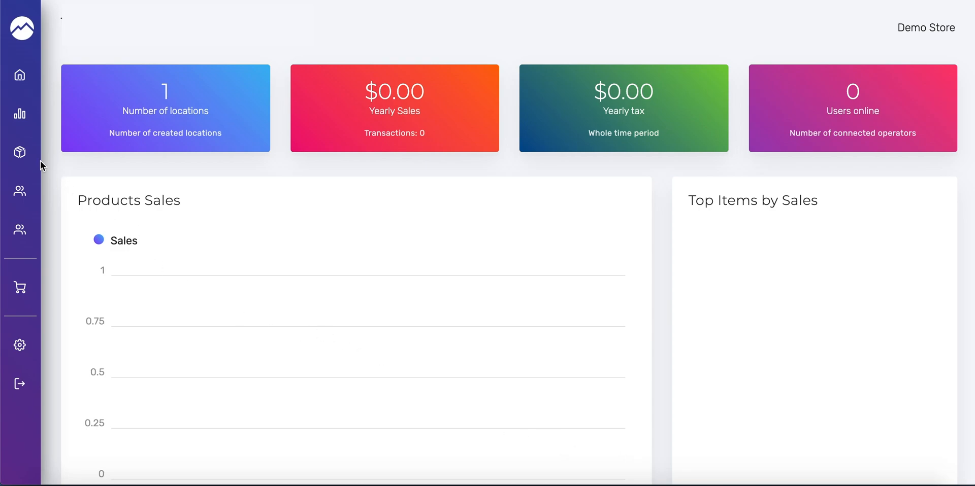
{"action": "left_click", "coordinate": [19, 152]}
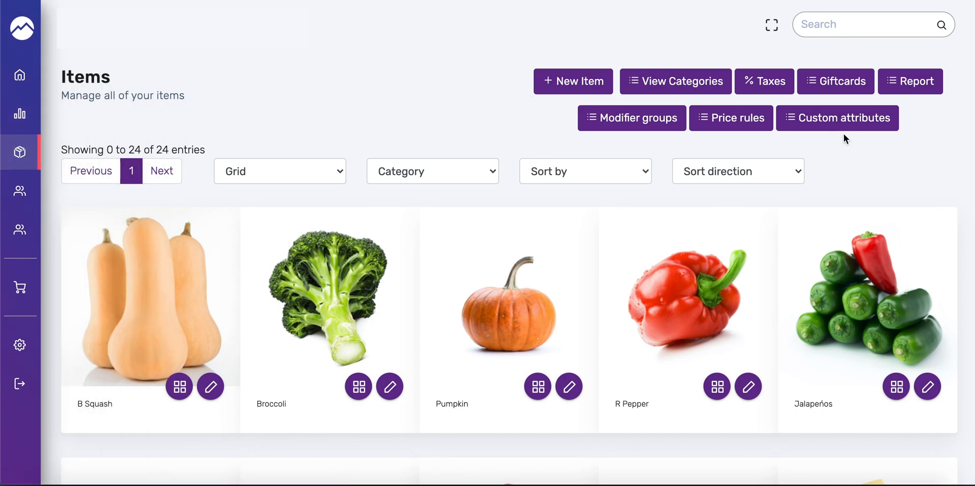
{"action": "mouse_move", "coordinate": [837, 118]}
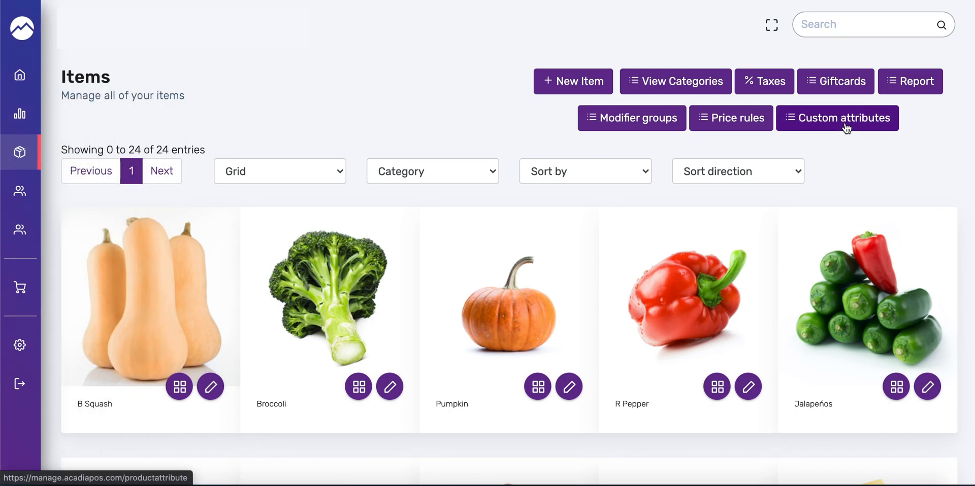
{"action": "left_click", "coordinate": [836, 118]}
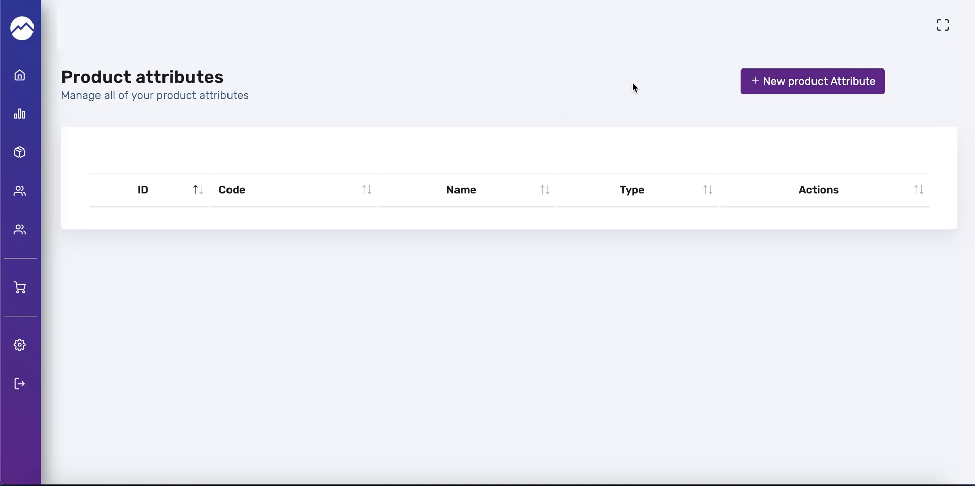
- Start a new product attribute with code colour and name Color
{"action": "left_click", "coordinate": [811, 81]}
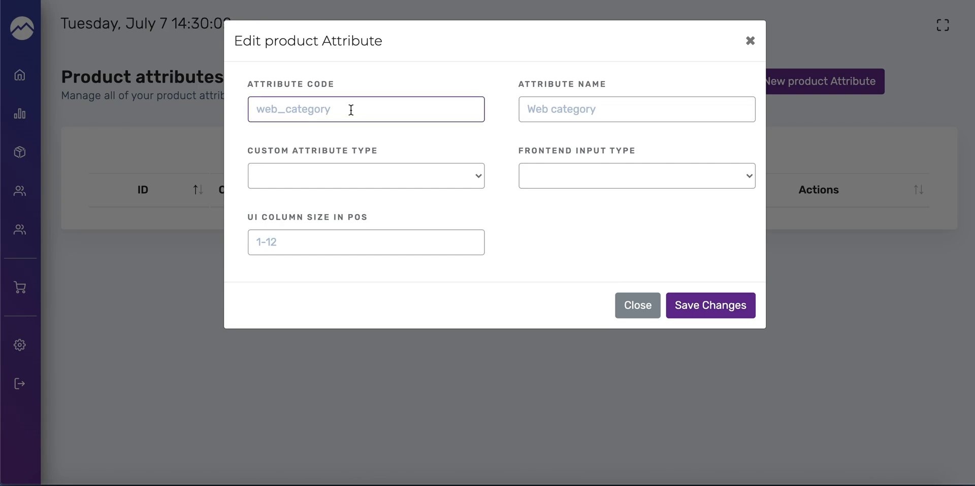
{"action": "type", "text": "colo"}
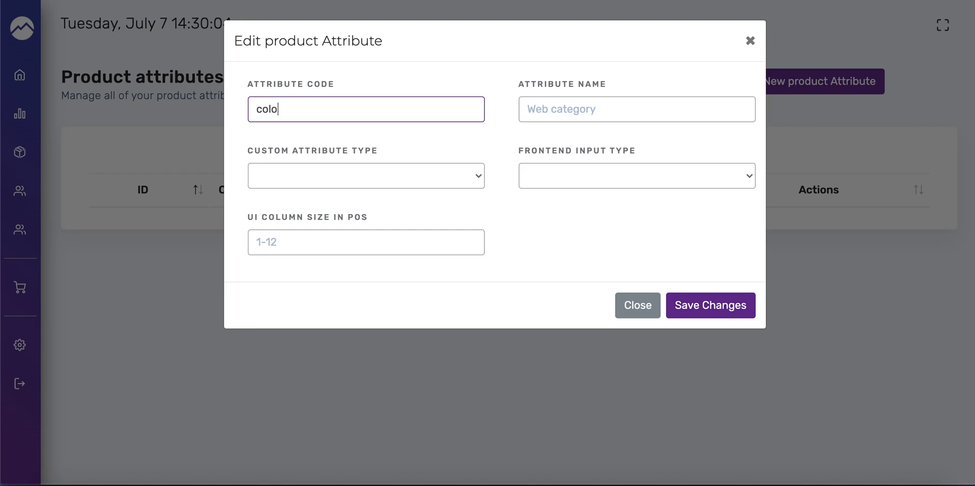
{"action": "type", "text": "ur"}
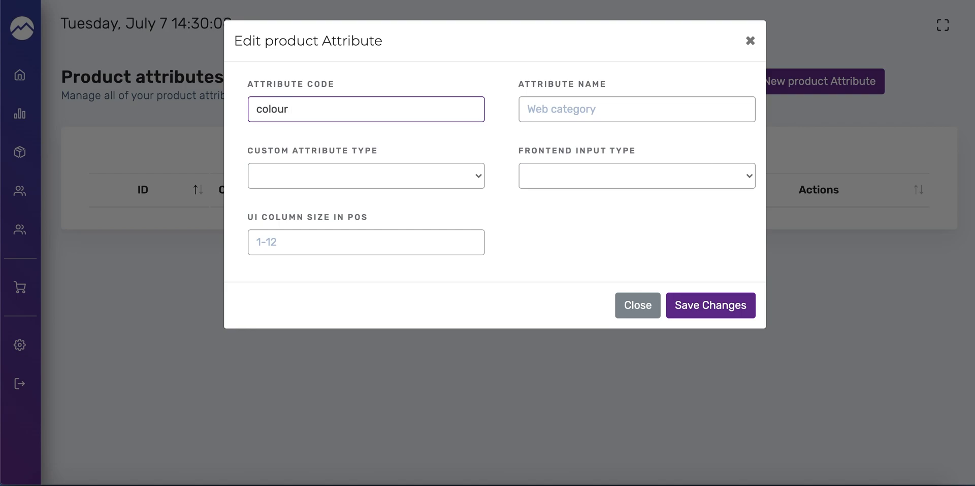
{"action": "left_click", "coordinate": [635, 109]}
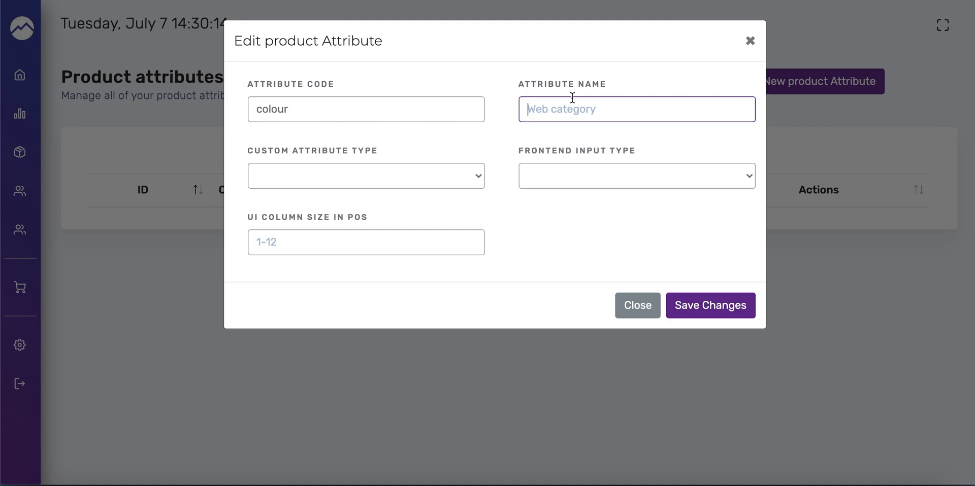
{"action": "type", "text": "Co"}
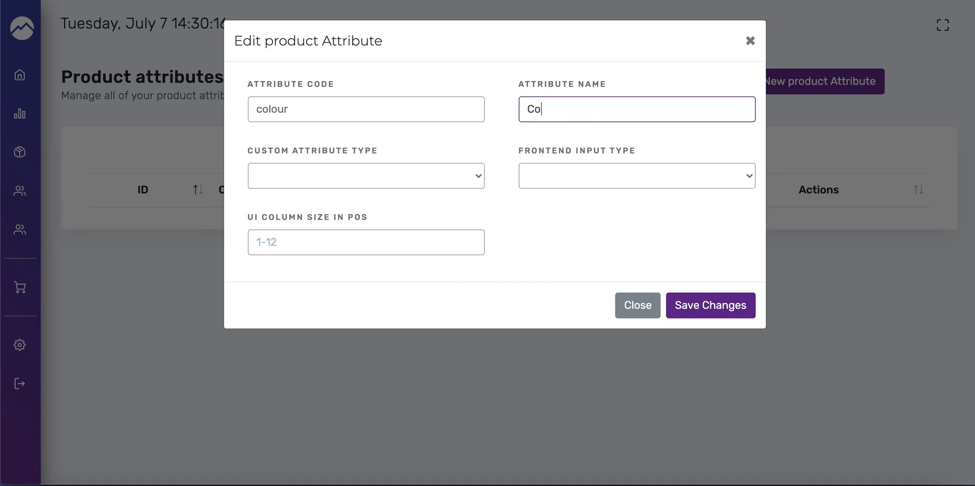
{"action": "type", "text": "lor"}
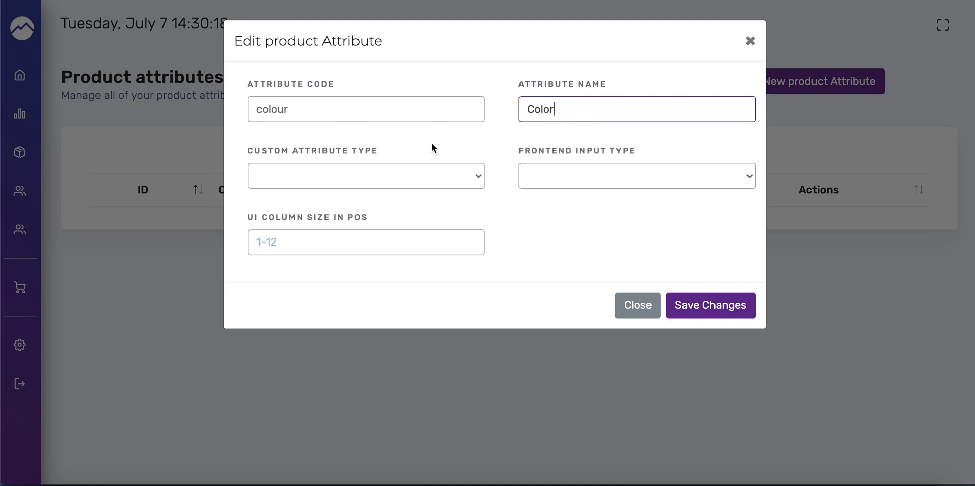
{"action": "mouse_move", "coordinate": [386, 174]}
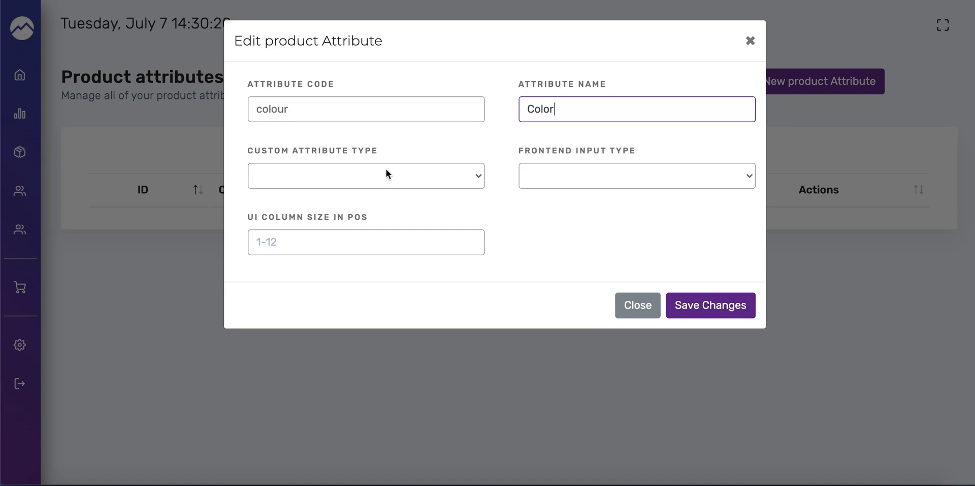
- Make the attribute String type with Select input and POS column size 3
{"action": "left_click", "coordinate": [366, 176]}
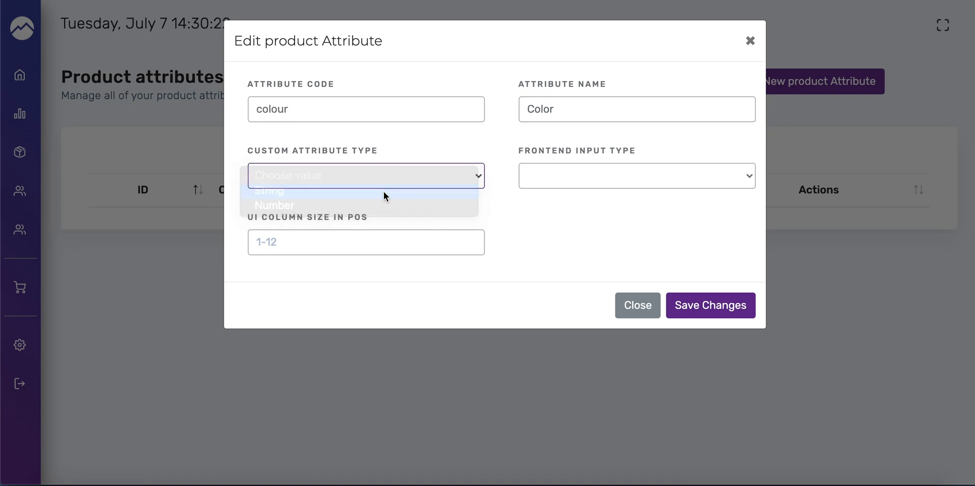
{"action": "left_click", "coordinate": [268, 190]}
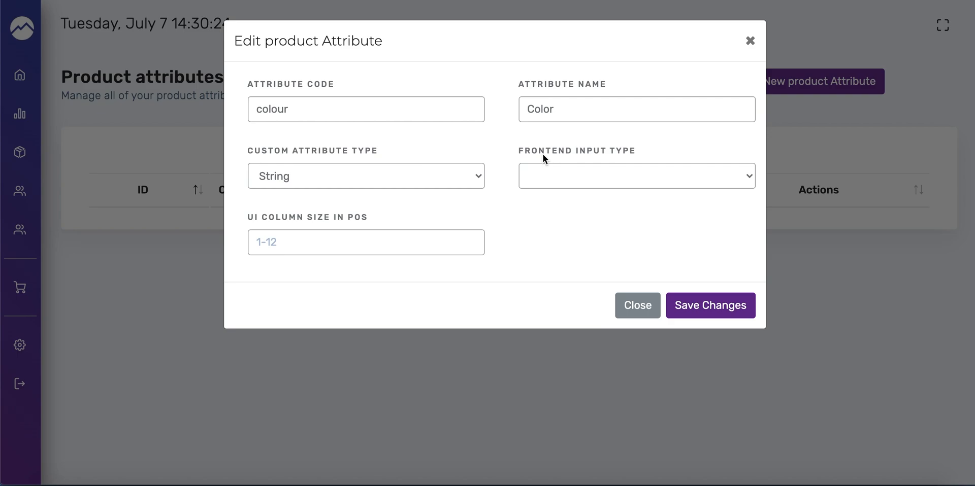
{"action": "left_click", "coordinate": [636, 176]}
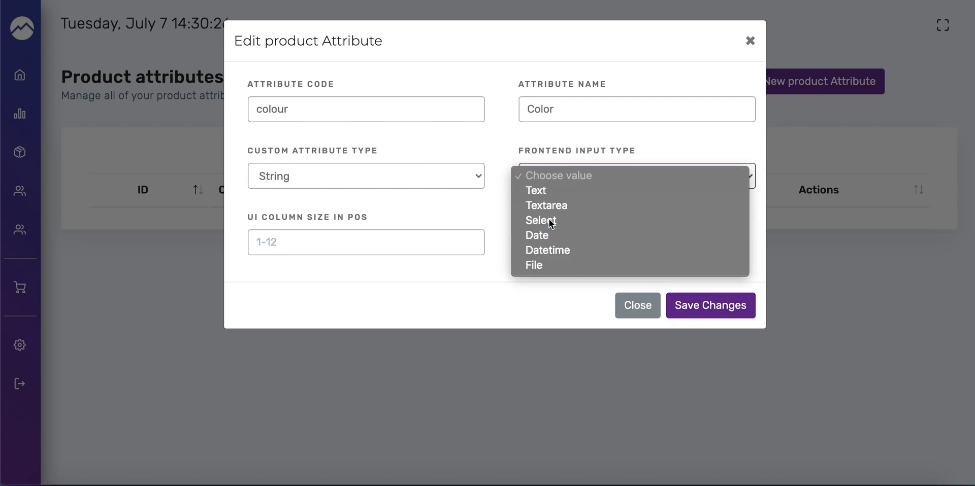
{"action": "left_click", "coordinate": [540, 220]}
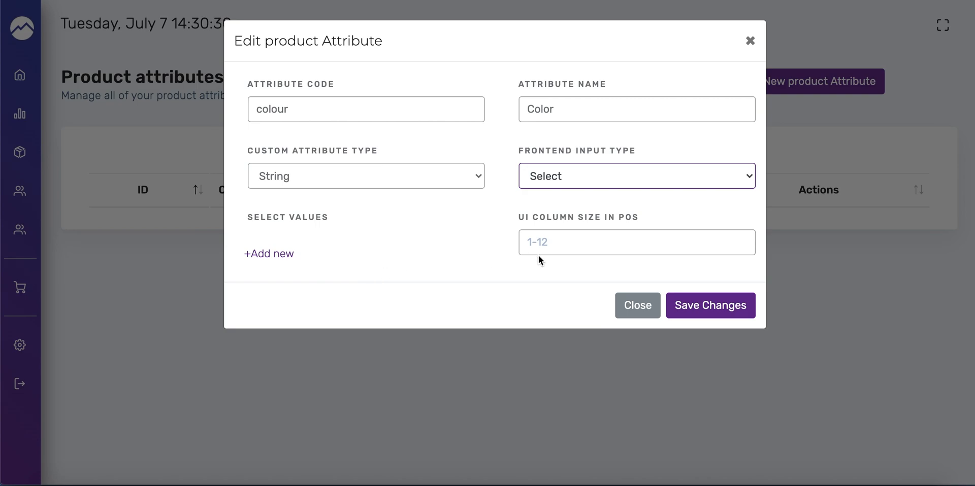
{"action": "left_click", "coordinate": [636, 242]}
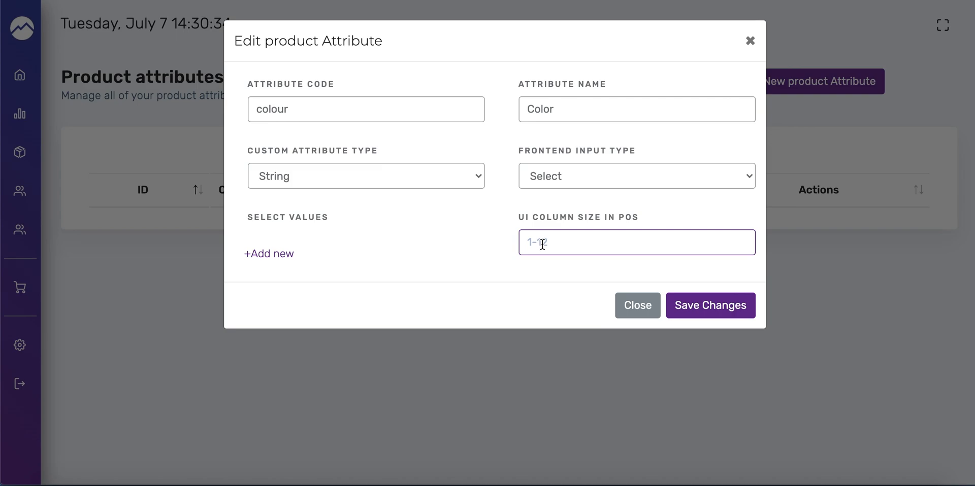
{"action": "type", "text": "3"}
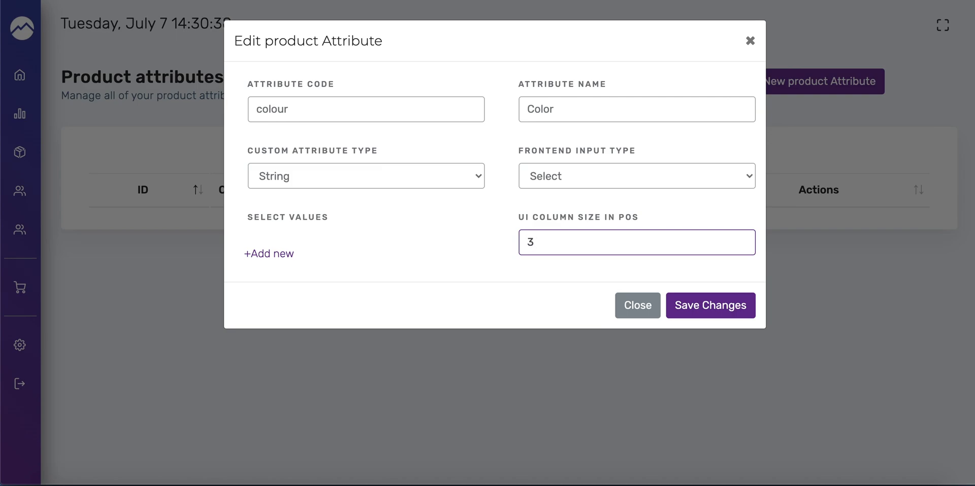
{"action": "mouse_move", "coordinate": [455, 233]}
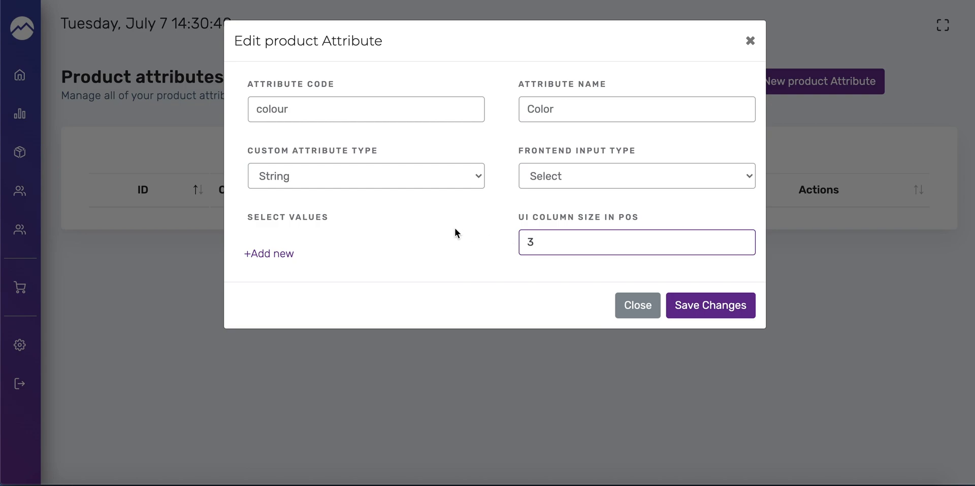
{"action": "mouse_move", "coordinate": [292, 225]}
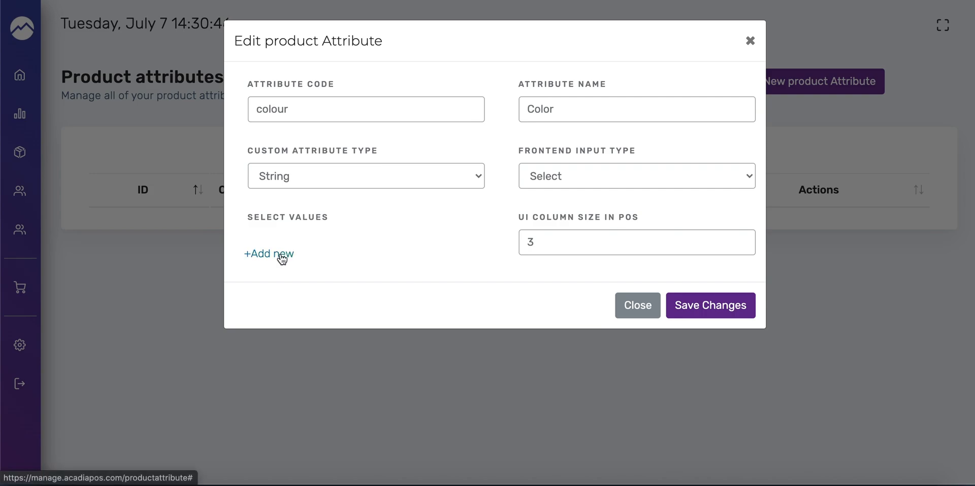
- Add select values BL Blue, GR Green and PK Pink, then save the Color attribute
{"action": "left_click", "coordinate": [268, 254]}
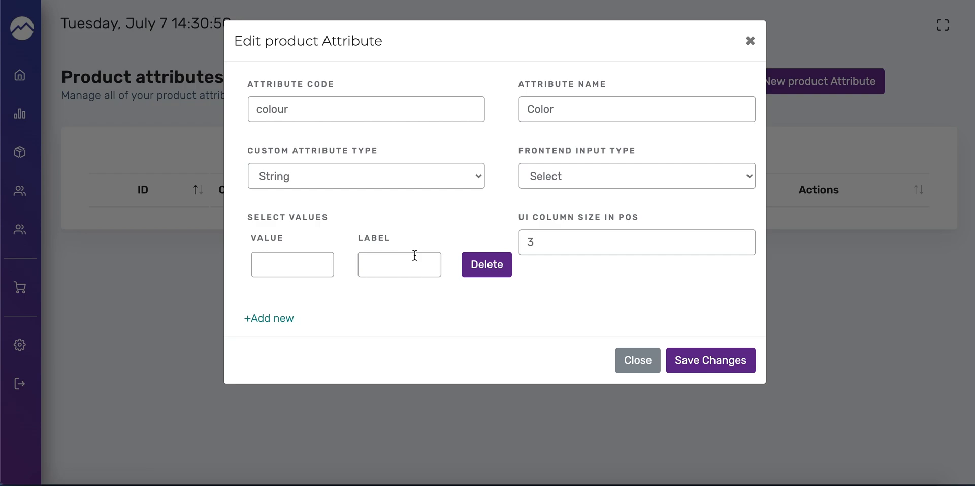
{"action": "left_click", "coordinate": [292, 264]}
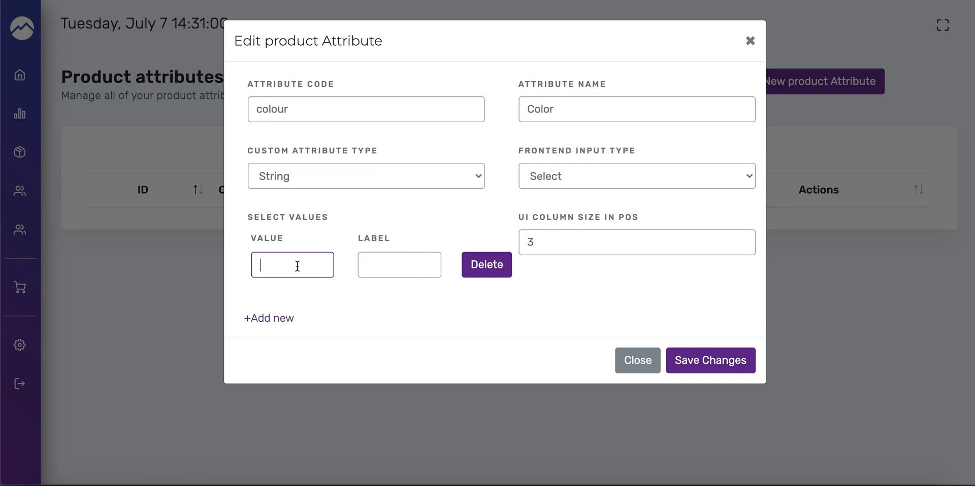
{"action": "type", "text": "BL"}
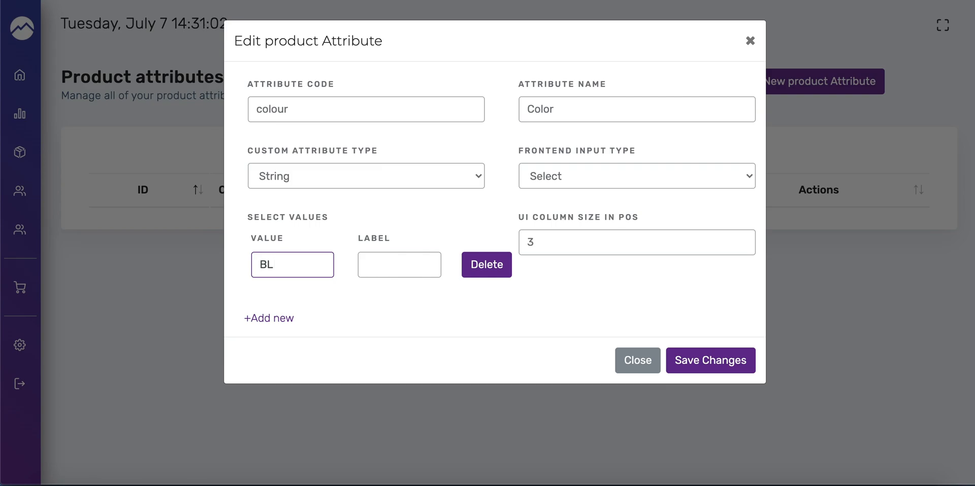
{"action": "type", "text": "Blue"}
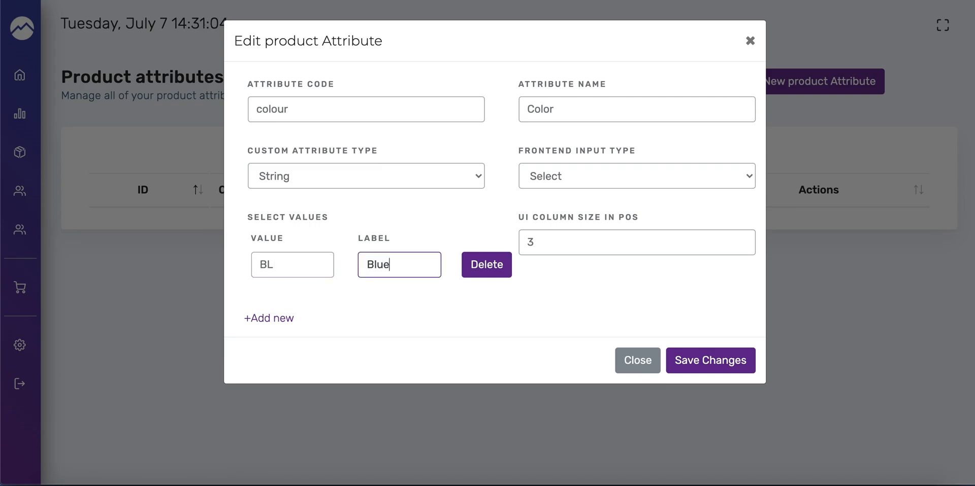
{"action": "left_click", "coordinate": [268, 318]}
{"action": "type", "text": "GR"}
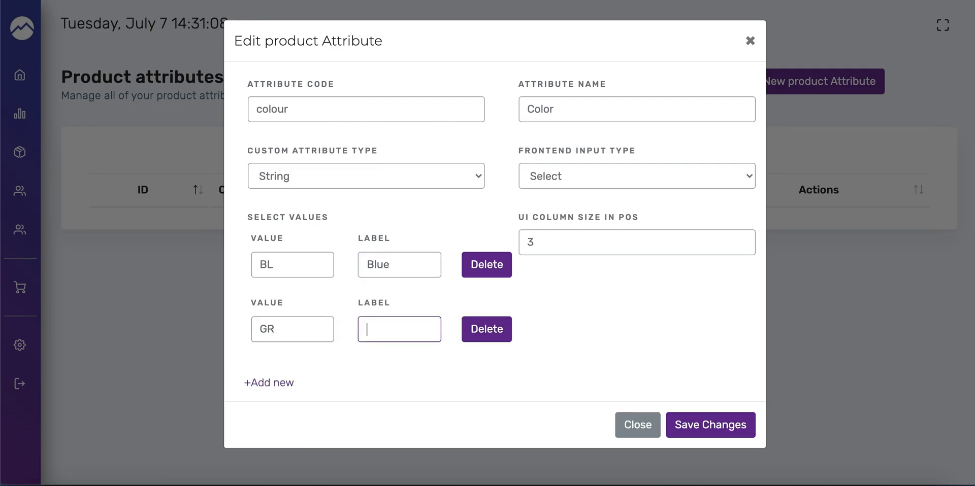
{"action": "type", "text": "Green"}
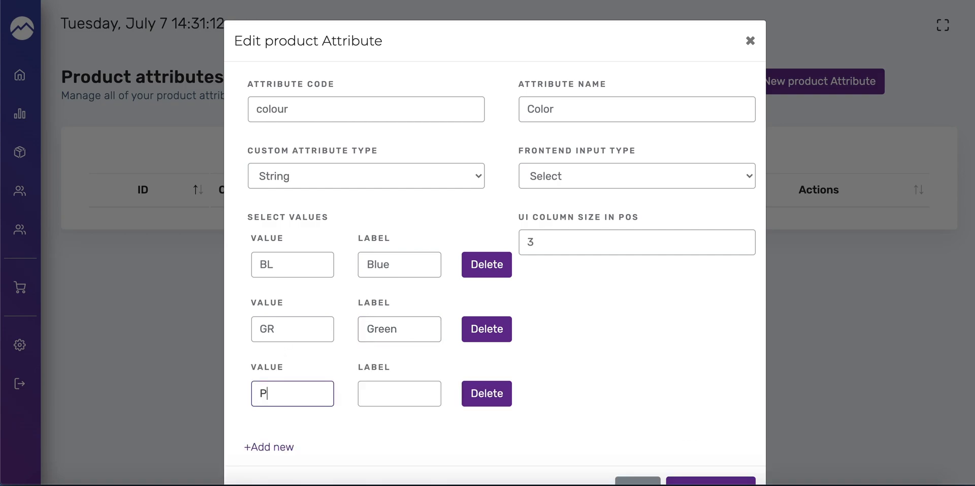
{"action": "type", "text": "Pink"}
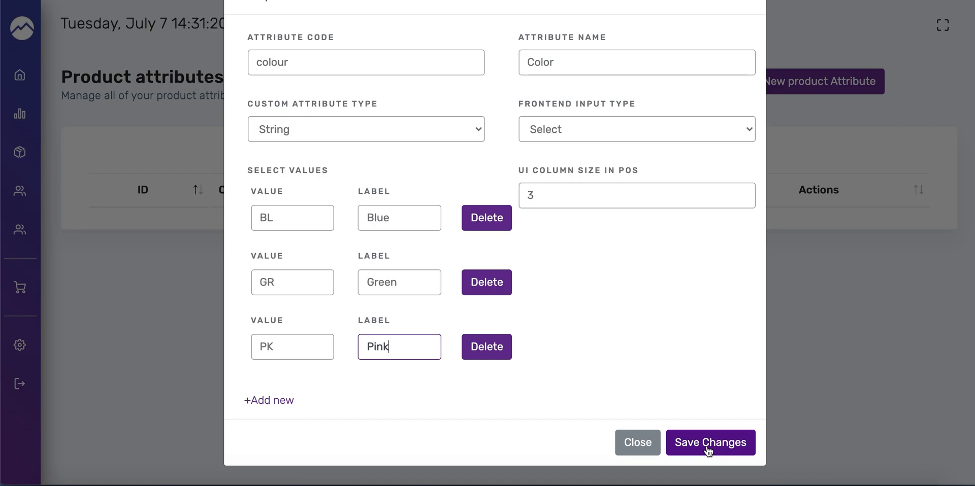
{"action": "left_click", "coordinate": [710, 442]}
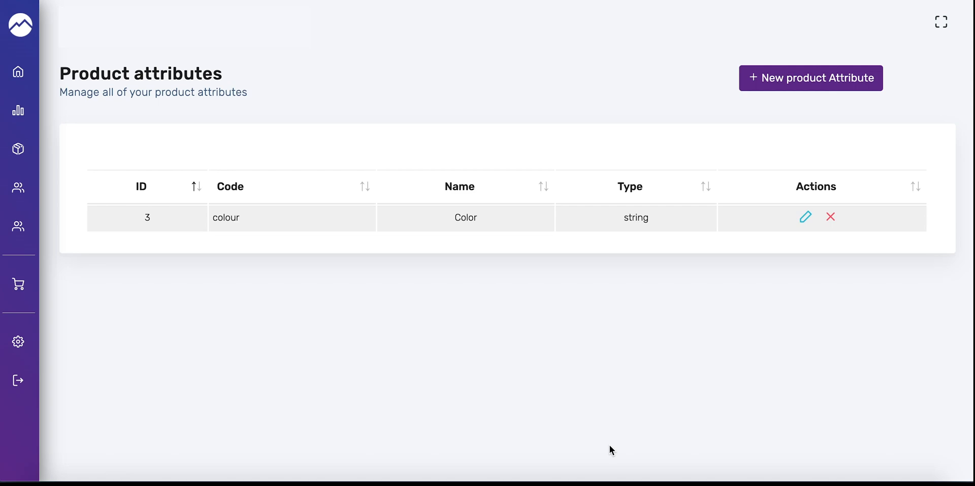
{"action": "mouse_move", "coordinate": [571, 413]}
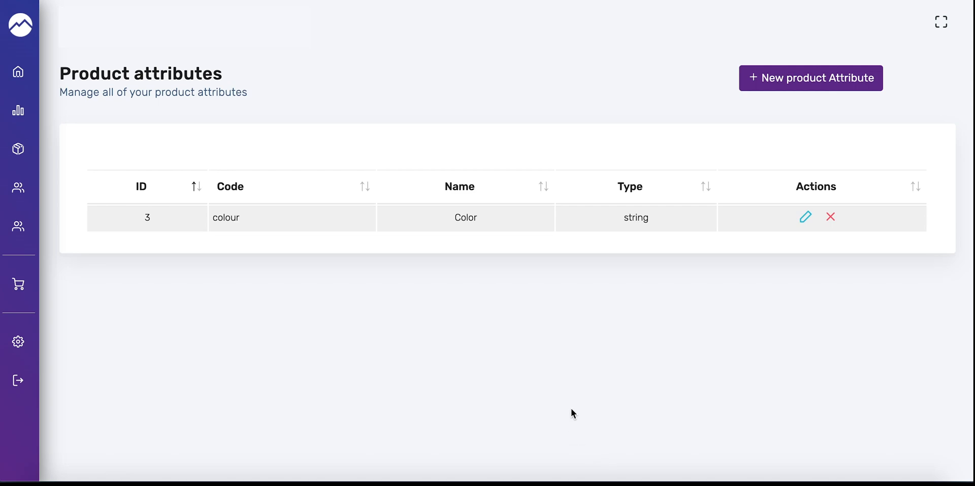
{"action": "mouse_move", "coordinate": [578, 359]}
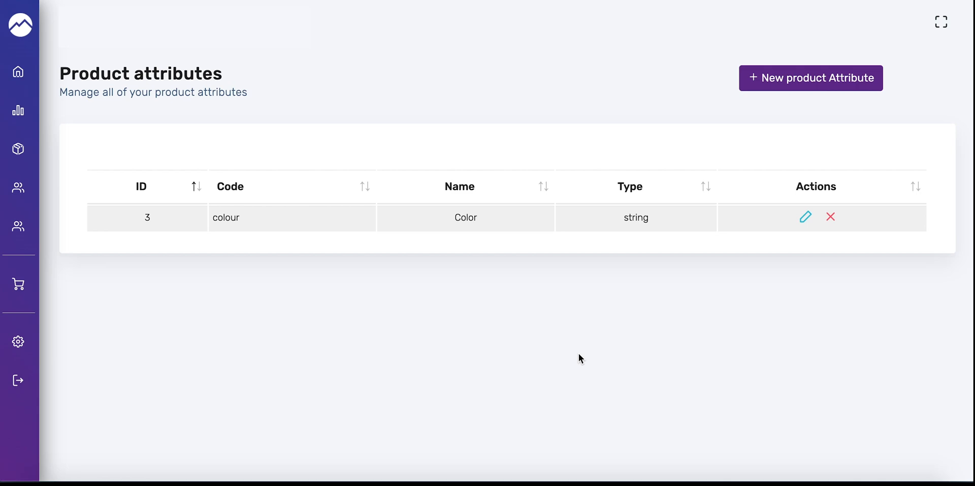
{"action": "mouse_move", "coordinate": [748, 187]}
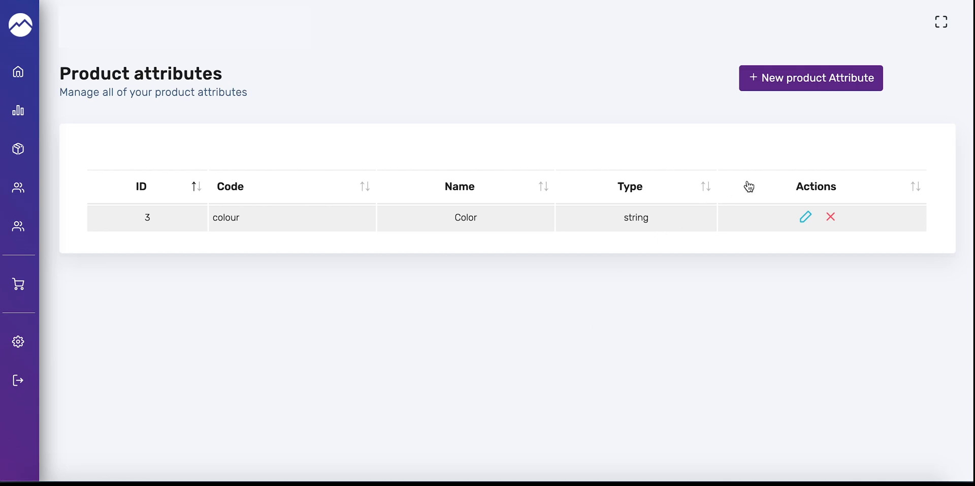
- Remove the leftover Blue, Green and Pink rows and rename the attribute to code size, name Size
{"action": "left_click", "coordinate": [804, 217]}
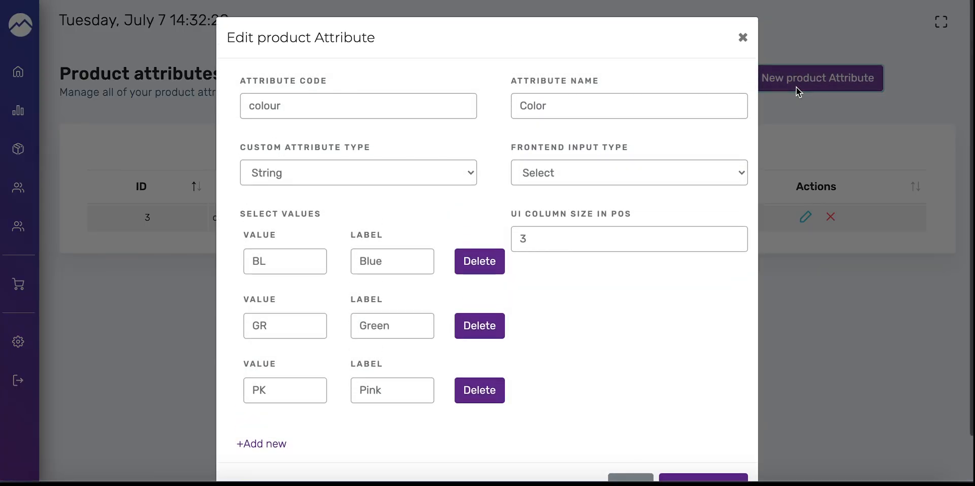
{"action": "mouse_move", "coordinate": [529, 155]}
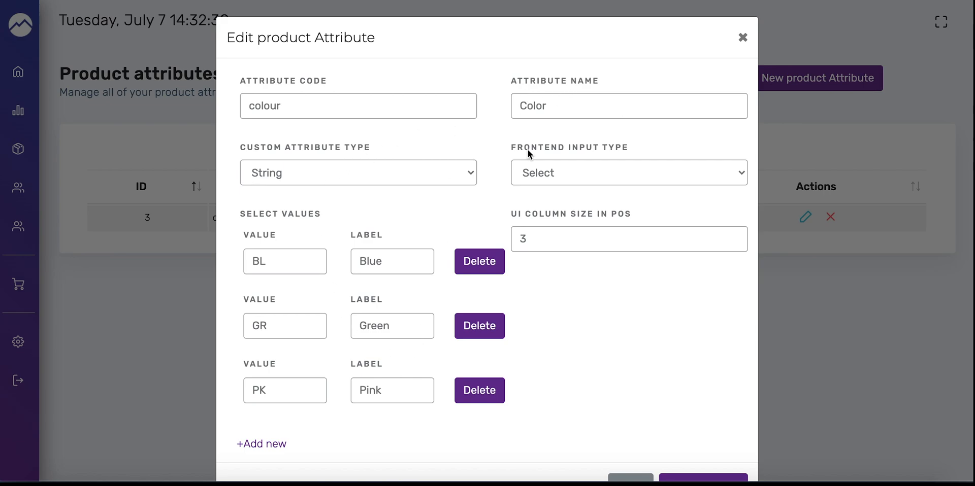
{"action": "mouse_move", "coordinate": [448, 325]}
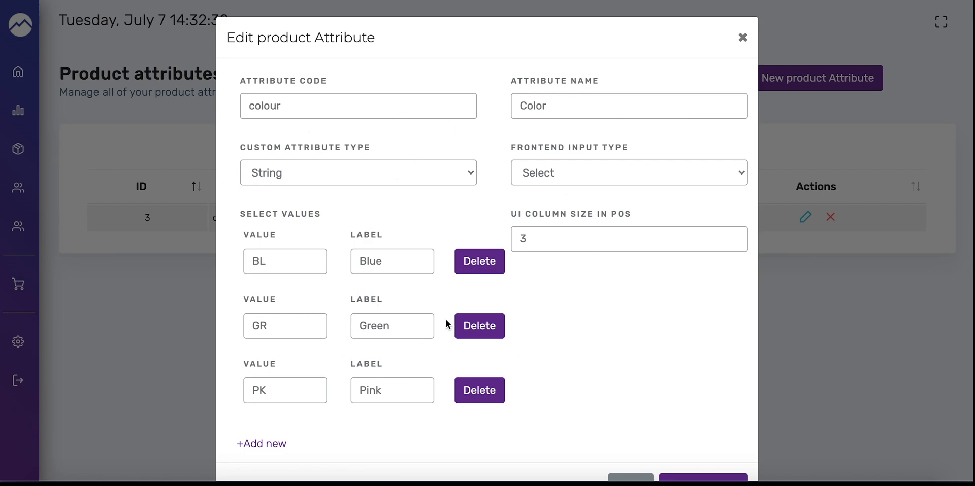
{"action": "left_click", "coordinate": [479, 326]}
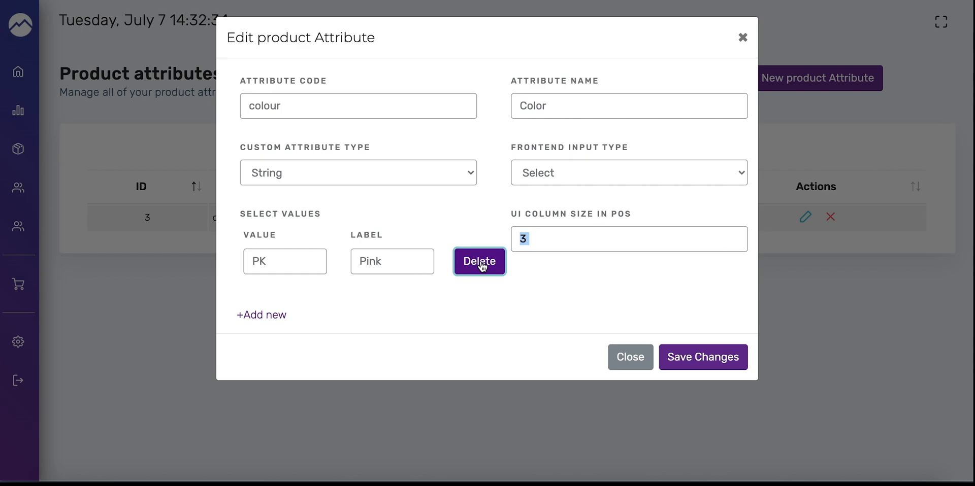
{"action": "left_click", "coordinate": [478, 261]}
{"action": "type", "text": "size"}
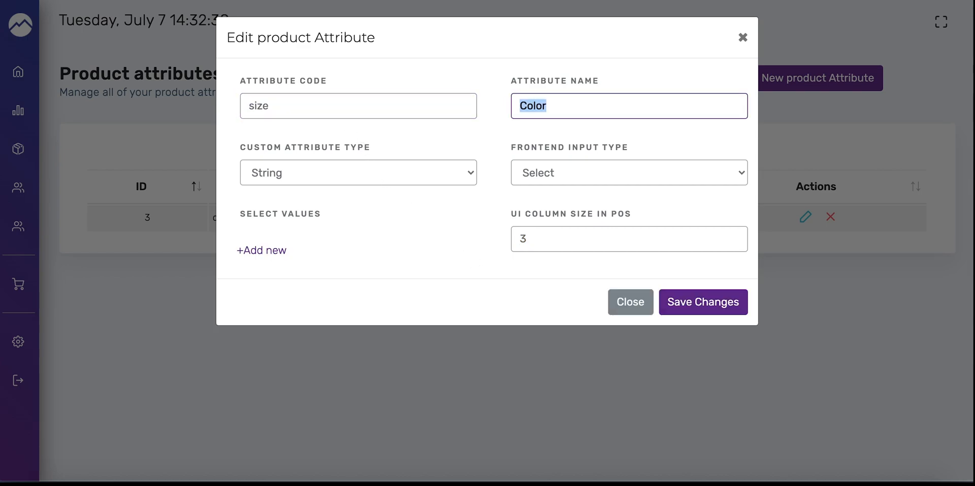
{"action": "type", "text": "Si"}
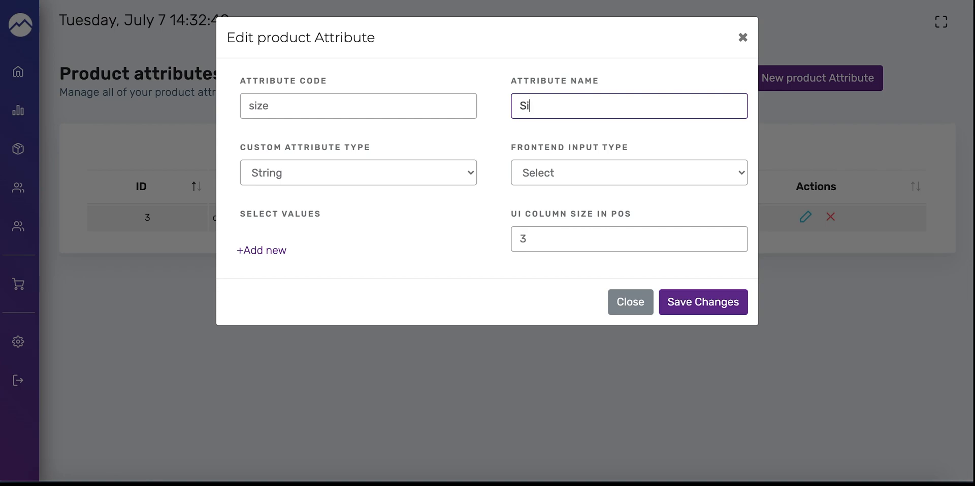
{"action": "type", "text": "ze"}
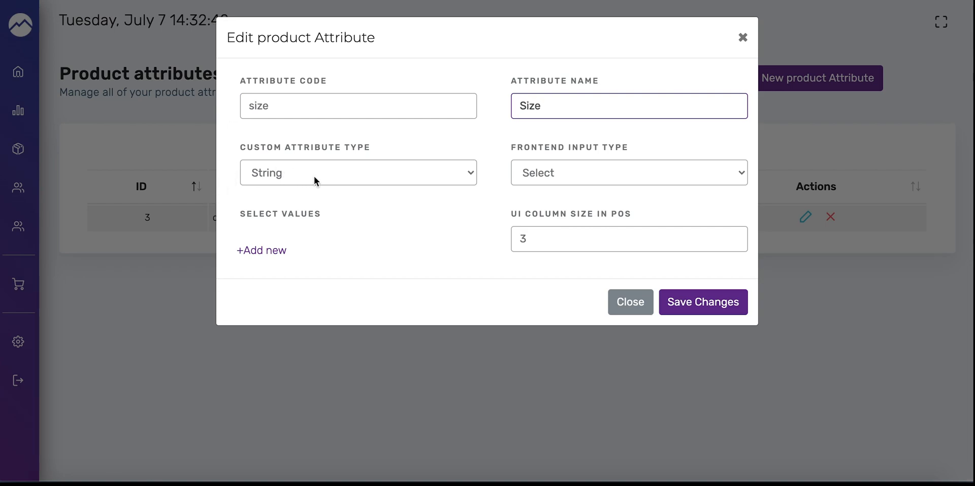
{"action": "mouse_move", "coordinate": [583, 196]}
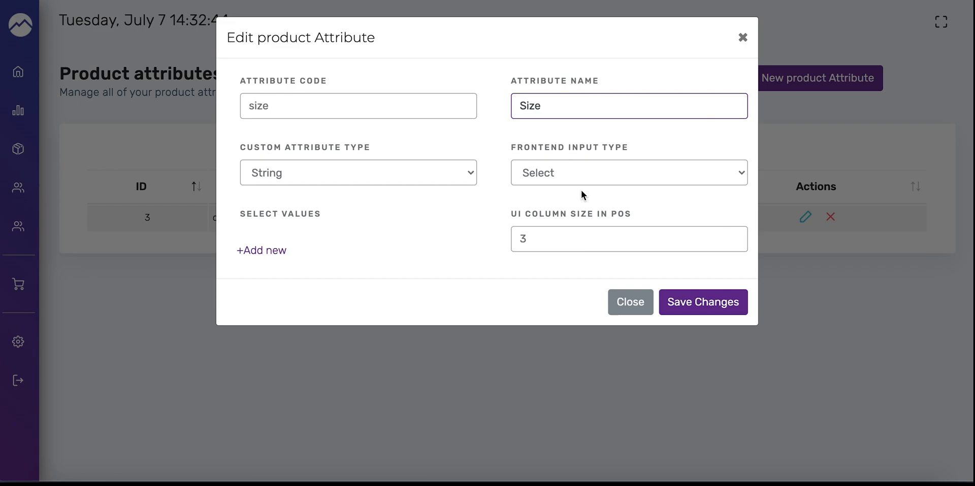
{"action": "mouse_move", "coordinate": [559, 175]}
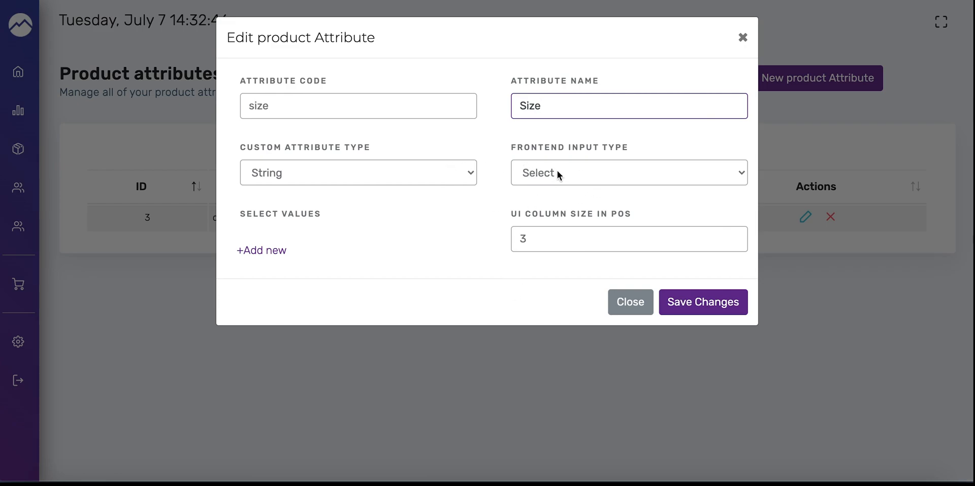
{"action": "left_click", "coordinate": [627, 239]}
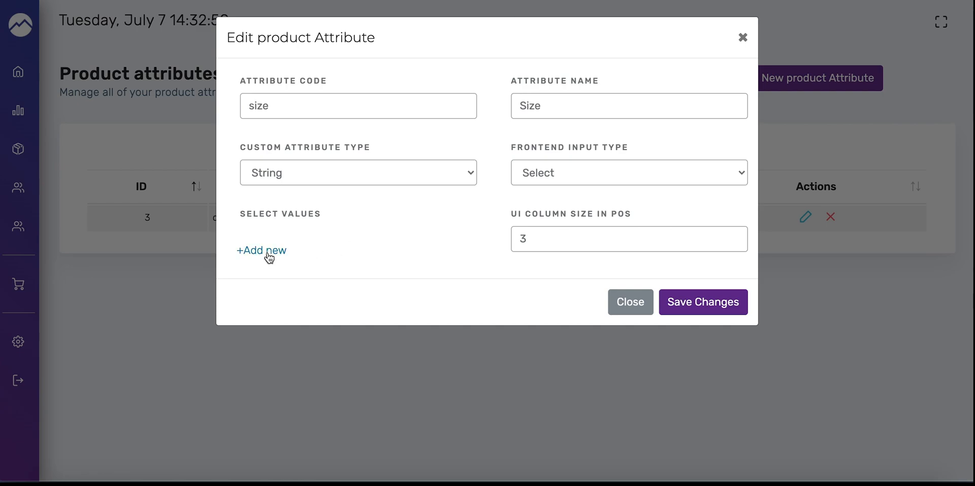
- Add options MD Medium, LG Large and XL Extra Large, then save the Size attribute
{"action": "left_click", "coordinate": [261, 251]}
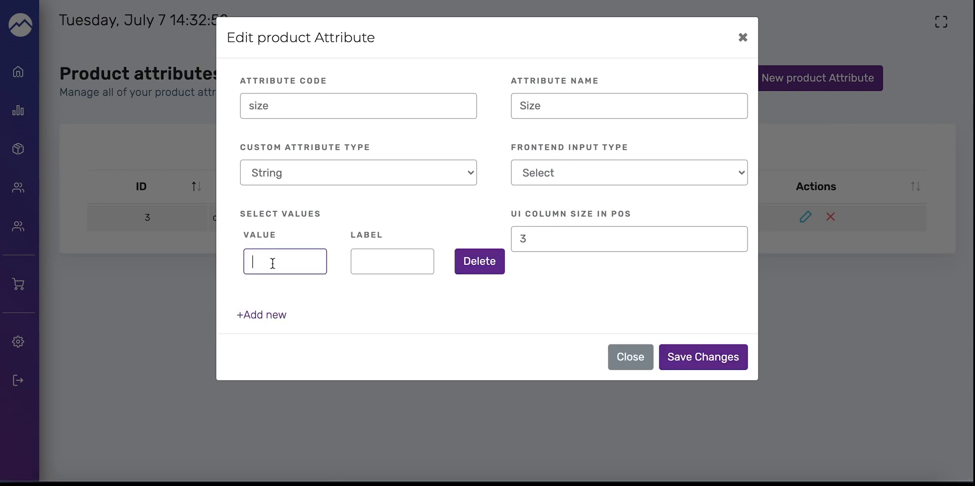
{"action": "type", "text": "MD"}
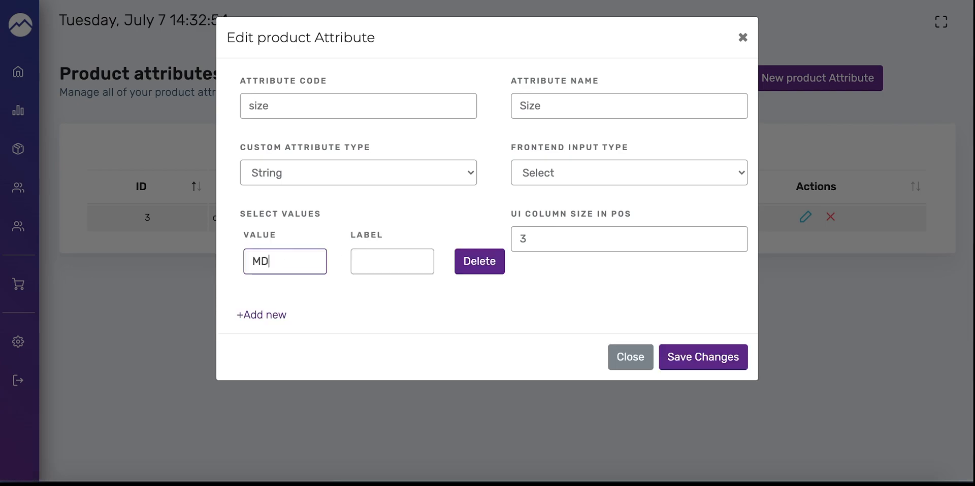
{"action": "type", "text": "Medium"}
{"action": "type", "text": "LG"}
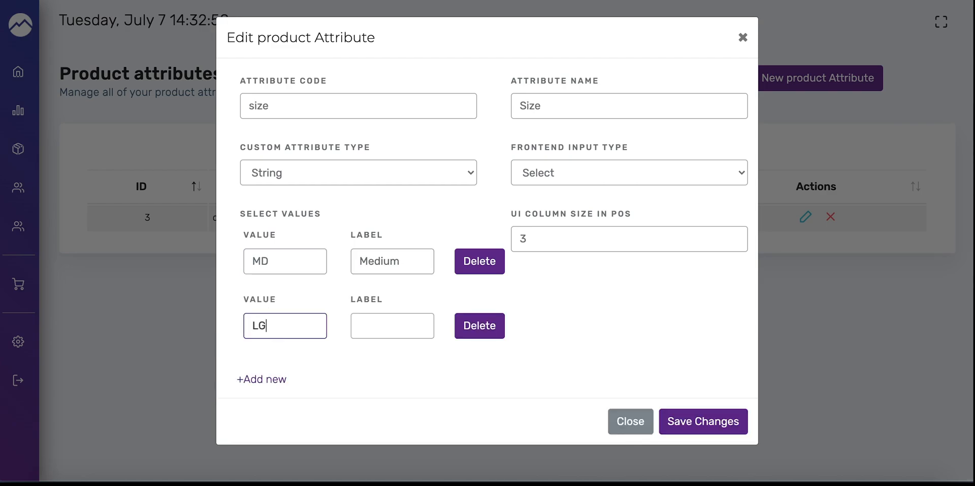
{"action": "type", "text": "Large"}
{"action": "type", "text": "XL"}
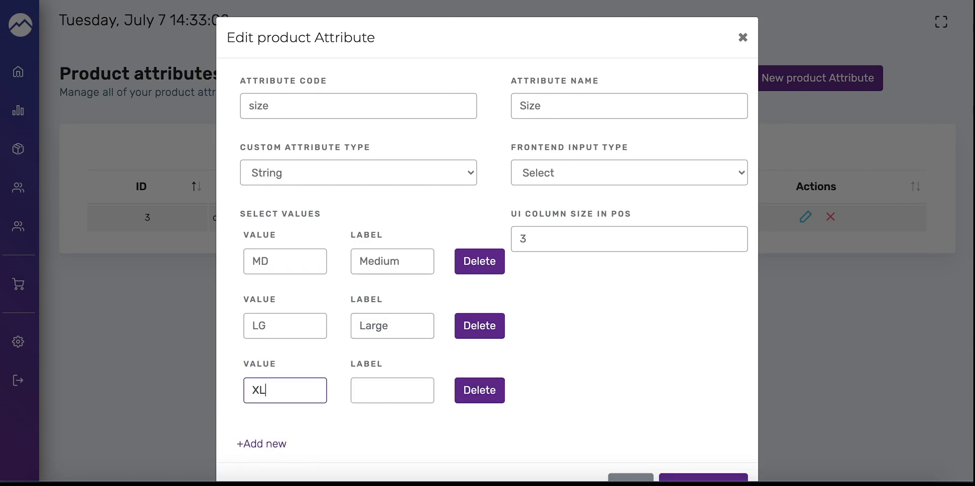
{"action": "type", "text": "Extra Large"}
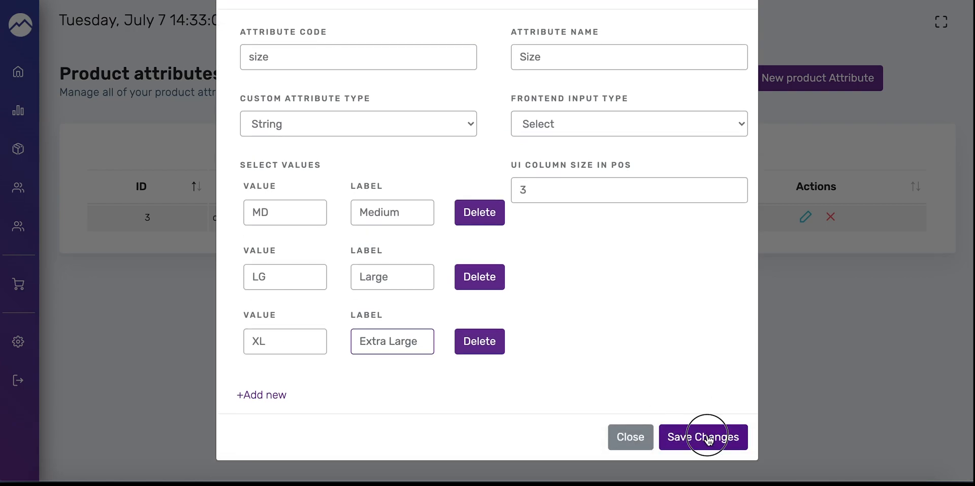
{"action": "left_click", "coordinate": [703, 438]}
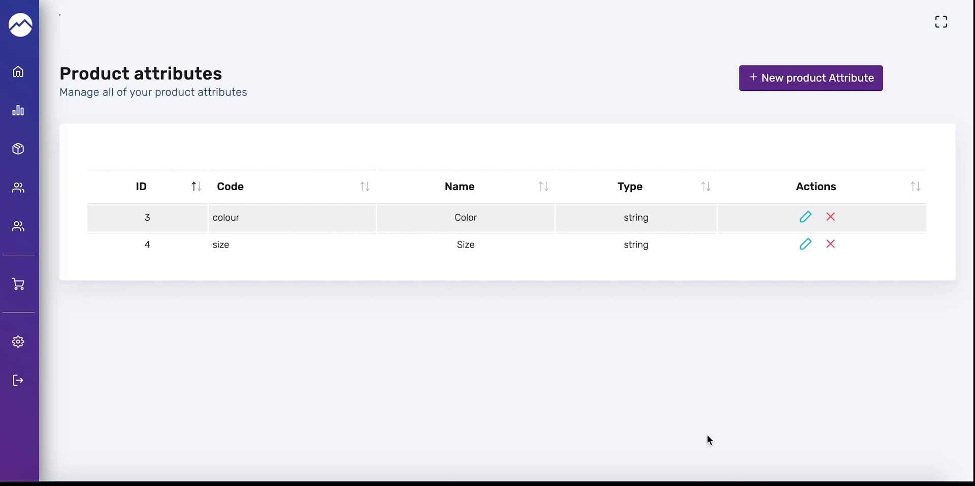
- Sort the attributes table by ID descending so Size appears above Color
{"action": "left_click", "coordinate": [196, 186]}
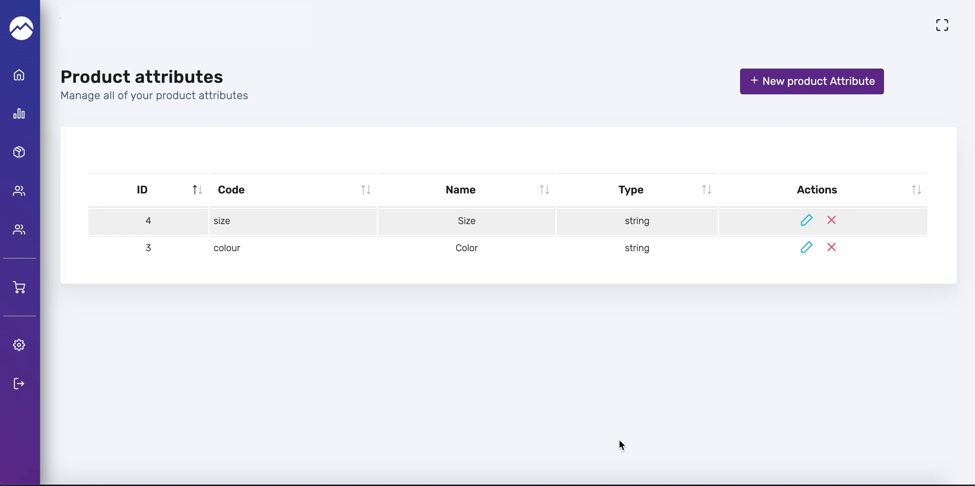
{"action": "mouse_move", "coordinate": [658, 360]}
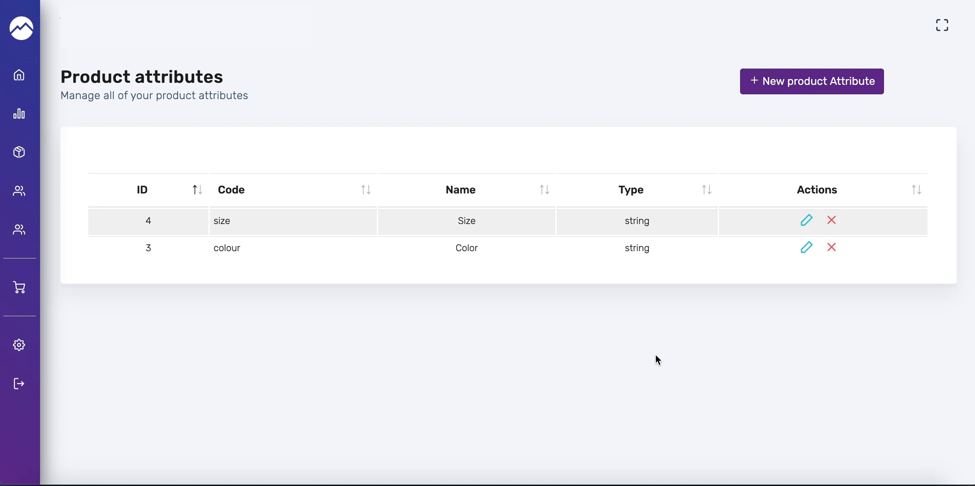
{"action": "mouse_move", "coordinate": [739, 205]}
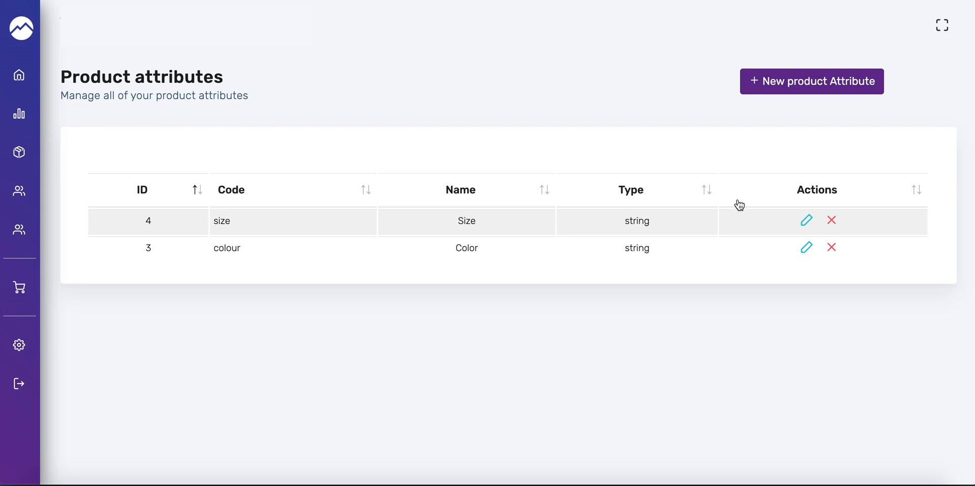
{"action": "mouse_move", "coordinate": [788, 86]}
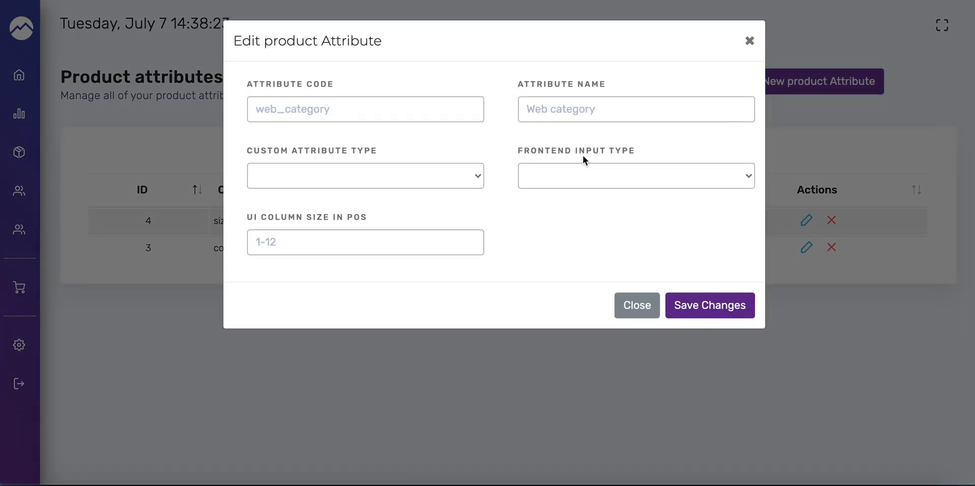
- Enter attribute code web_status and name Online Visibility, correcting a mistyped name
{"action": "left_click", "coordinate": [365, 108]}
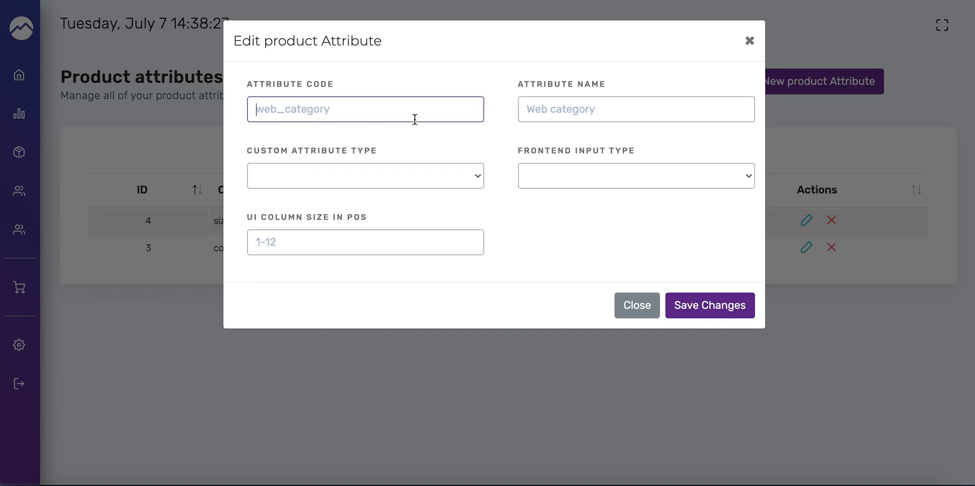
{"action": "type", "text": "web"}
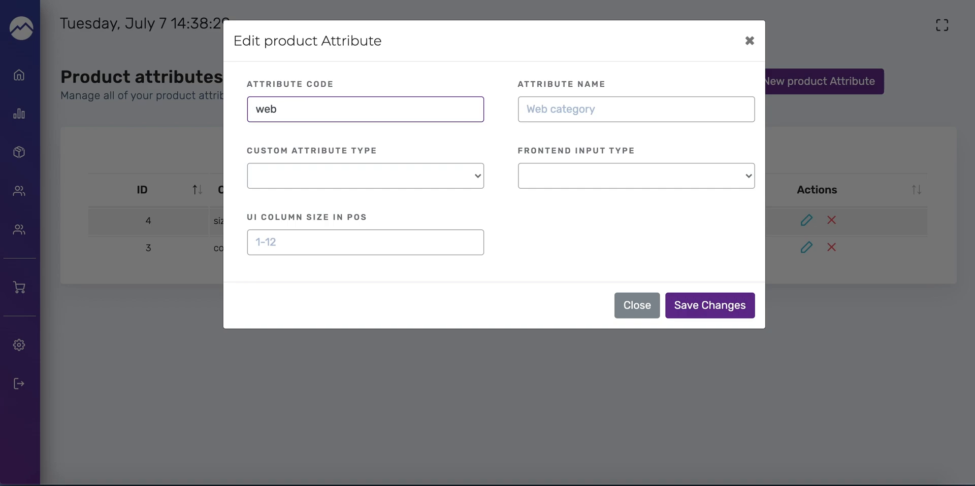
{"action": "type", "text": "_status"}
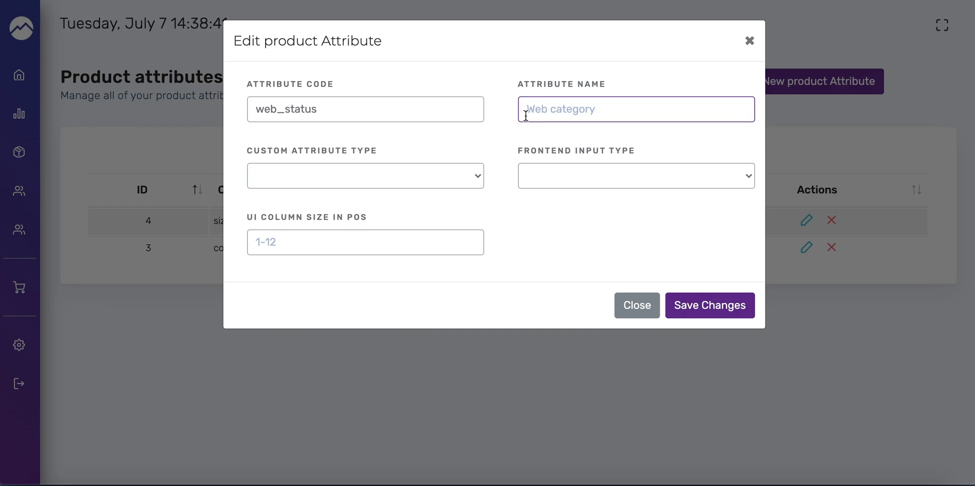
{"action": "type", "text": "Online Vis"}
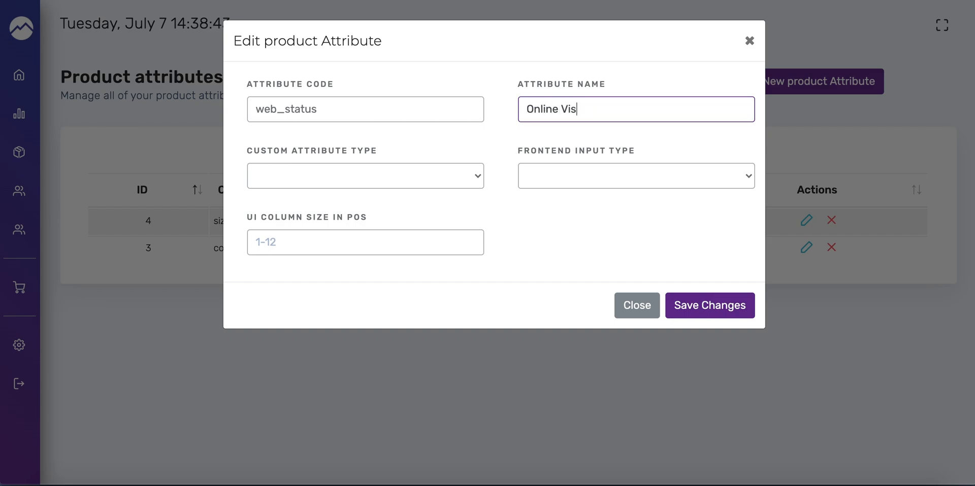
{"action": "type", "text": "ibilit"}
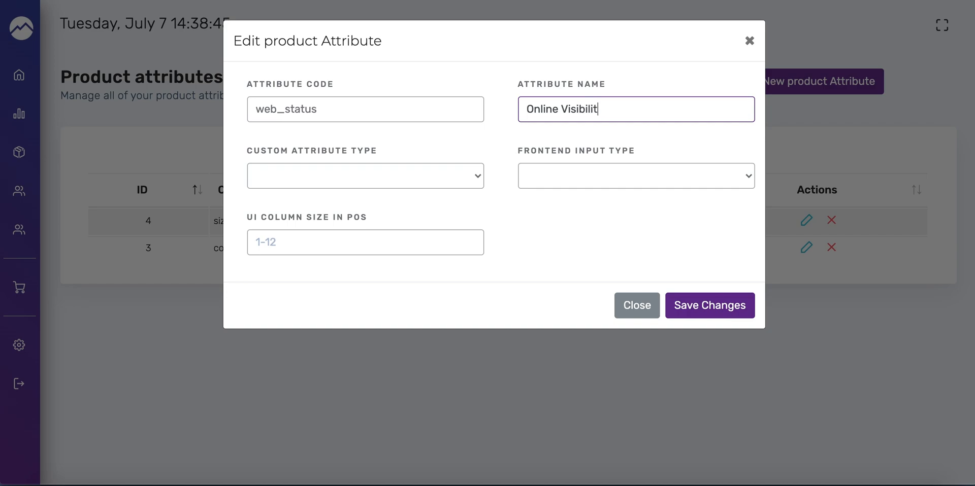
{"action": "type", "text": "Show O"}
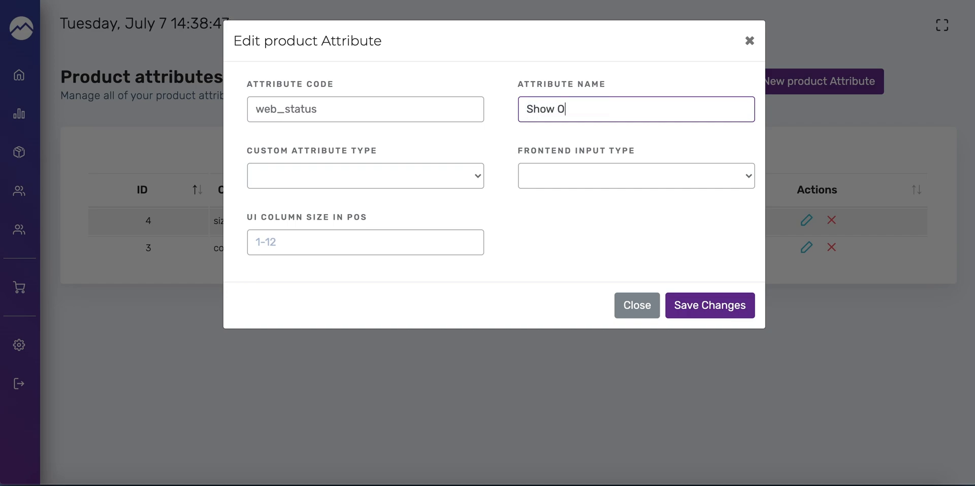
{"action": "key", "text": "Backspace"}
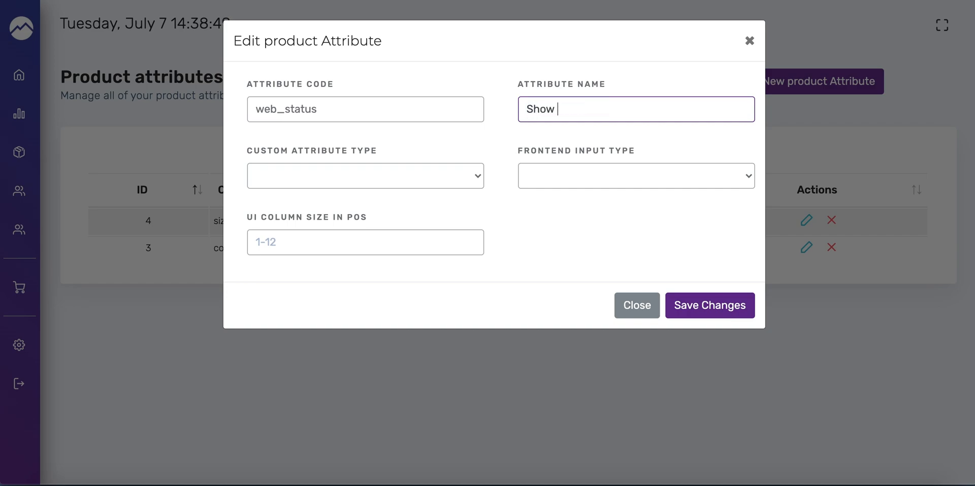
{"action": "type", "text": "Online V"}
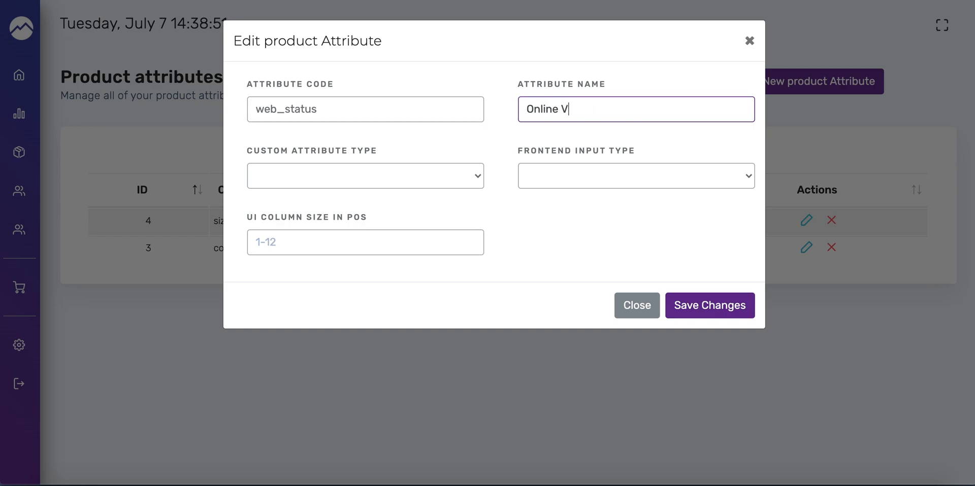
{"action": "type", "text": "isibilit"}
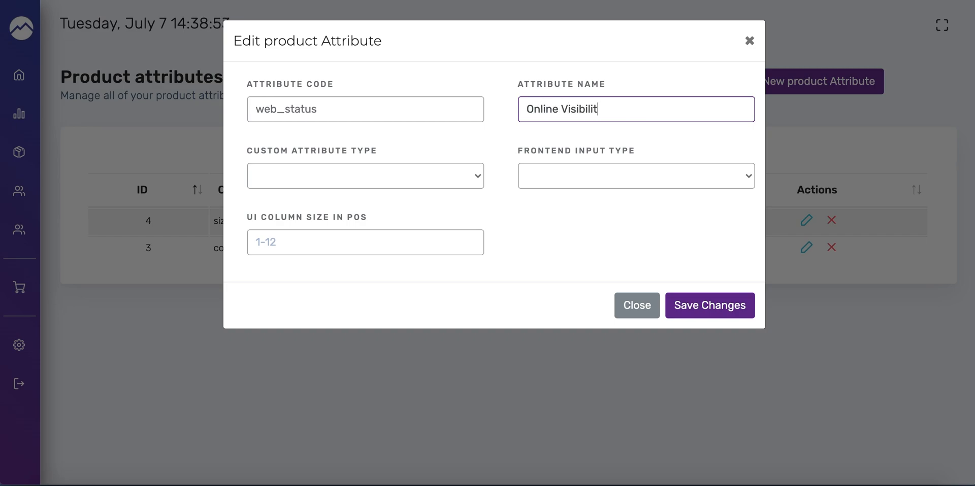
- Make the attribute String type with Select input and UI column size 3
{"action": "left_click", "coordinate": [364, 176]}
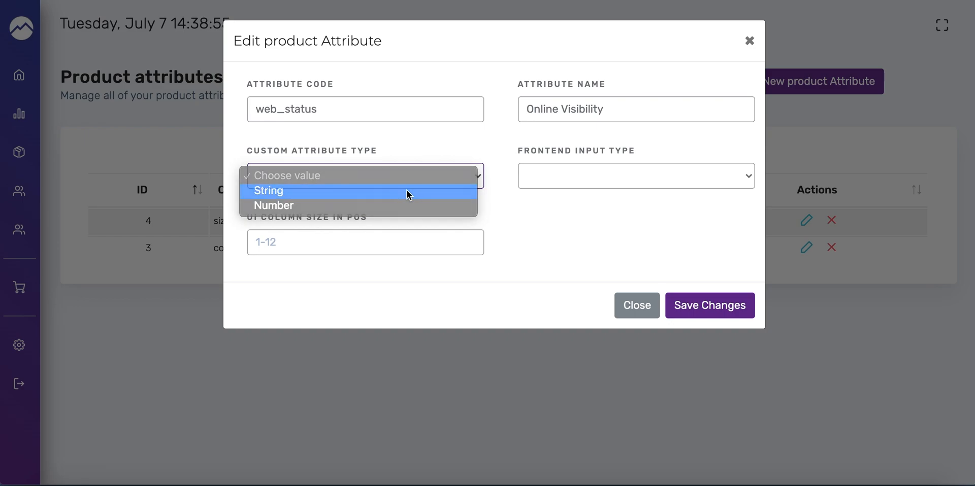
{"action": "left_click", "coordinate": [268, 191]}
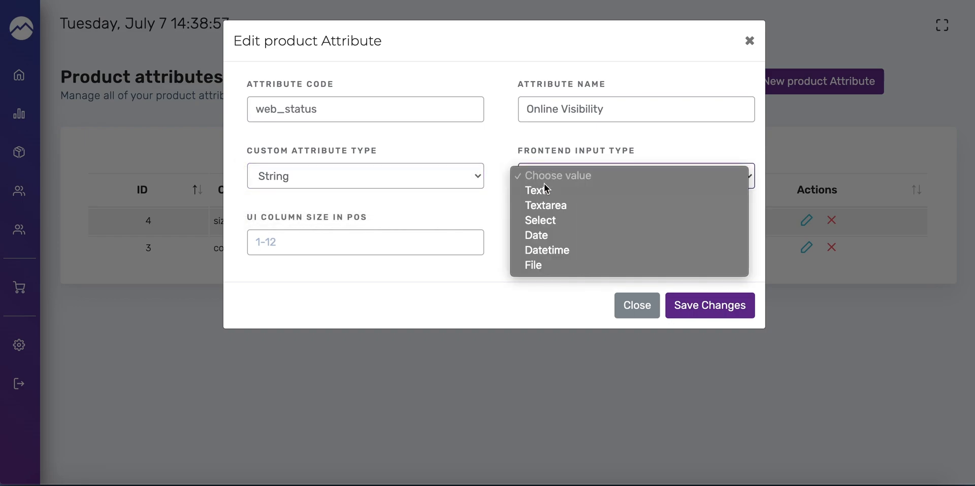
{"action": "left_click", "coordinate": [539, 220]}
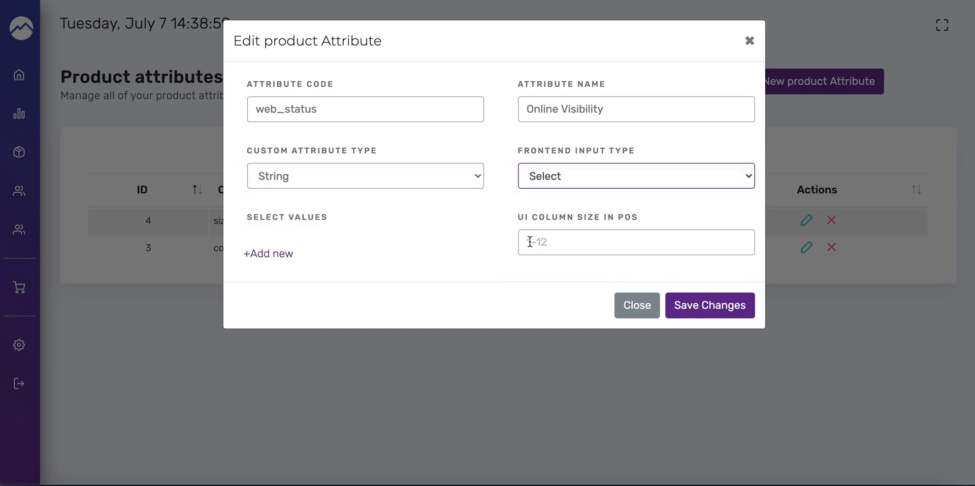
{"action": "type", "text": "3"}
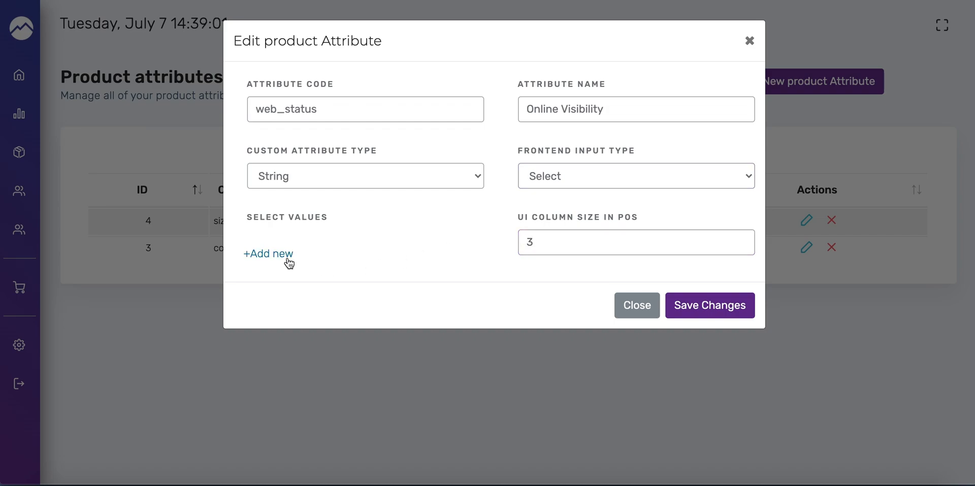
- Add option rows active → Visible and hidden → Not Visible to the web_status attribute and save
{"action": "left_click", "coordinate": [268, 253]}
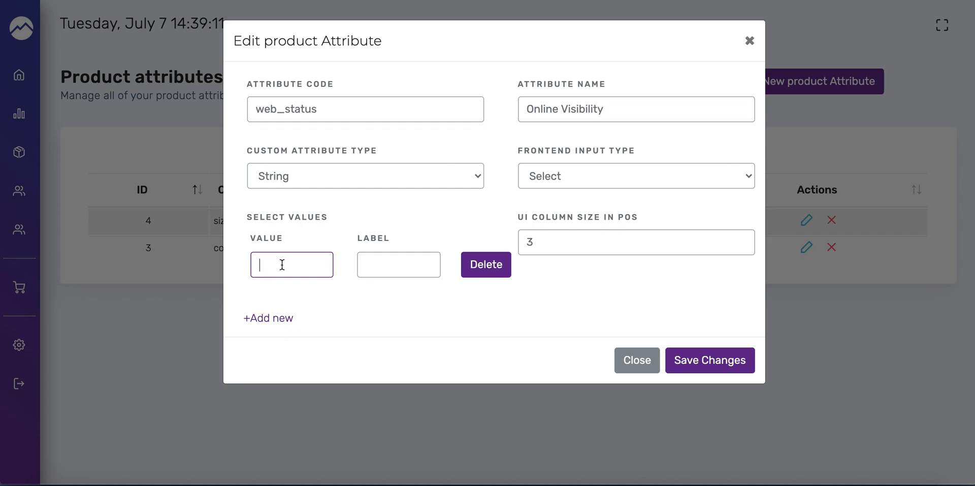
{"action": "type", "text": "active"}
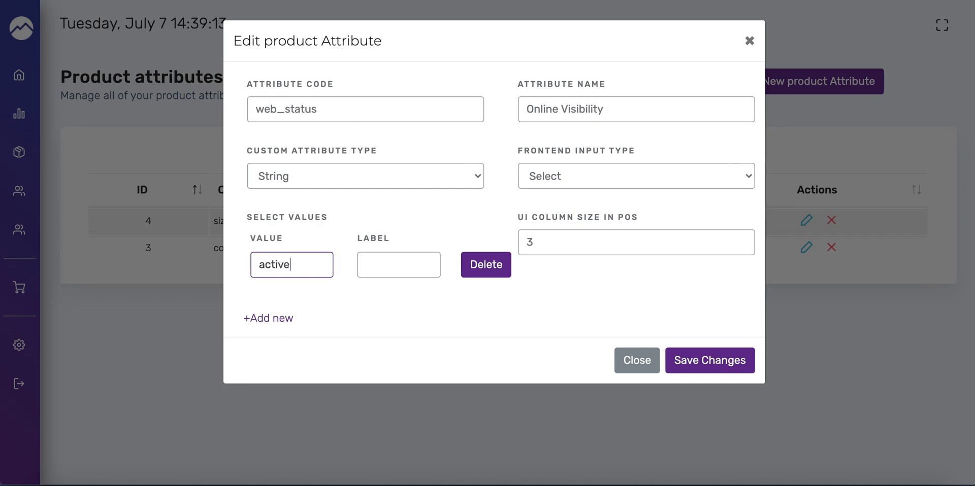
{"action": "type", "text": "Sho"}
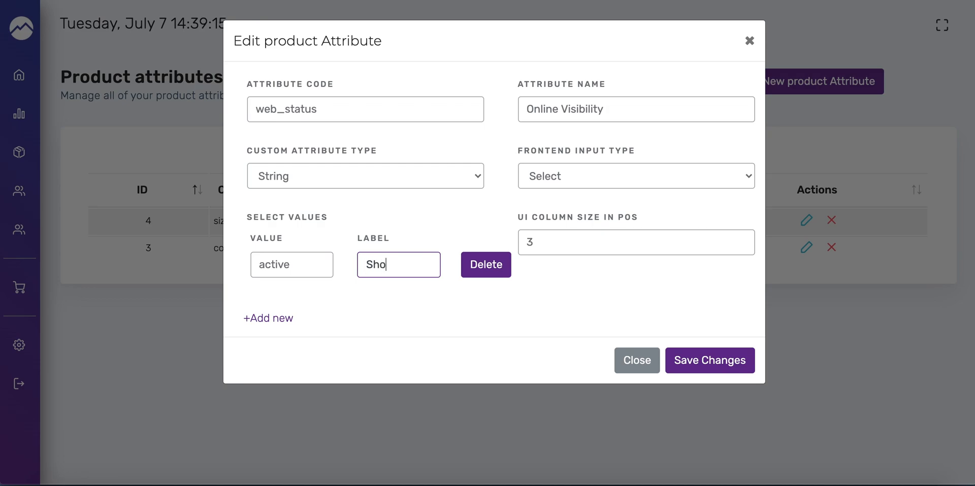
{"action": "type", "text": "V"}
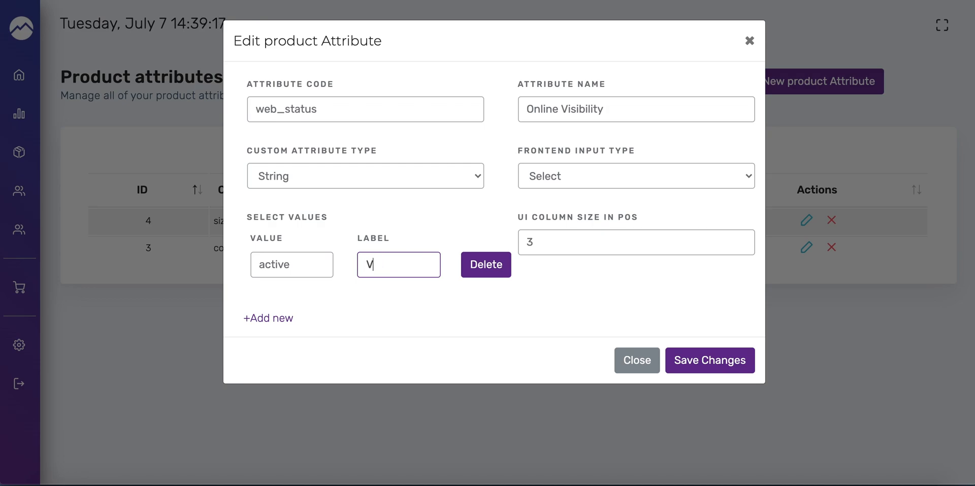
{"action": "type", "text": "isibil"}
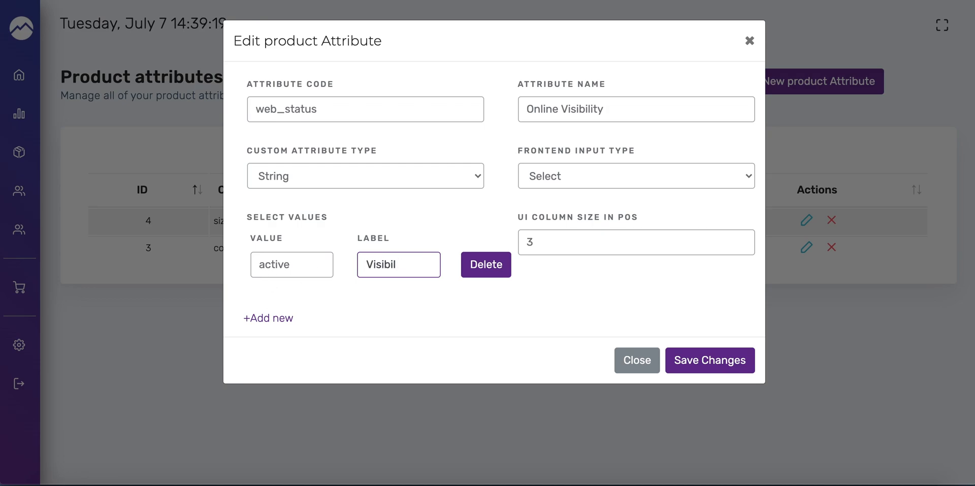
{"action": "type", "text": "e"}
{"action": "type", "text": "hidden"}
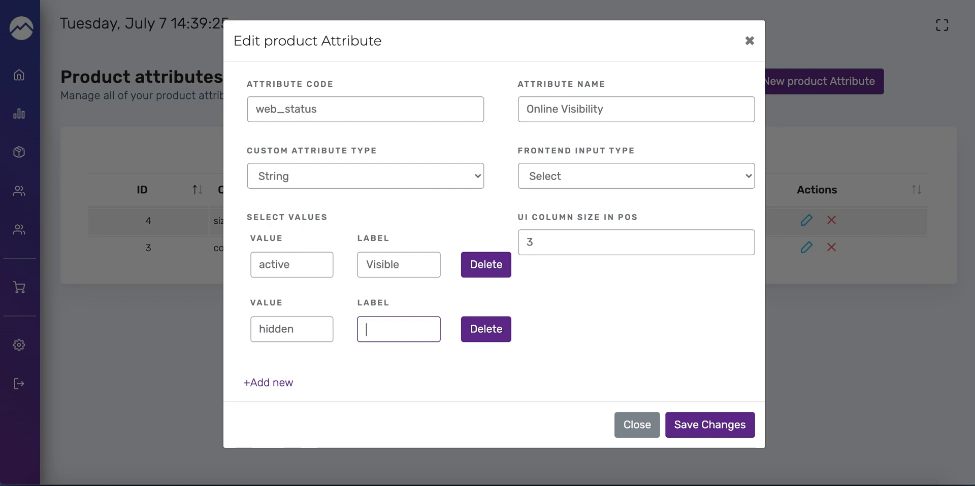
{"action": "type", "text": "Not Visible"}
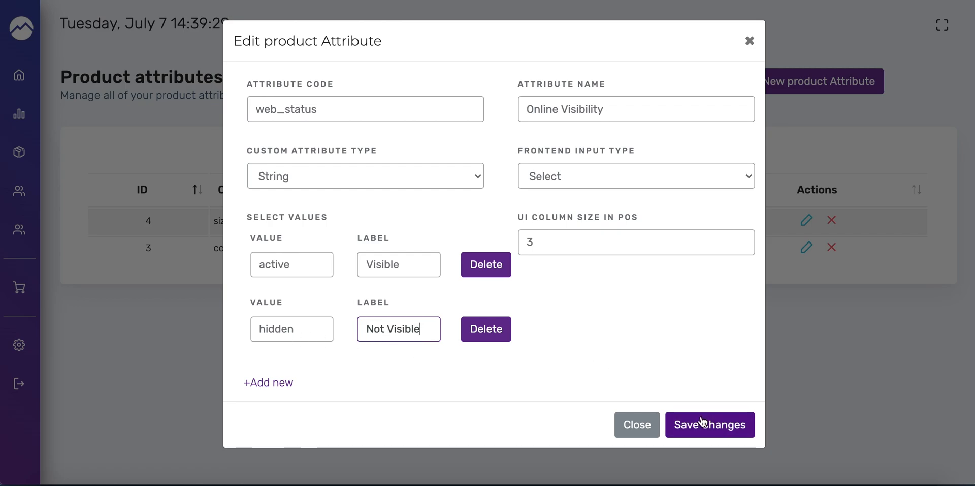
{"action": "left_click", "coordinate": [710, 425]}
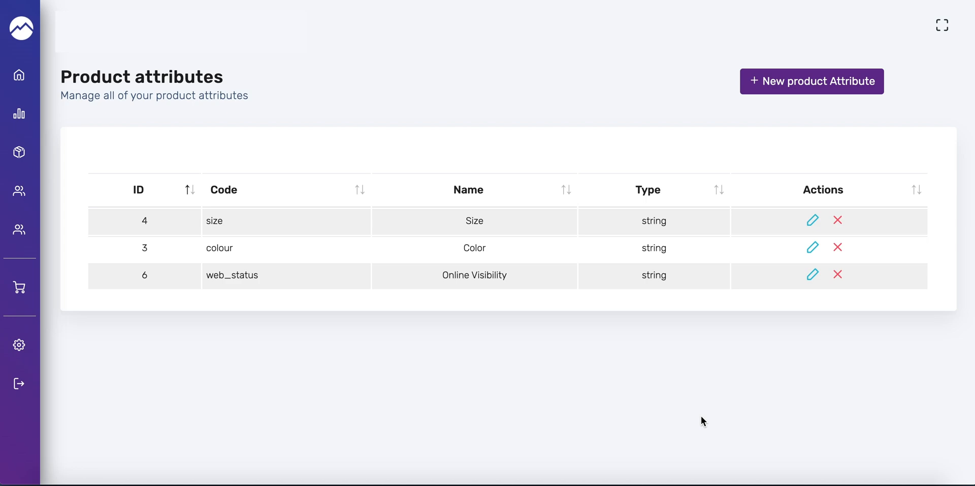
{"action": "mouse_move", "coordinate": [717, 358]}
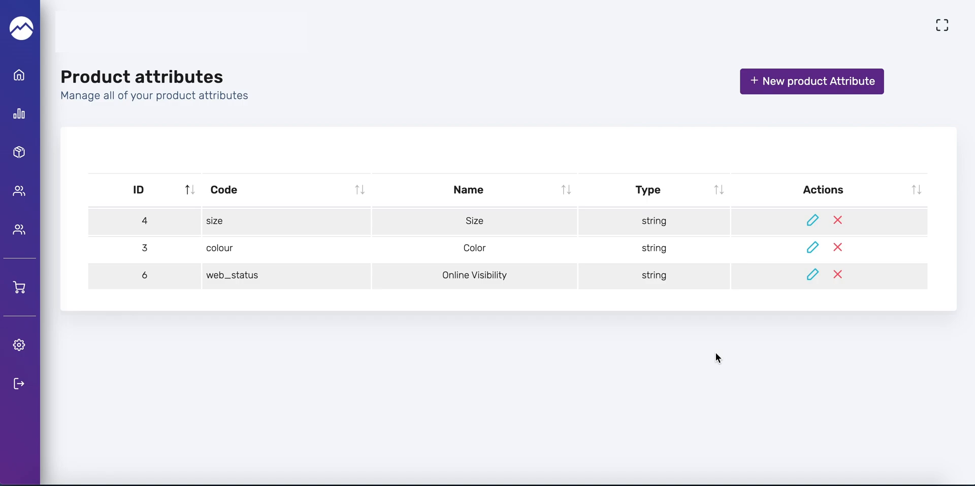
- Go to the Items page listing all 24 store products
{"action": "left_click", "coordinate": [21, 152]}
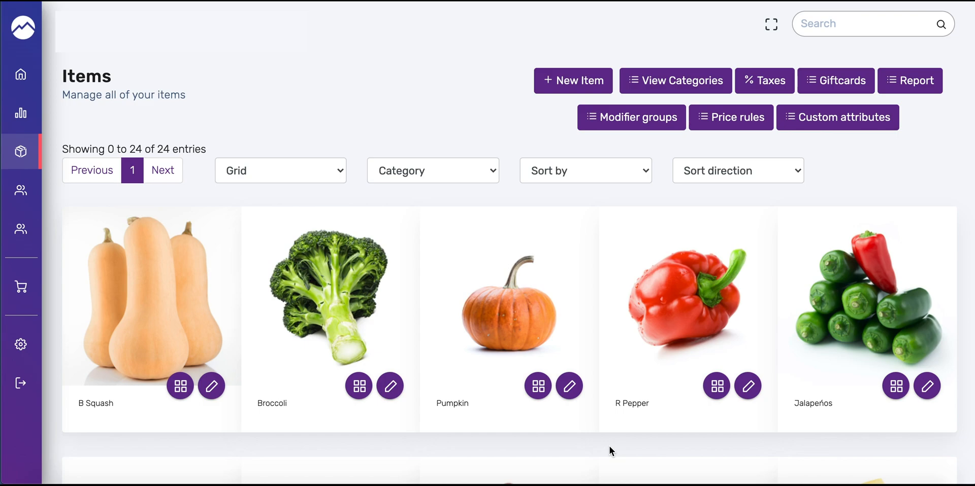
{"action": "mouse_move", "coordinate": [555, 148]}
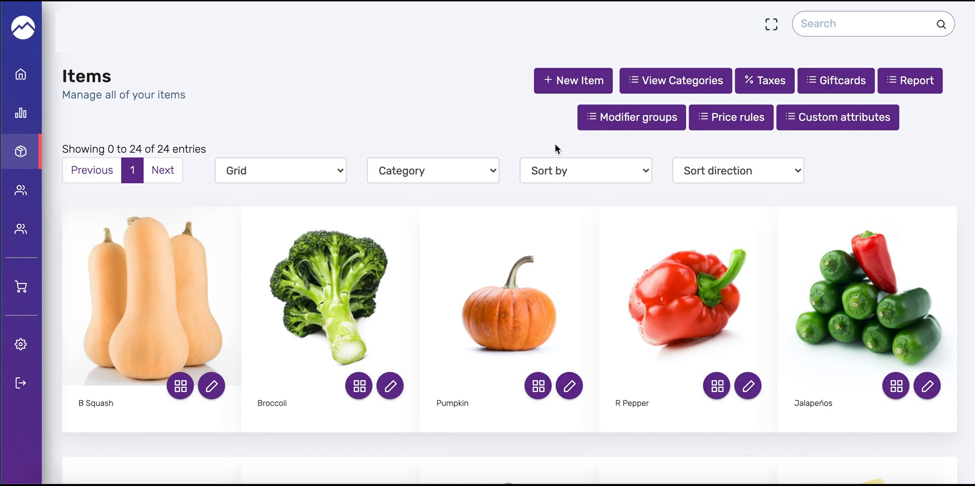
- Create a new item and name it 'Basic Short Sleeve Button Up'
{"action": "left_click", "coordinate": [573, 81]}
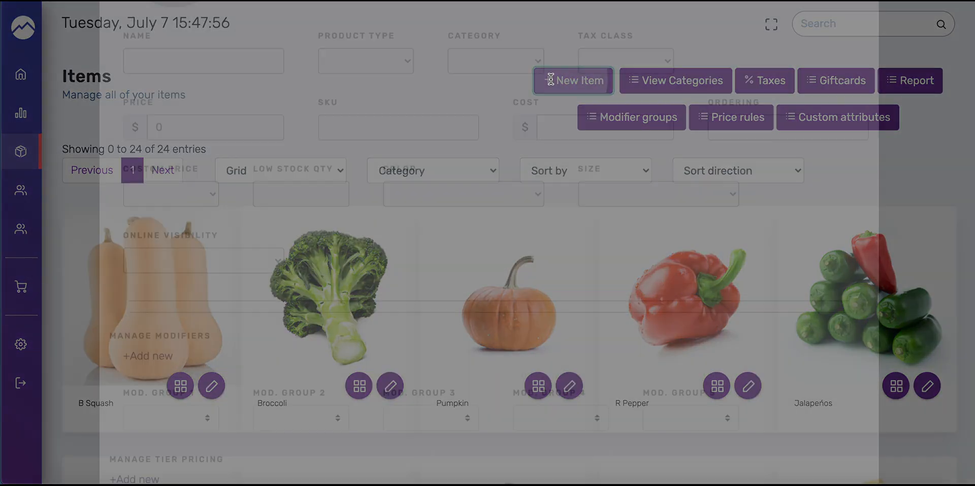
{"action": "left_click", "coordinate": [571, 80]}
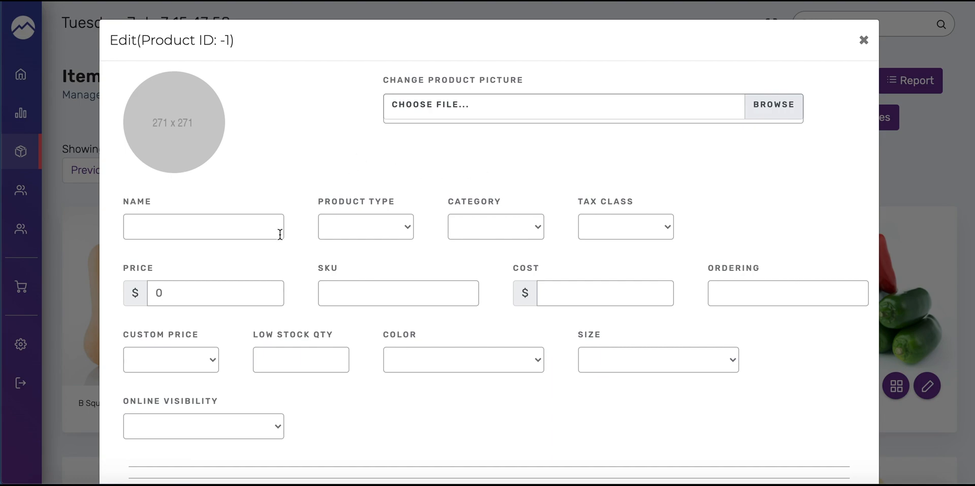
{"action": "type", "text": "Basic Short Sleev"}
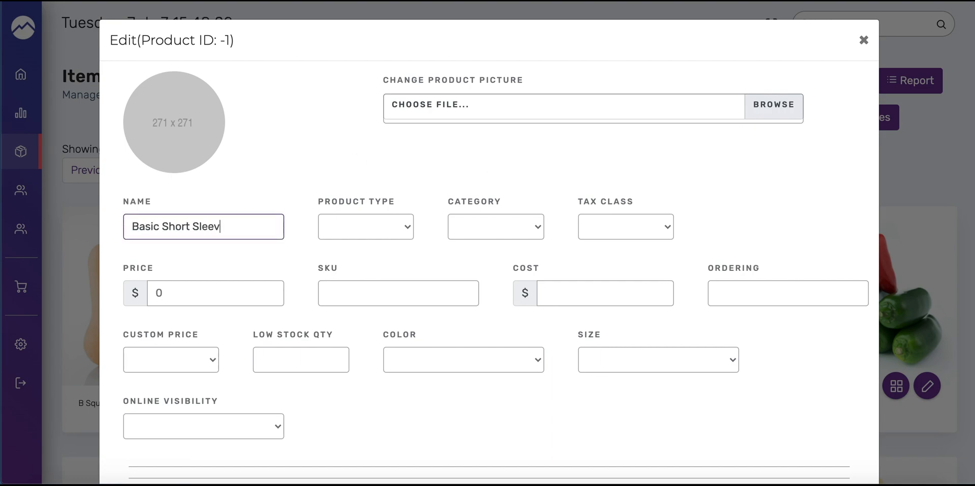
{"action": "type", "text": "e Button Up"}
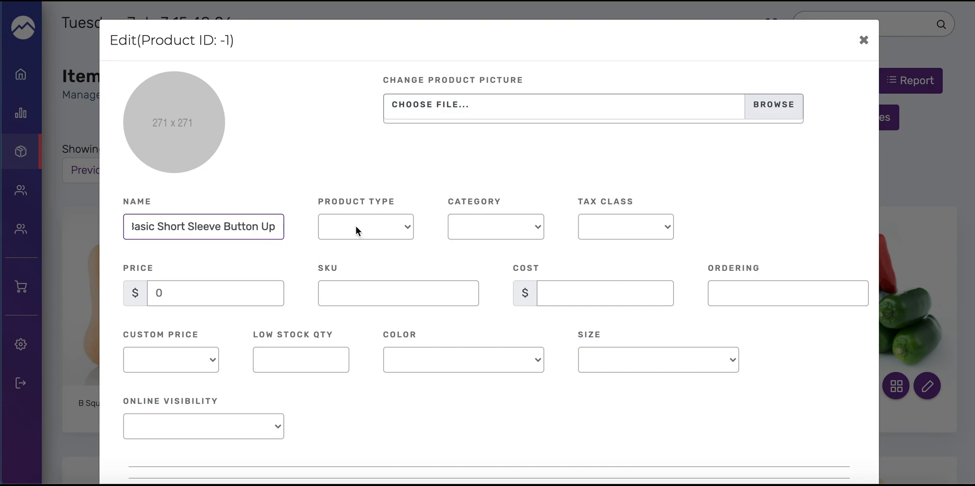
{"action": "mouse_move", "coordinate": [367, 216]}
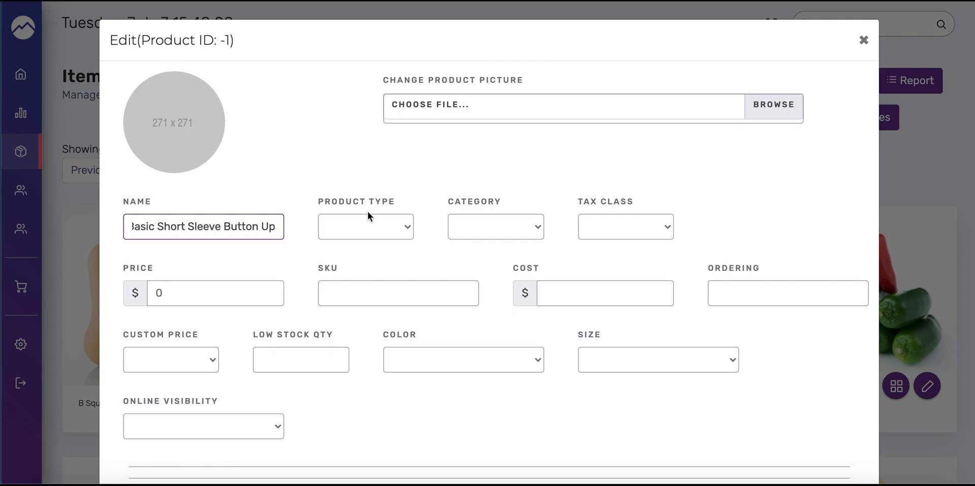
- Set Product Type to Variants Matrix with Color and Size as variation attributes
{"action": "left_click", "coordinate": [364, 226]}
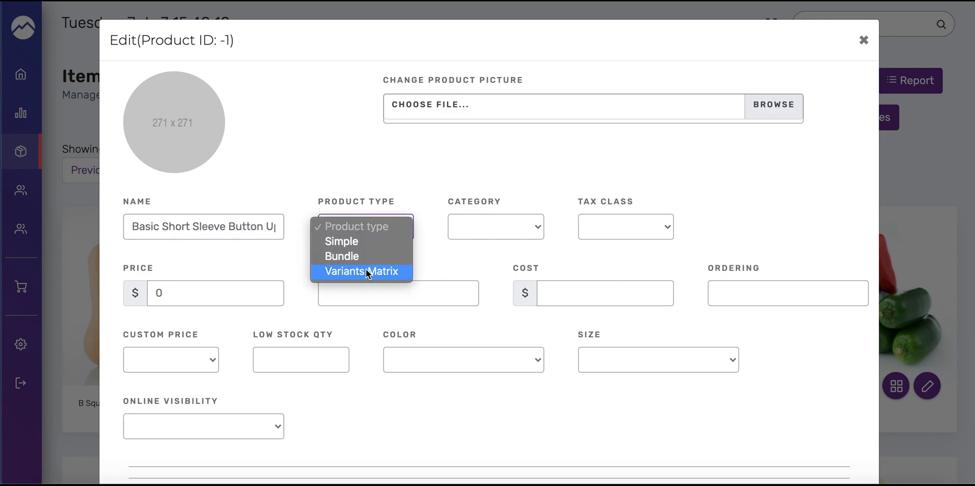
{"action": "left_click", "coordinate": [361, 271]}
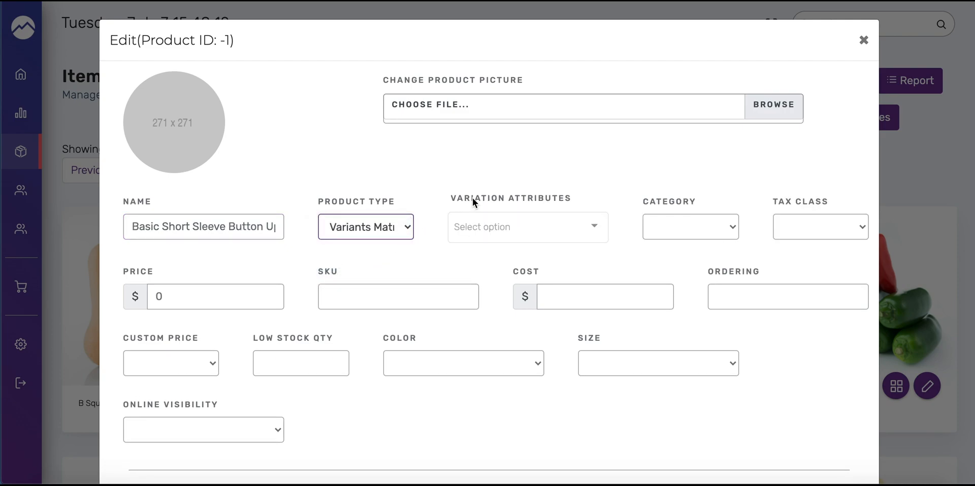
{"action": "mouse_move", "coordinate": [546, 193]}
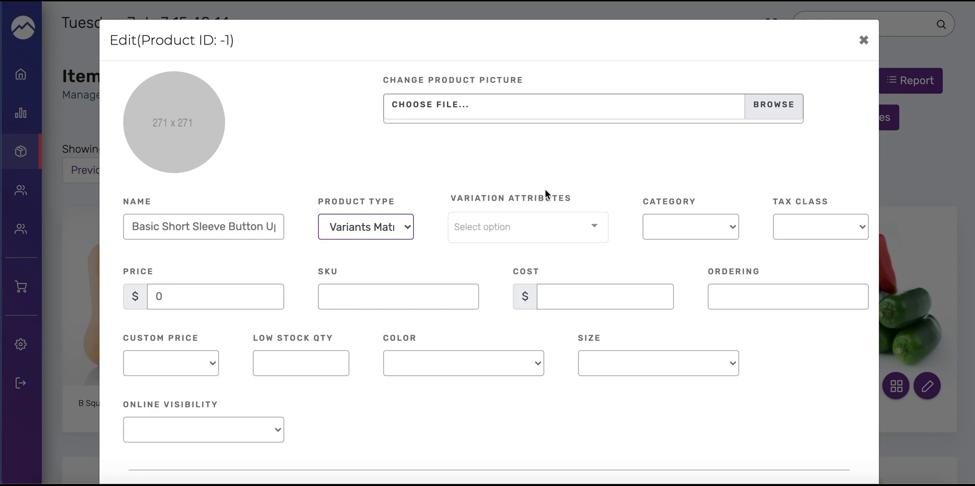
{"action": "mouse_move", "coordinate": [533, 209]}
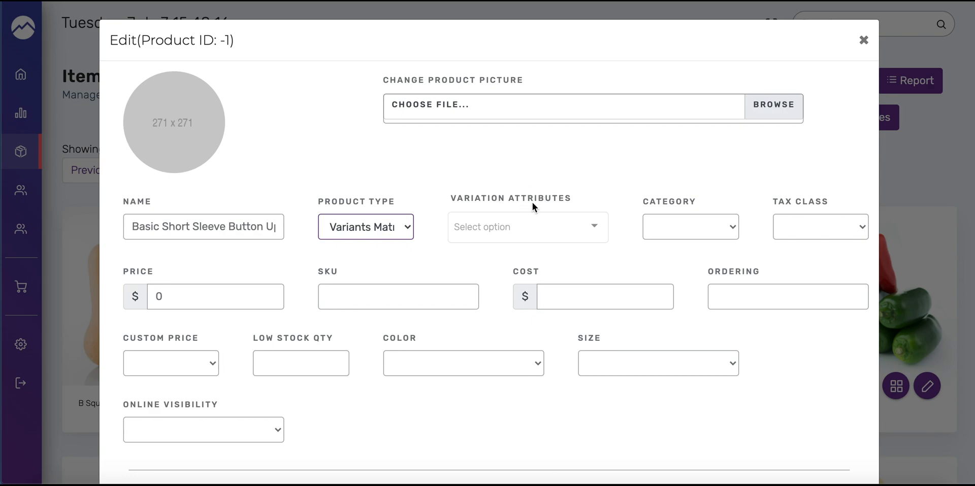
{"action": "left_click", "coordinate": [527, 227]}
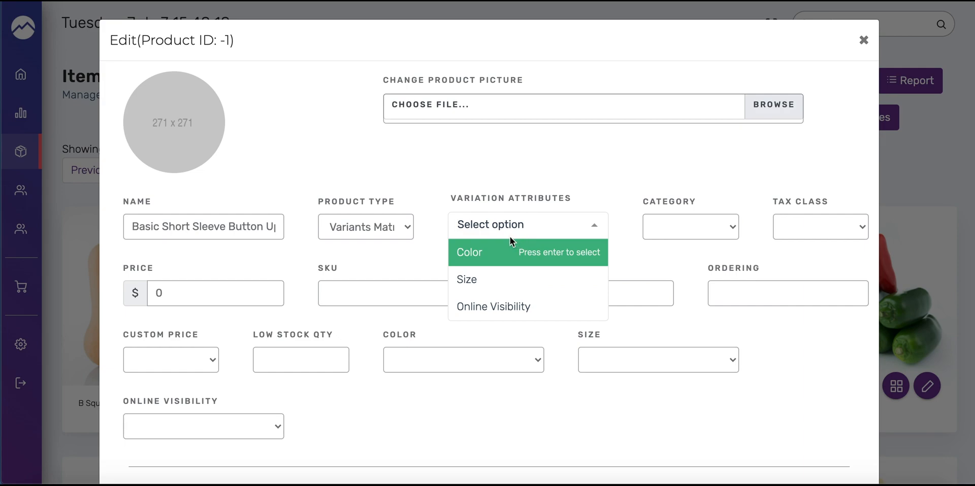
{"action": "mouse_move", "coordinate": [495, 263]}
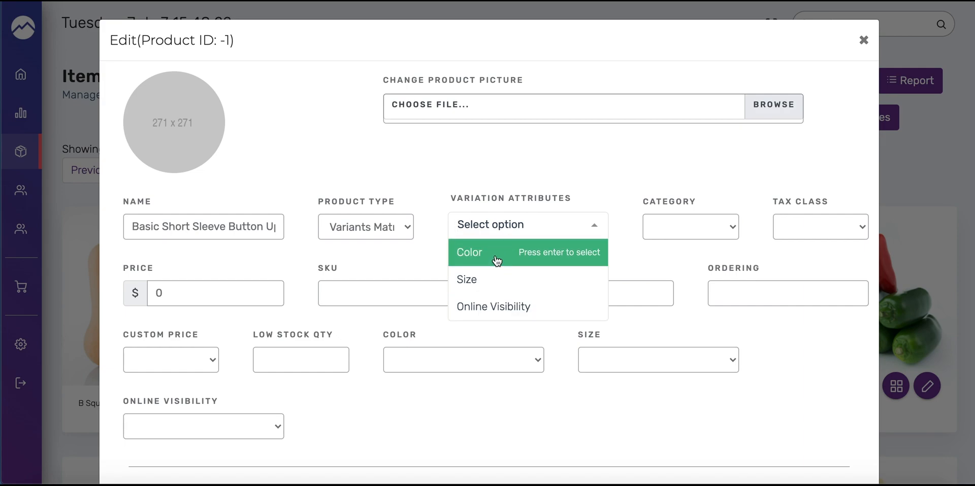
{"action": "mouse_move", "coordinate": [495, 260]}
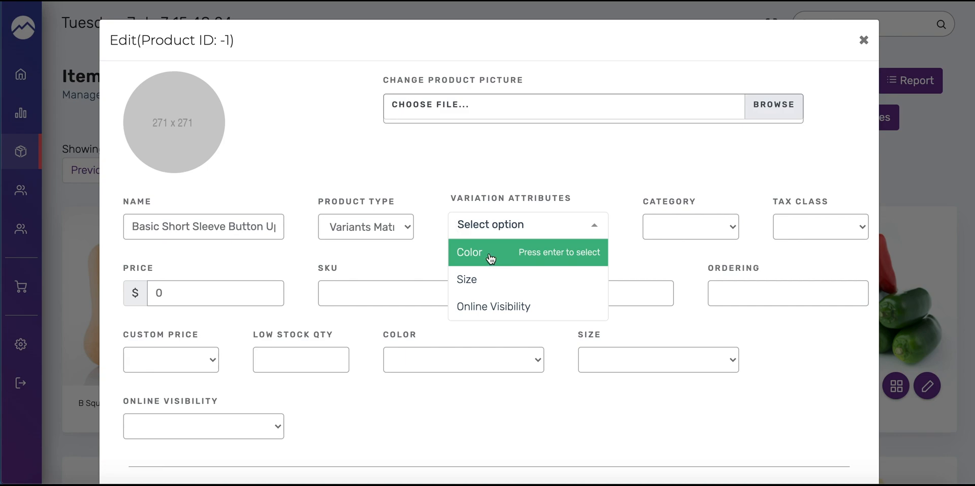
{"action": "left_click", "coordinate": [469, 253]}
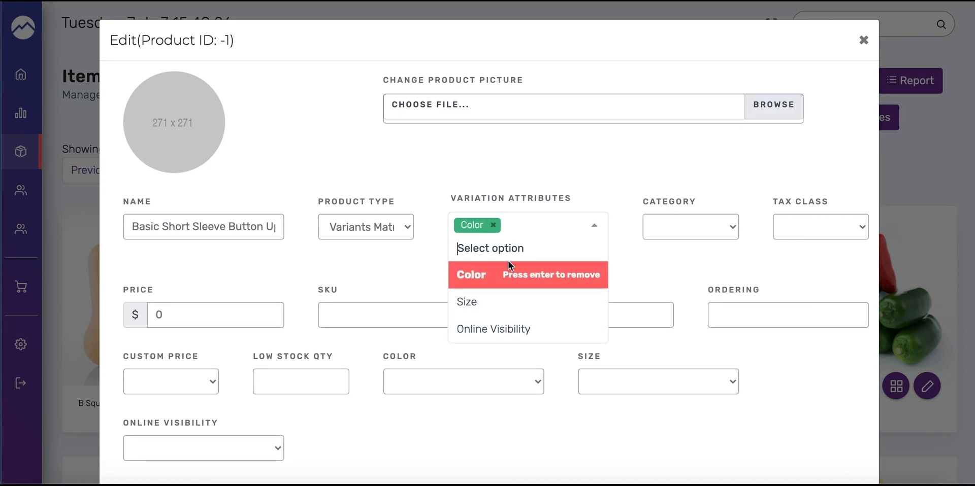
{"action": "left_click", "coordinate": [466, 302]}
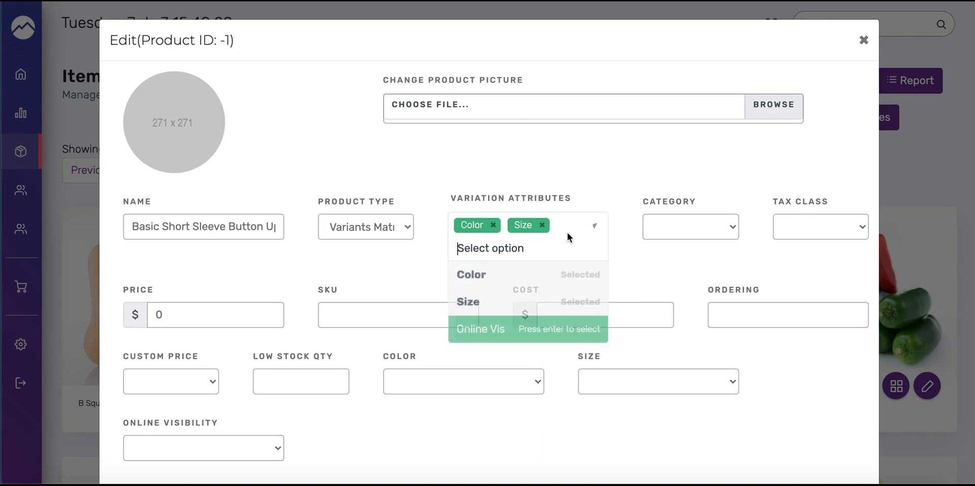
{"action": "left_click", "coordinate": [203, 448]}
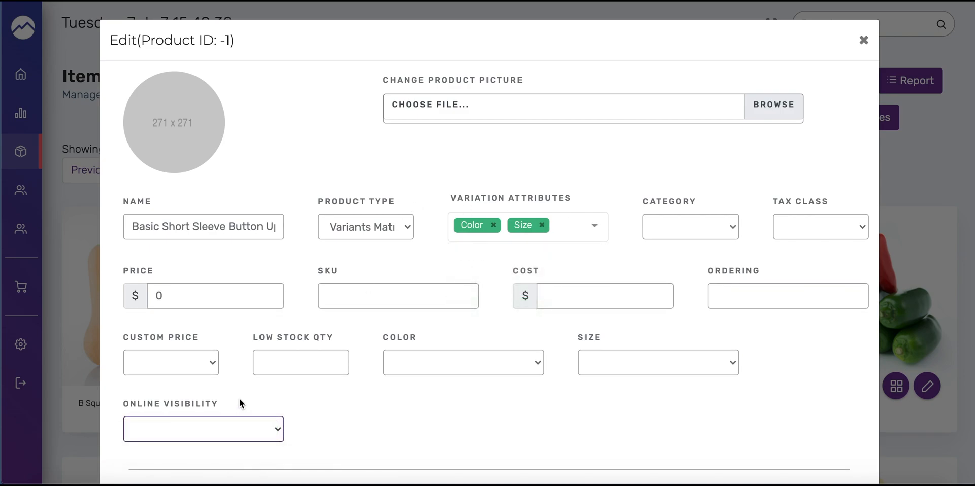
{"action": "mouse_move", "coordinate": [436, 306]}
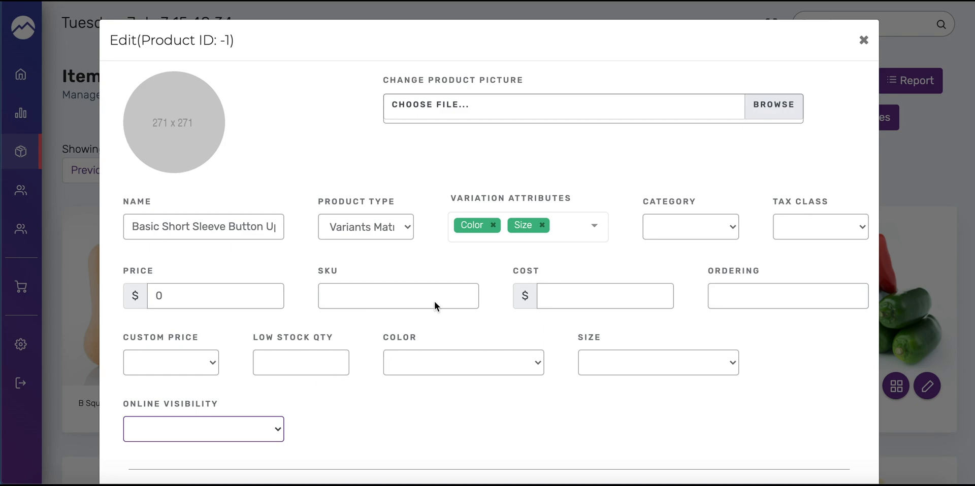
{"action": "mouse_move", "coordinate": [779, 110]}
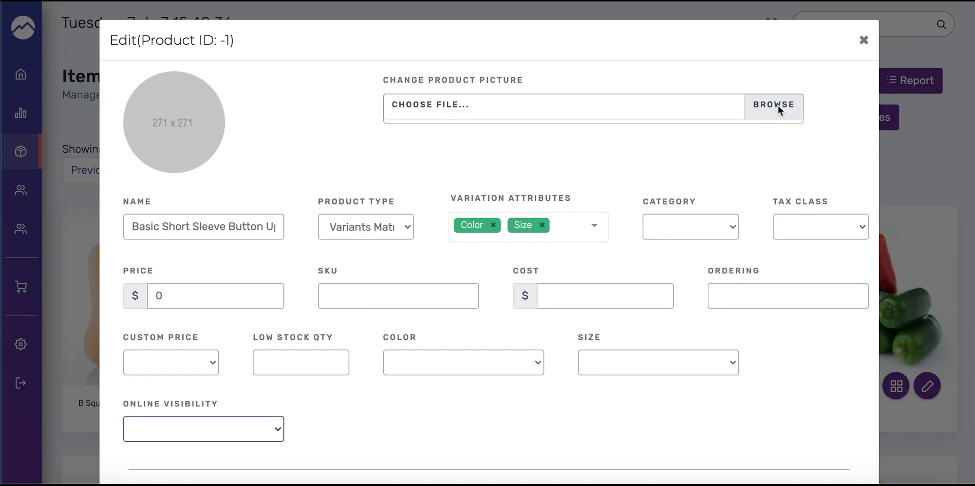
- Give the shirt a picture, Maine sales tax and a price of 10
{"action": "left_click", "coordinate": [774, 108]}
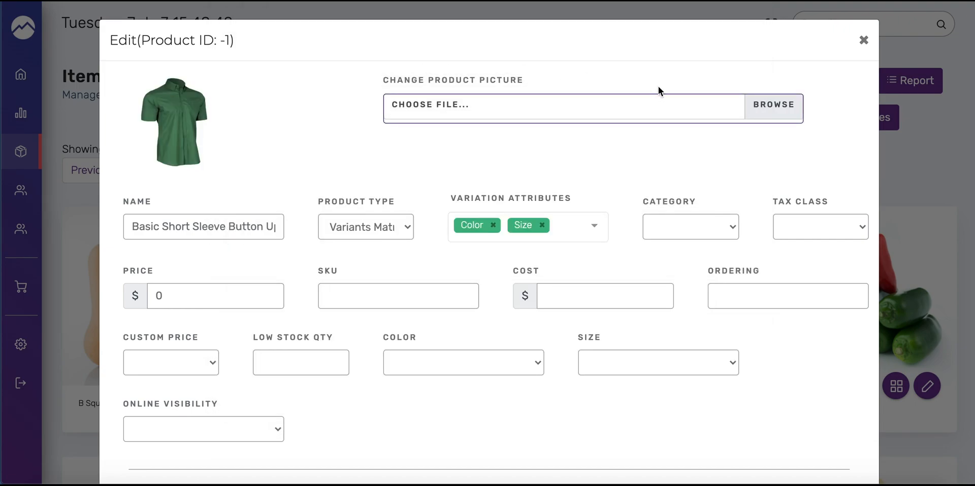
{"action": "left_click", "coordinate": [689, 226]}
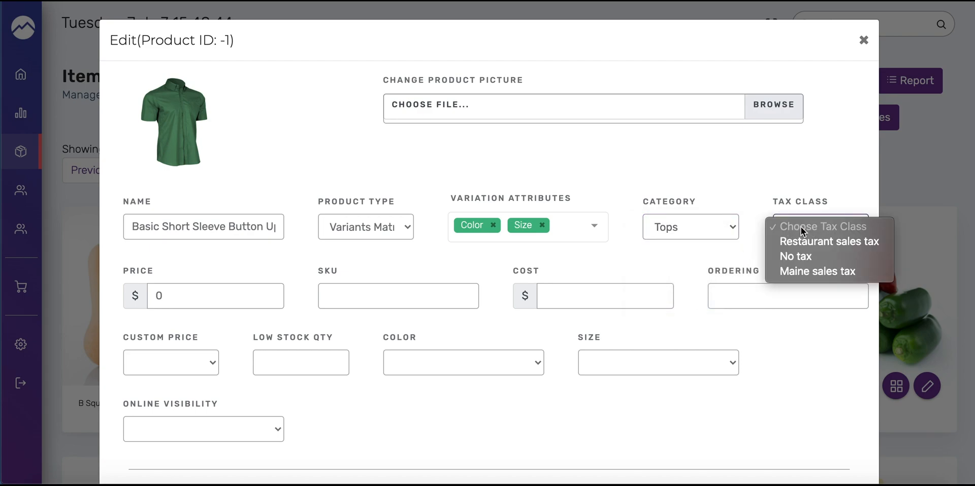
{"action": "left_click", "coordinate": [818, 271]}
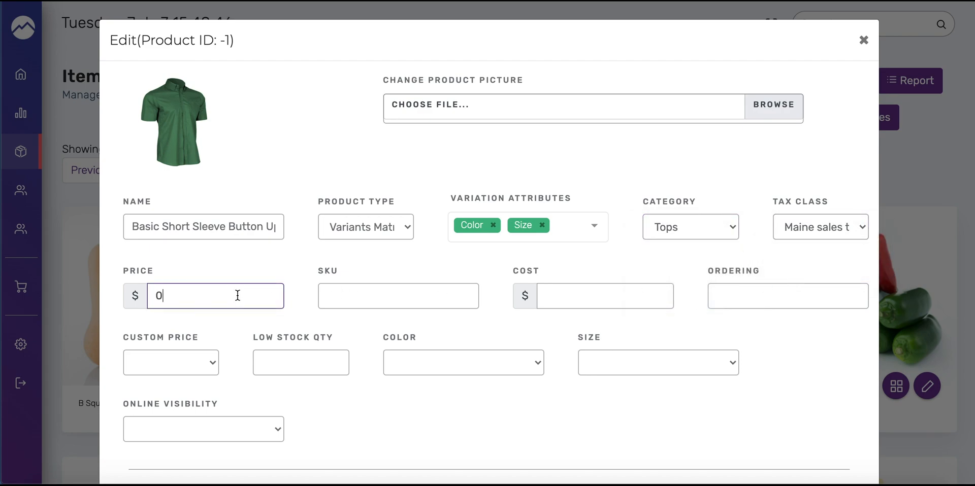
{"action": "type", "text": "10"}
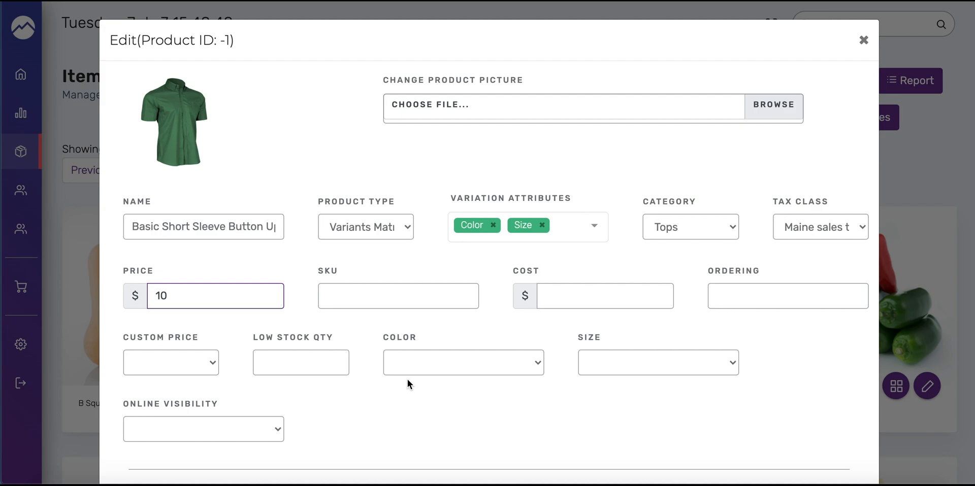
{"action": "scroll", "scroll_direction": "down", "scroll_amount": 3}
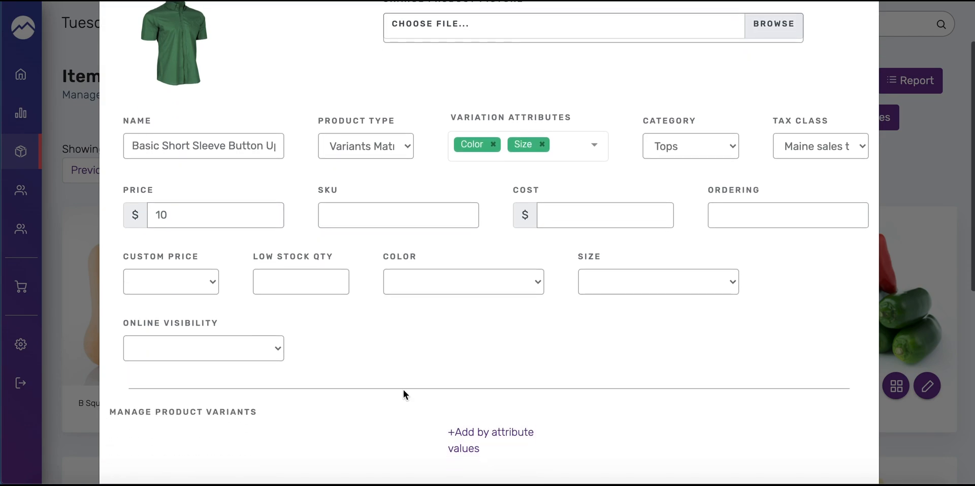
- Add Blue variants in Medium, Large and Extra Large stocked at Demo Store
{"action": "scroll", "scroll_direction": "down", "scroll_amount": 3}
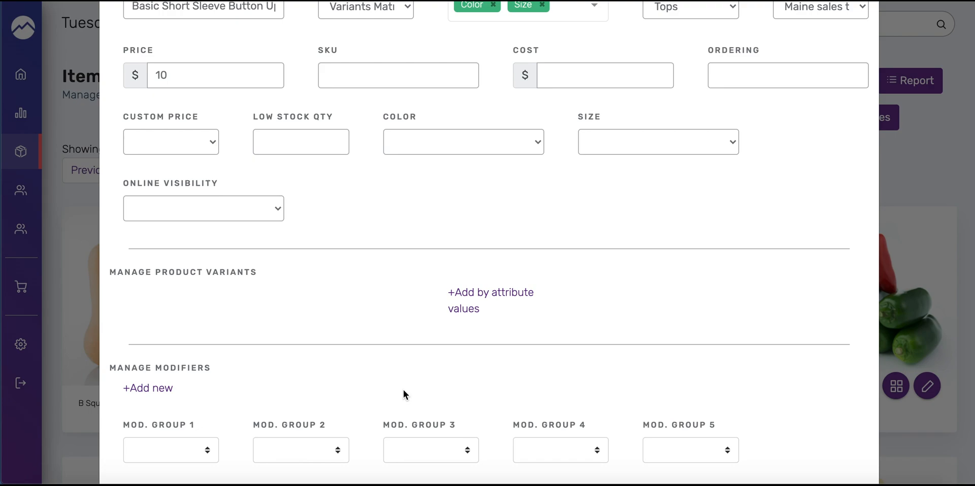
{"action": "mouse_move", "coordinate": [443, 304]}
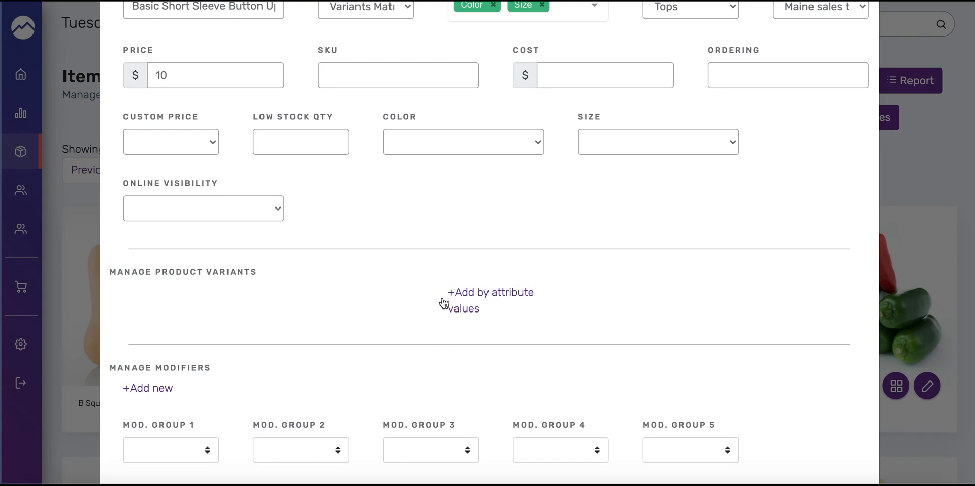
{"action": "mouse_move", "coordinate": [414, 266]}
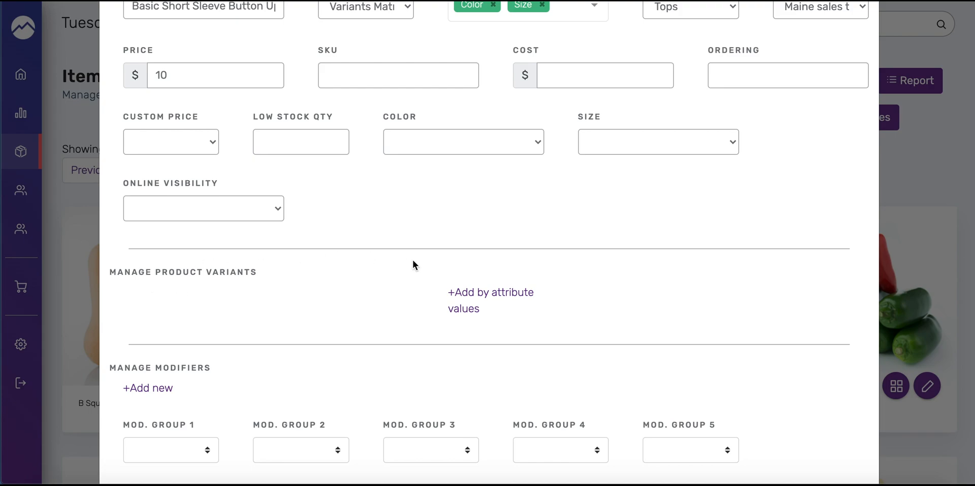
{"action": "mouse_move", "coordinate": [463, 300]}
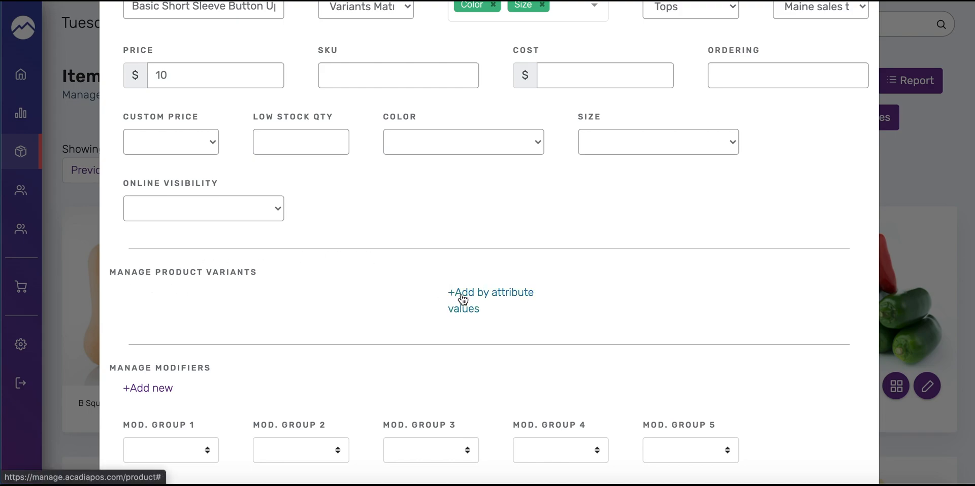
{"action": "left_click", "coordinate": [490, 292]}
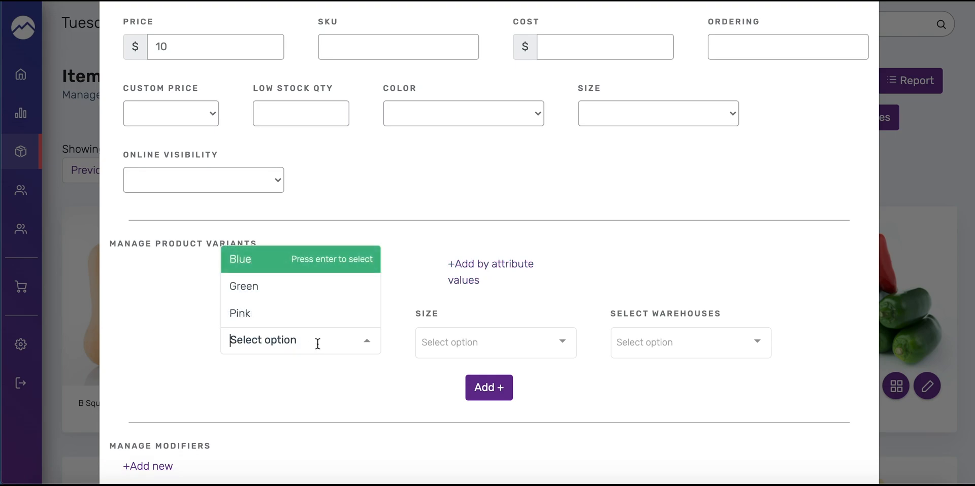
{"action": "left_click", "coordinate": [238, 259]}
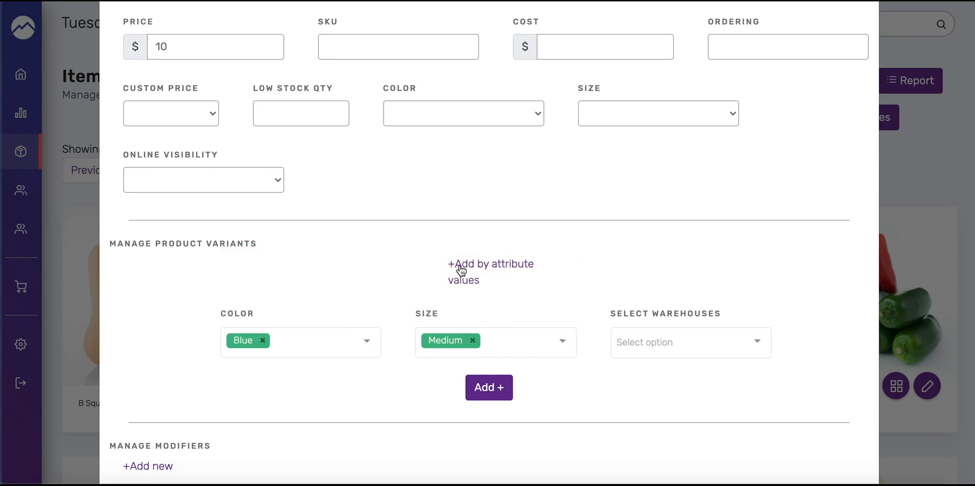
{"action": "left_click", "coordinate": [688, 342]}
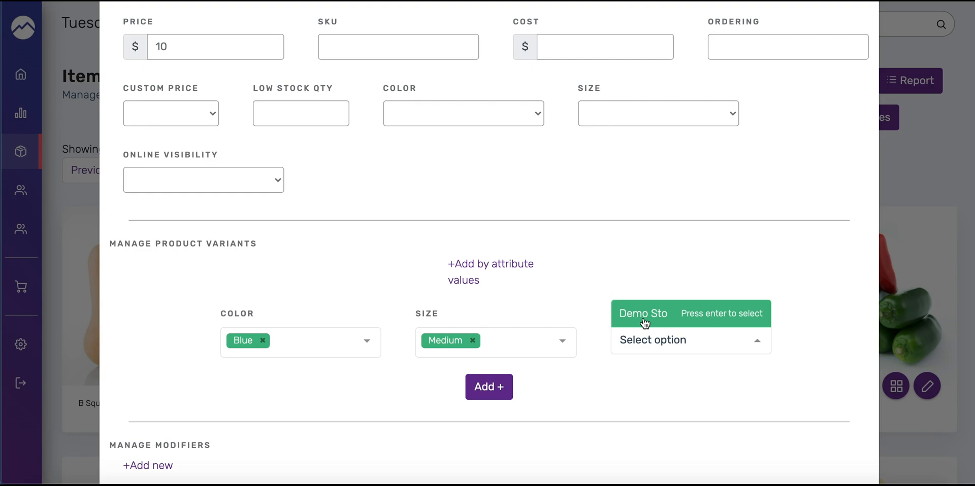
{"action": "left_click", "coordinate": [644, 314]}
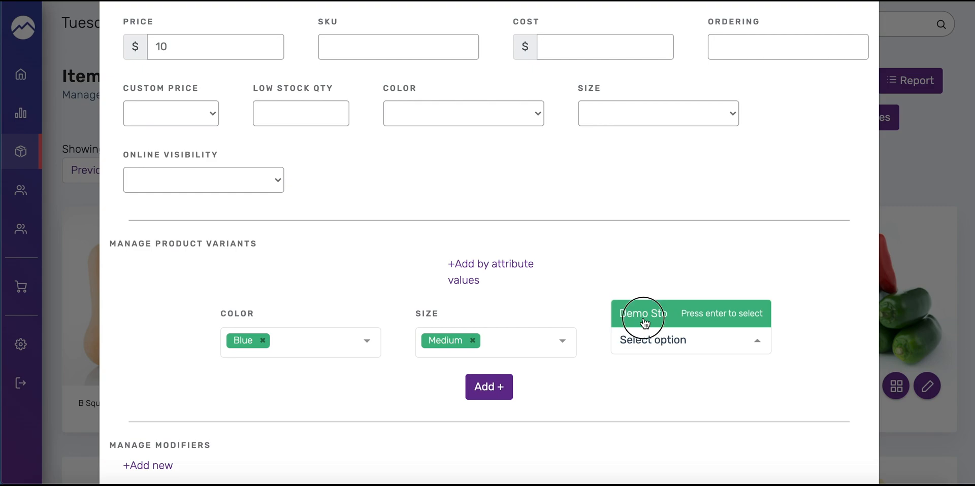
{"action": "left_click", "coordinate": [642, 314]}
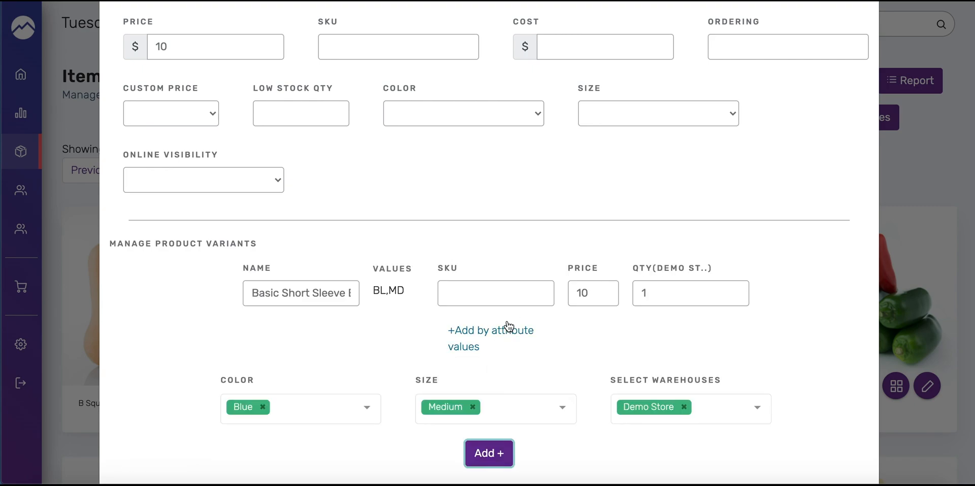
{"action": "mouse_move", "coordinate": [466, 338]}
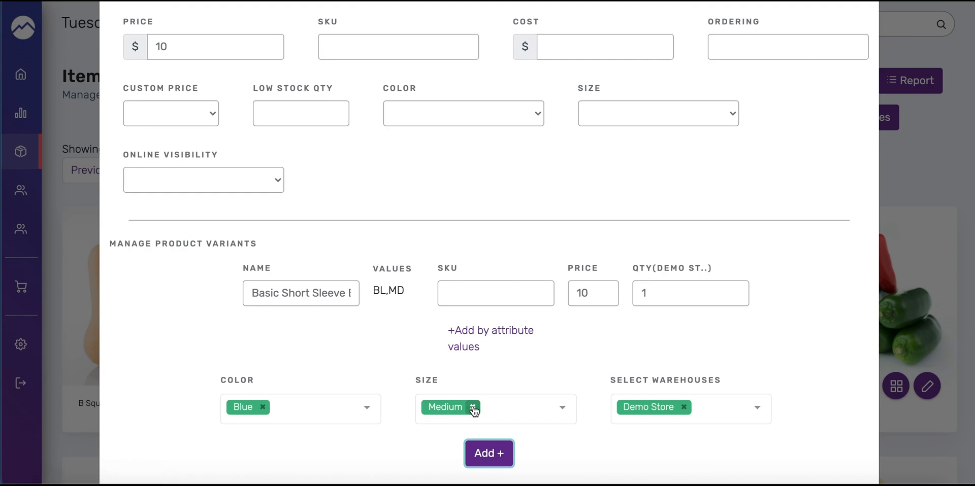
{"action": "left_click", "coordinate": [473, 407]}
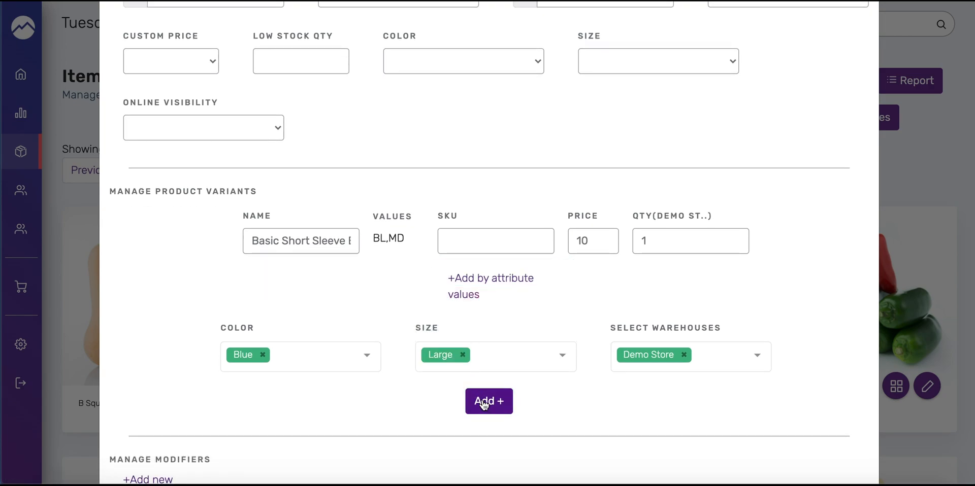
{"action": "left_click", "coordinate": [489, 401]}
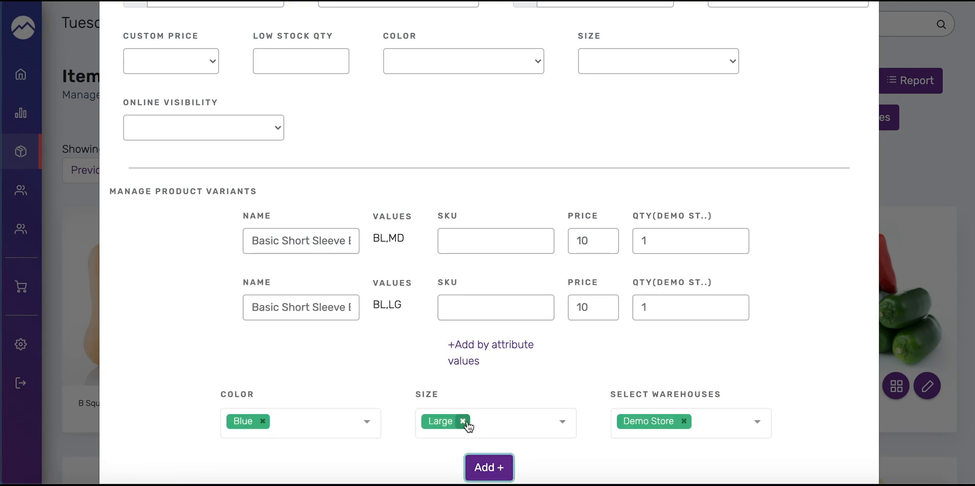
{"action": "left_click", "coordinate": [463, 421]}
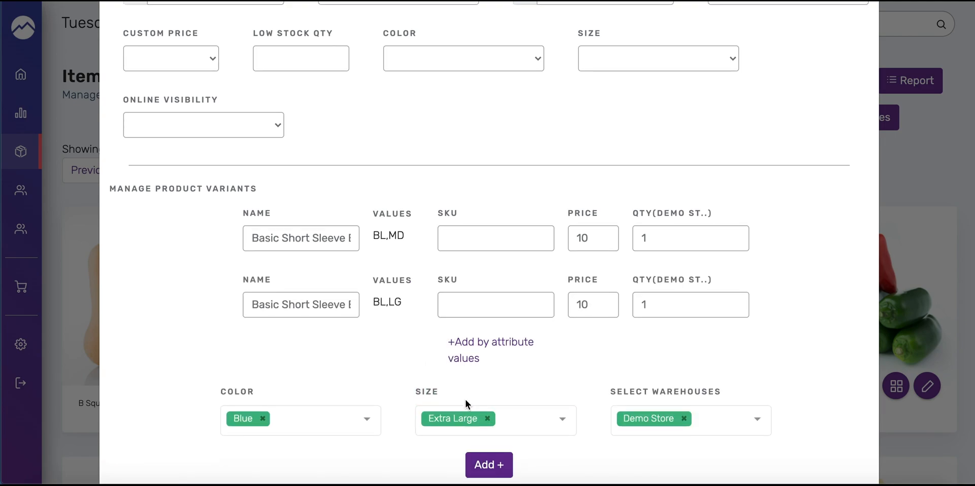
{"action": "left_click", "coordinate": [489, 465]}
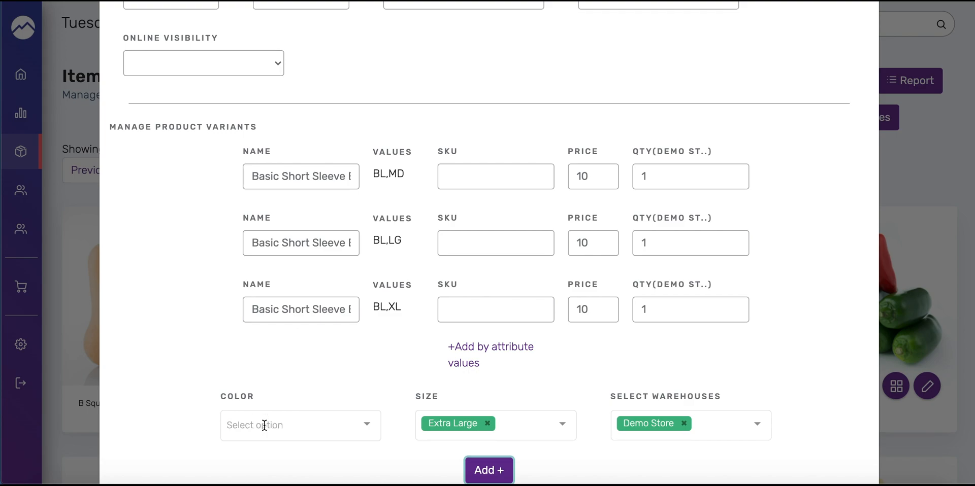
- Add Green variants in Medium, Large and Extra Large stocked at Demo Store
{"action": "left_click", "coordinate": [486, 424]}
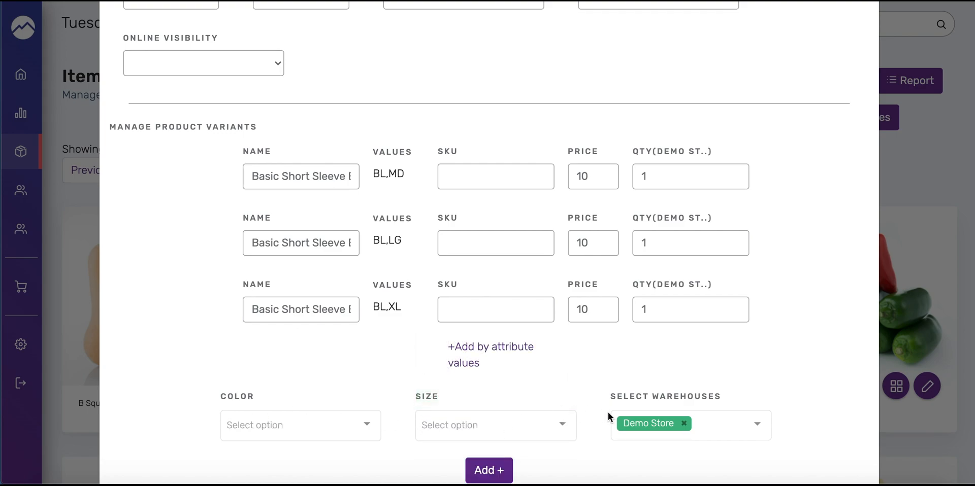
{"action": "left_click", "coordinate": [300, 426]}
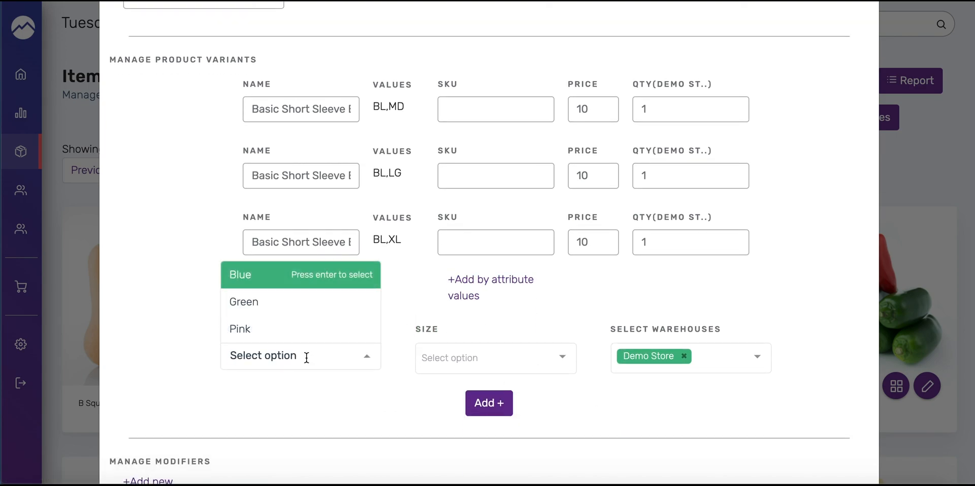
{"action": "left_click", "coordinate": [243, 301]}
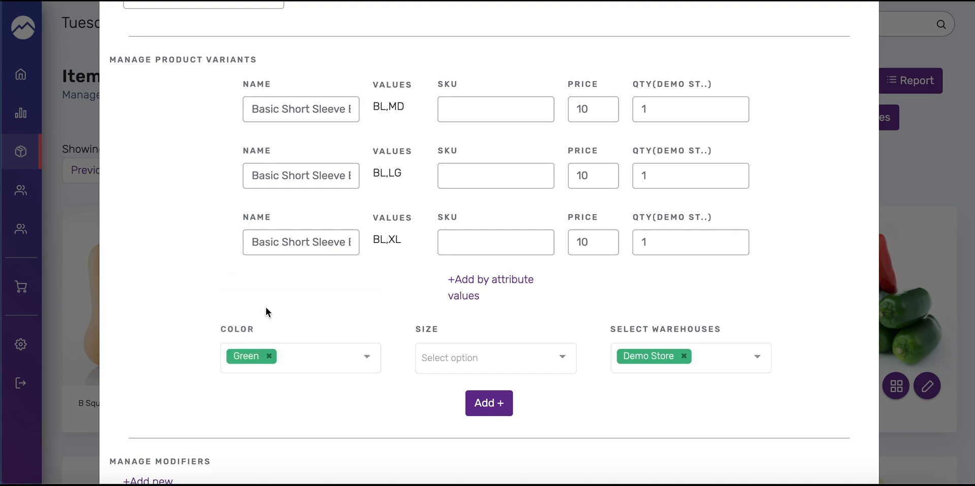
{"action": "left_click", "coordinate": [495, 358]}
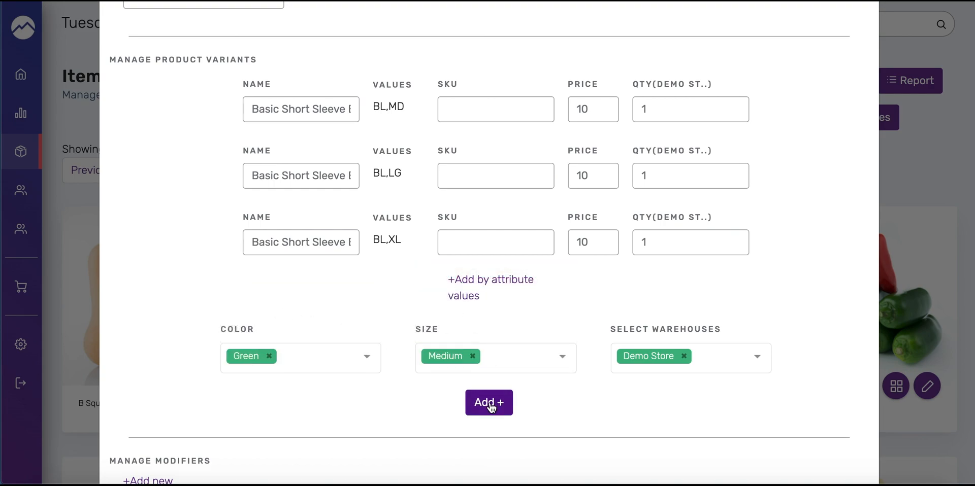
{"action": "left_click", "coordinate": [488, 402]}
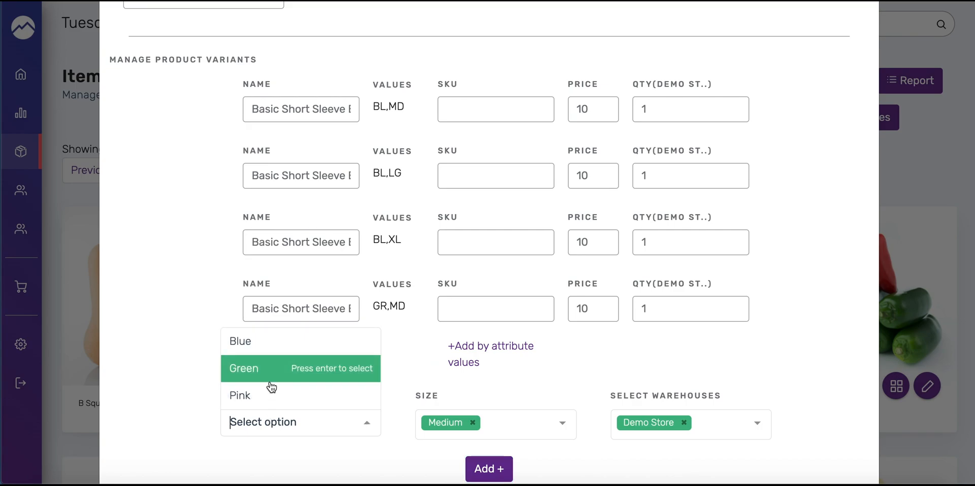
{"action": "left_click", "coordinate": [243, 369]}
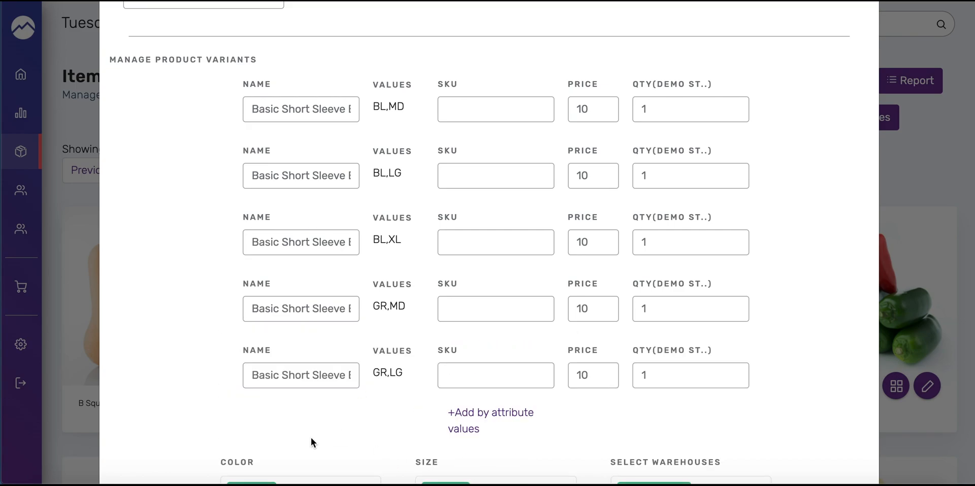
{"action": "scroll", "scroll_direction": "down", "scroll_amount": 3}
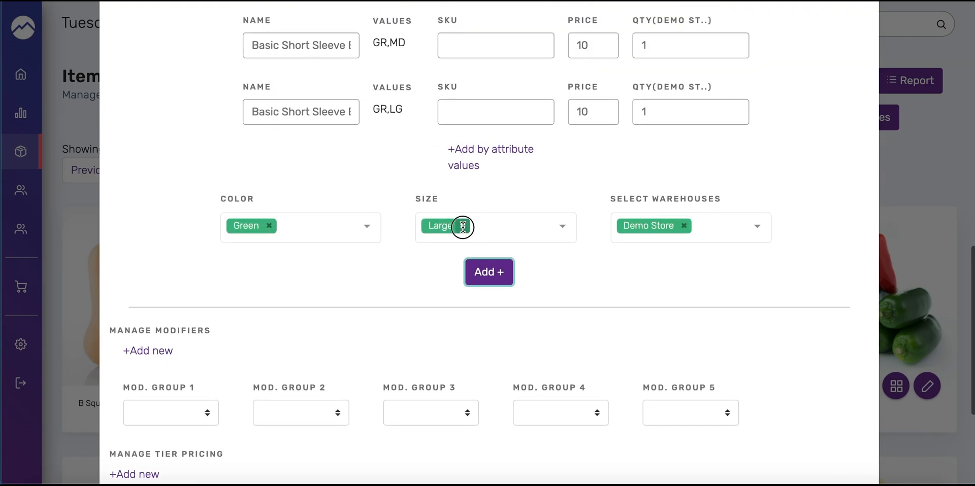
{"action": "left_click", "coordinate": [454, 226]}
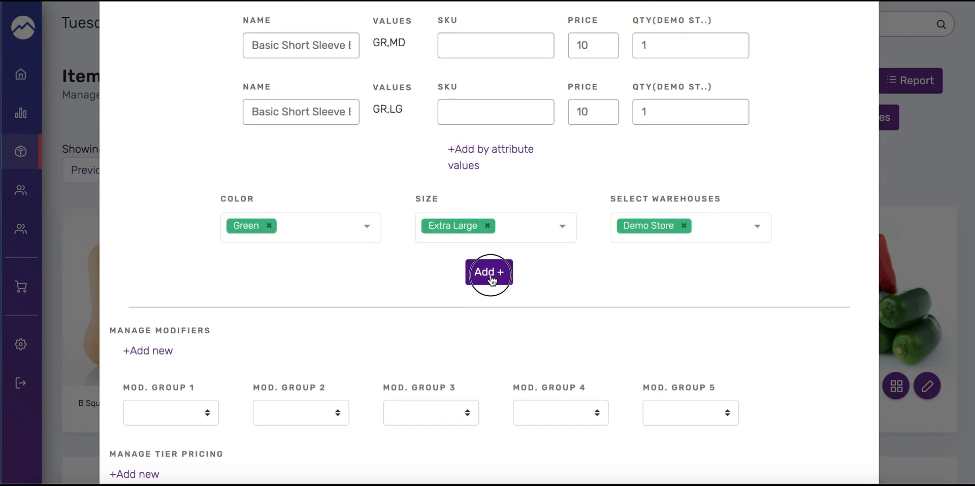
{"action": "left_click", "coordinate": [488, 274]}
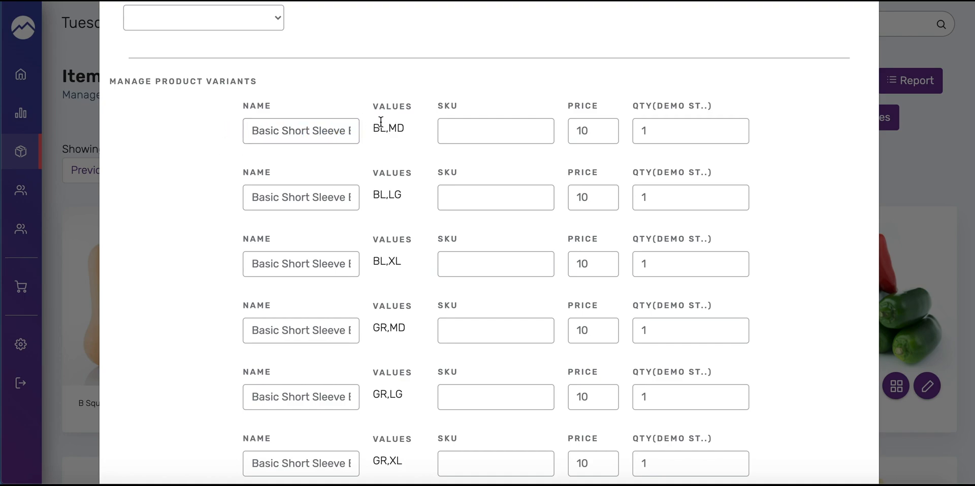
{"action": "mouse_move", "coordinate": [380, 128]}
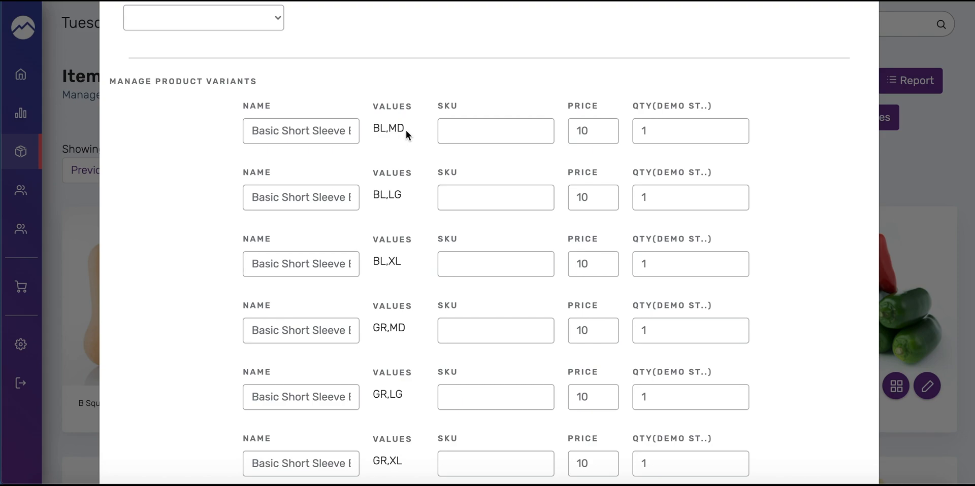
{"action": "mouse_move", "coordinate": [406, 197]}
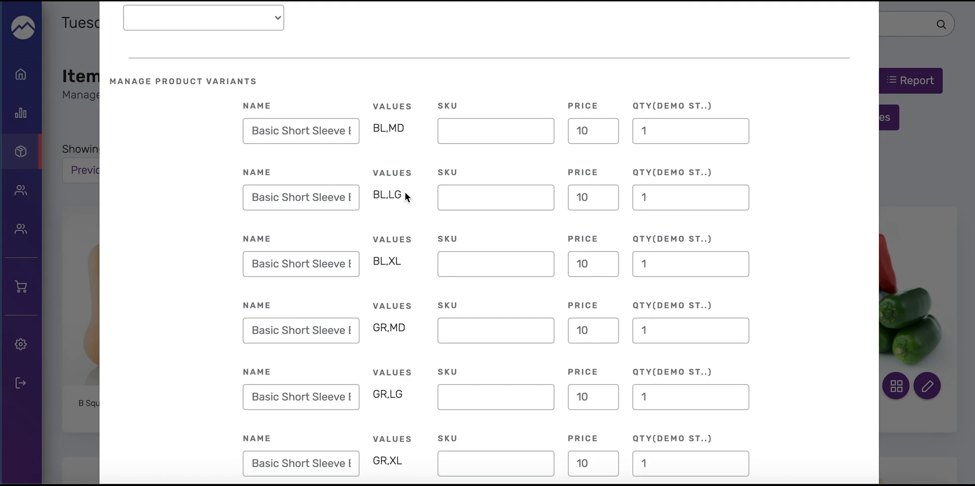
- Save the shirt with its six variants, returning to the Items list of 31 entries
{"action": "scroll", "scroll_direction": "down", "scroll_amount": 3}
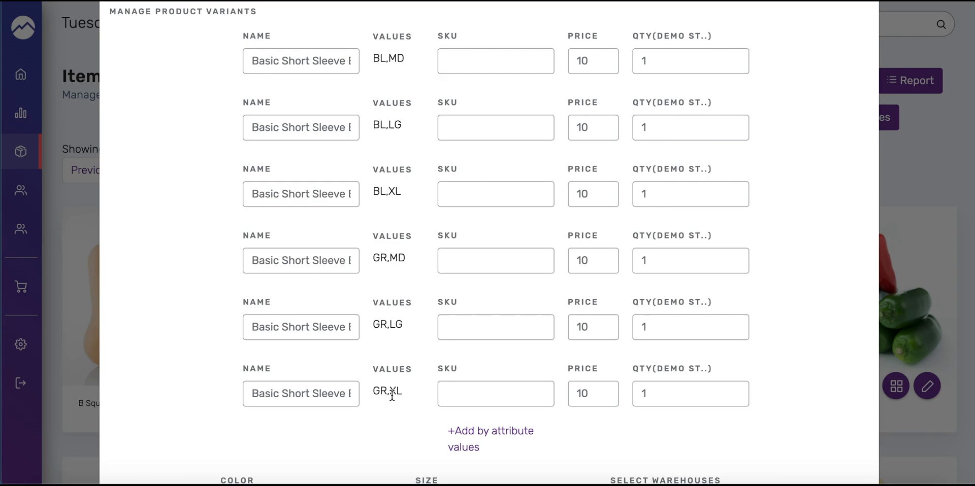
{"action": "scroll", "scroll_direction": "down", "scroll_amount": 3}
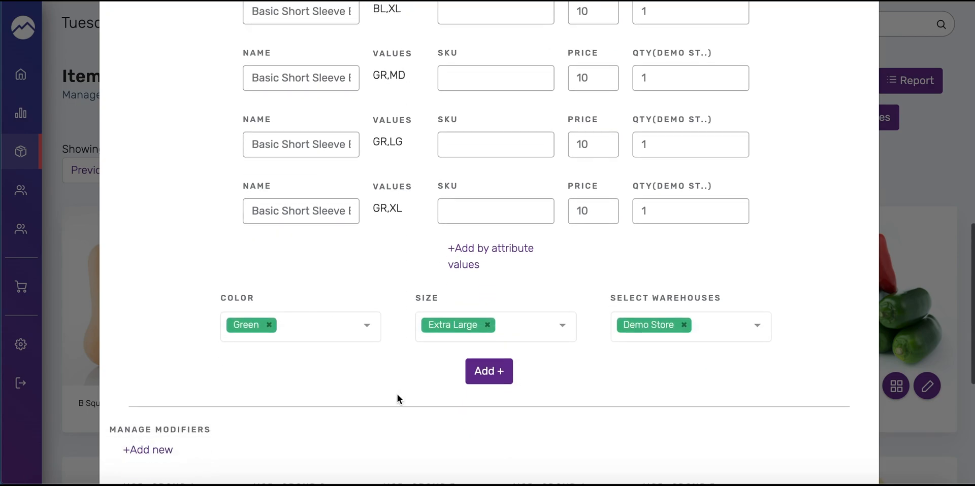
{"action": "scroll", "scroll_direction": "down", "scroll_amount": 3}
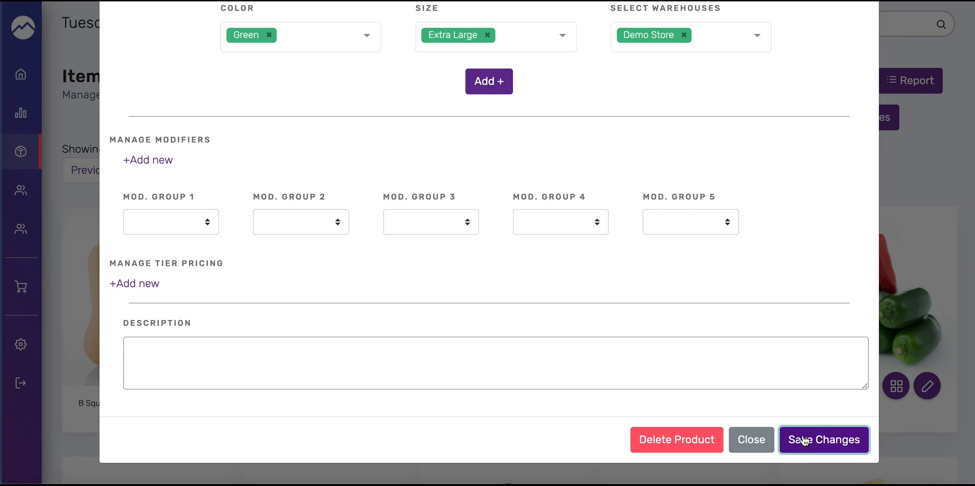
{"action": "left_click", "coordinate": [824, 440]}
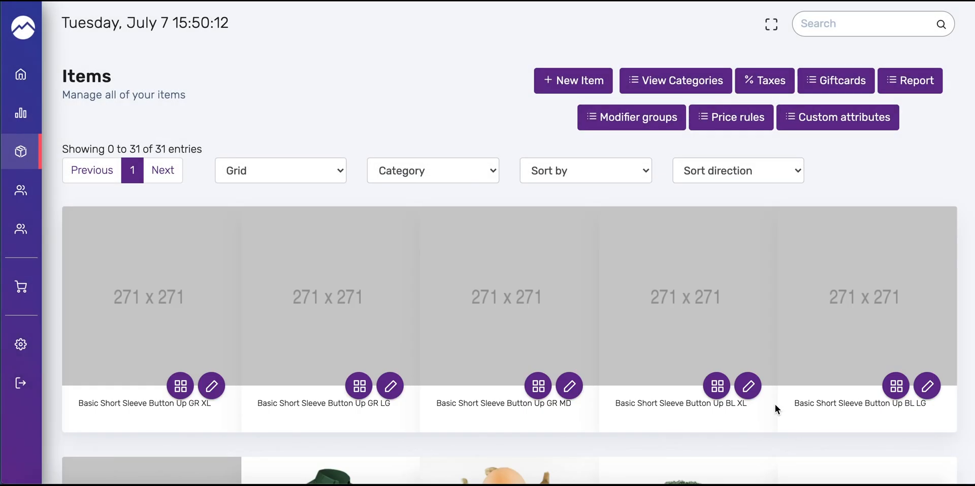
{"action": "scroll", "scroll_direction": "down", "scroll_amount": 3}
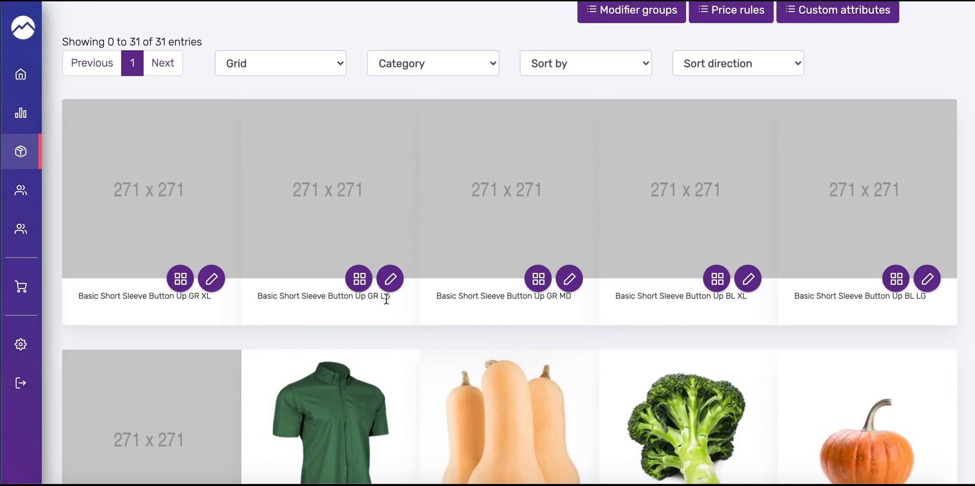
{"action": "scroll", "scroll_direction": "down", "scroll_amount": 3}
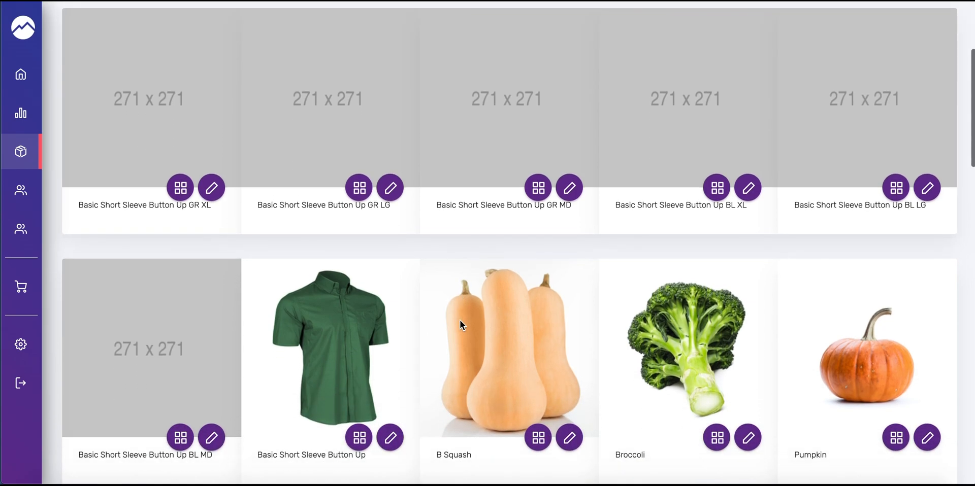
{"action": "scroll", "scroll_direction": "down", "scroll_amount": 3}
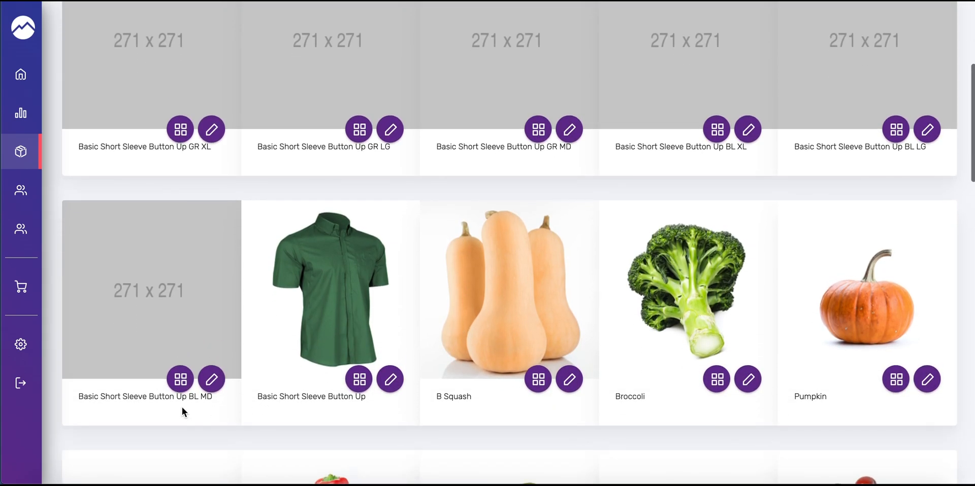
{"action": "mouse_move", "coordinate": [291, 228]}
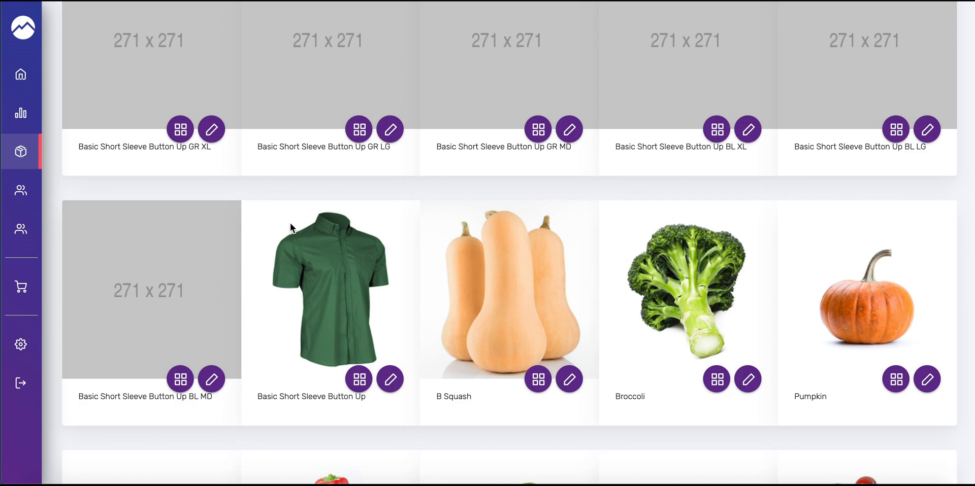
{"action": "mouse_move", "coordinate": [538, 130]}
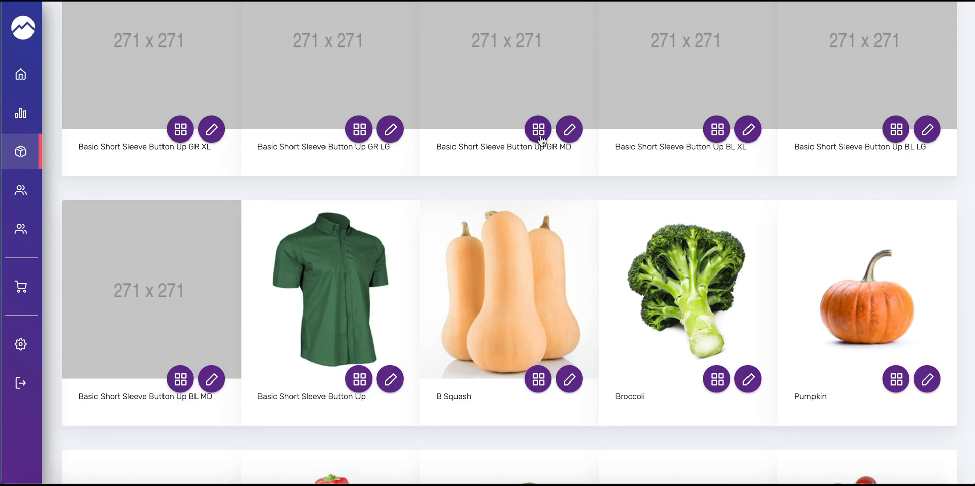
{"action": "mouse_move", "coordinate": [757, 156]}
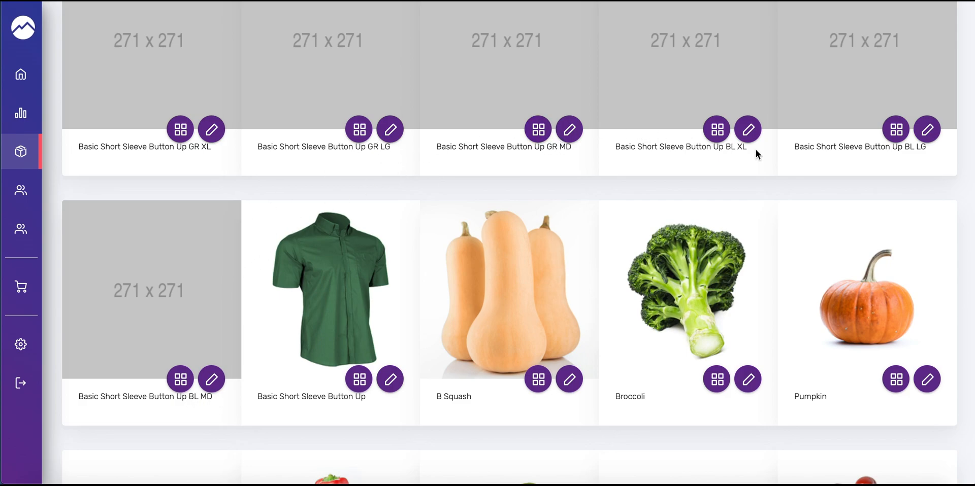
{"action": "scroll", "scroll_direction": "up", "scroll_amount": 3}
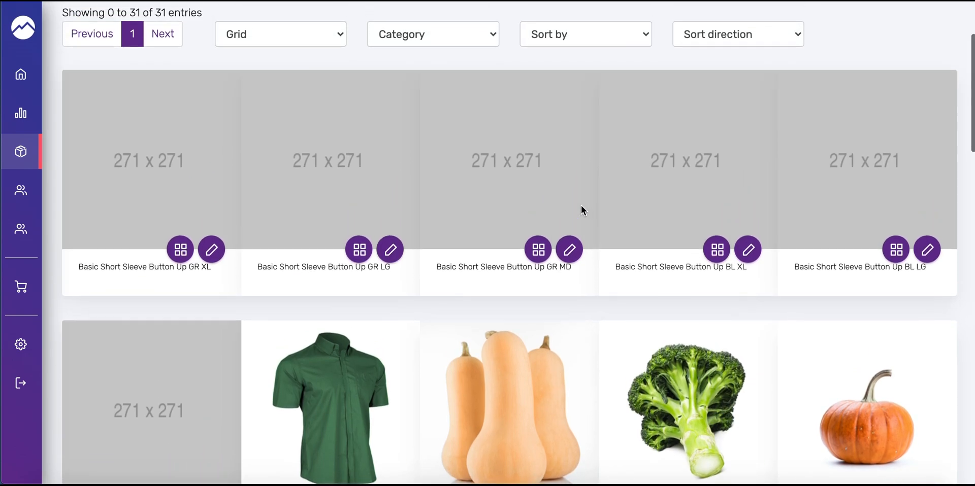
{"action": "scroll", "scroll_direction": "up", "scroll_amount": 3}
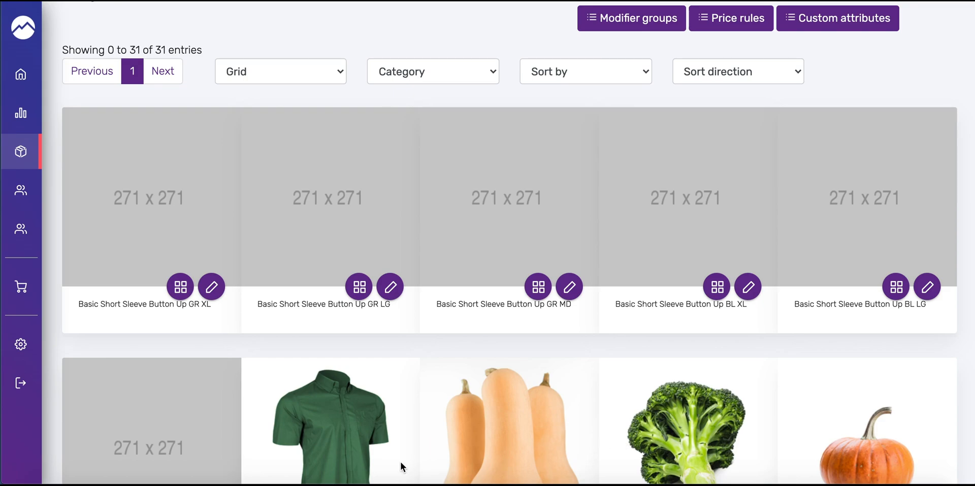
{"action": "mouse_move", "coordinate": [211, 287]}
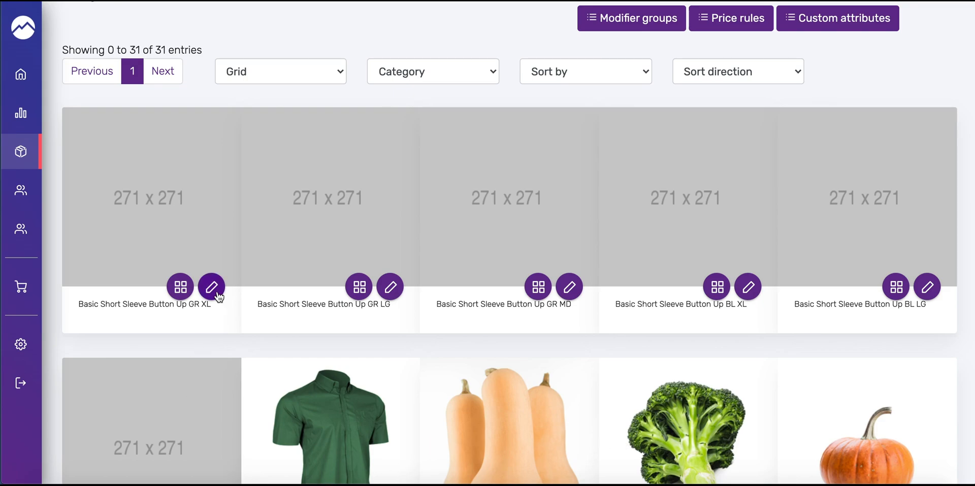
{"action": "left_click", "coordinate": [211, 286]}
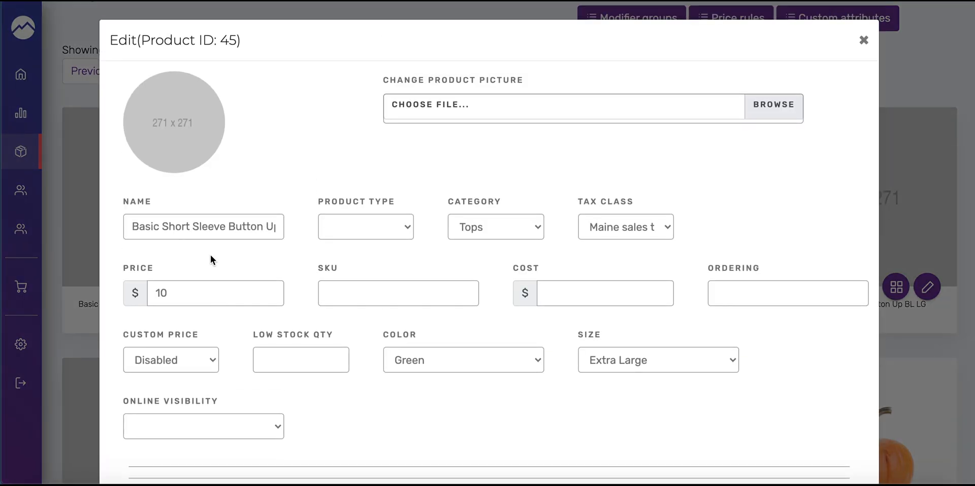
{"action": "left_click", "coordinate": [218, 227]}
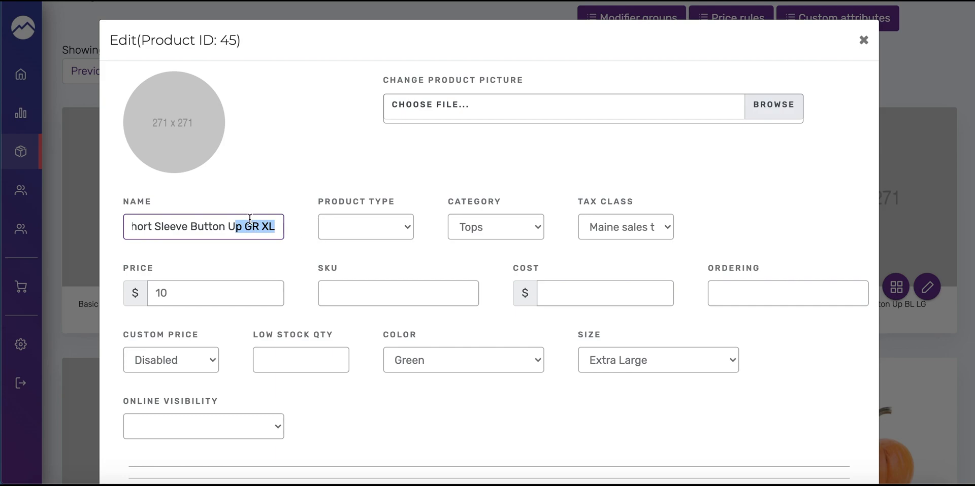
{"action": "mouse_move", "coordinate": [303, 270]}
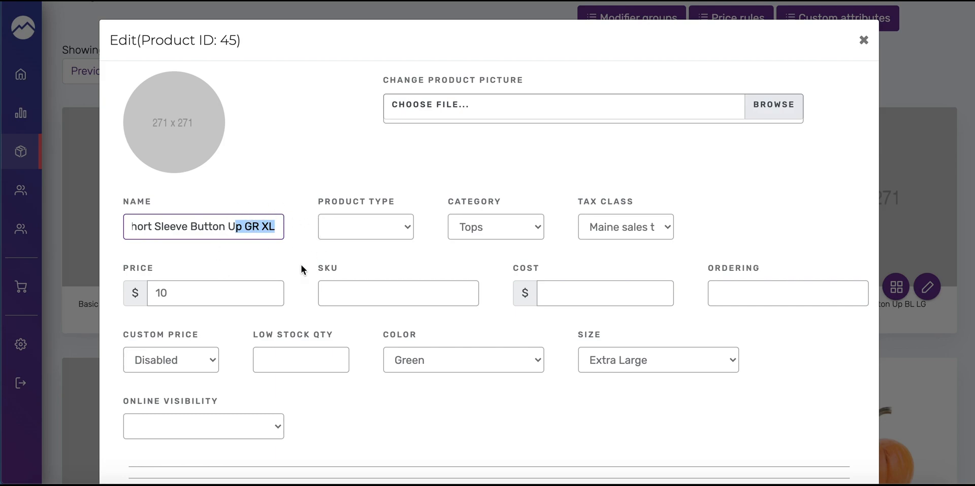
{"action": "mouse_move", "coordinate": [388, 250]}
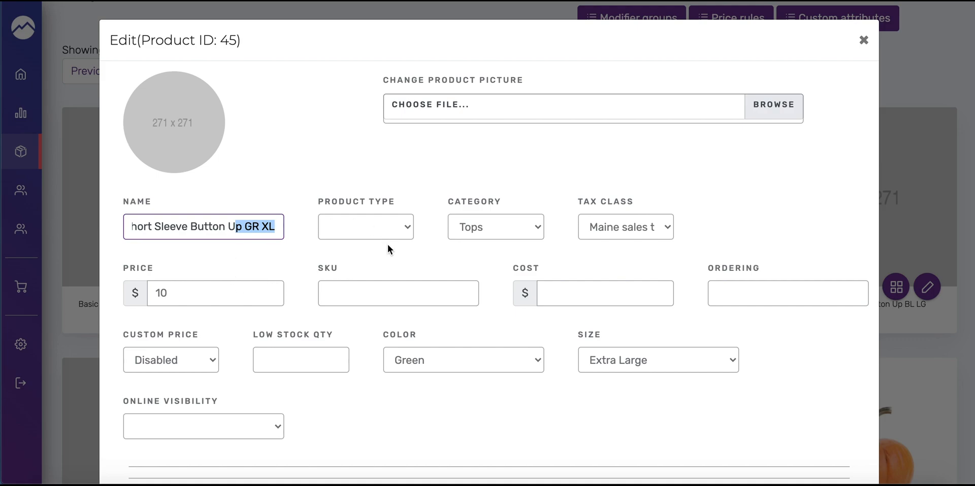
{"action": "mouse_move", "coordinate": [380, 242]}
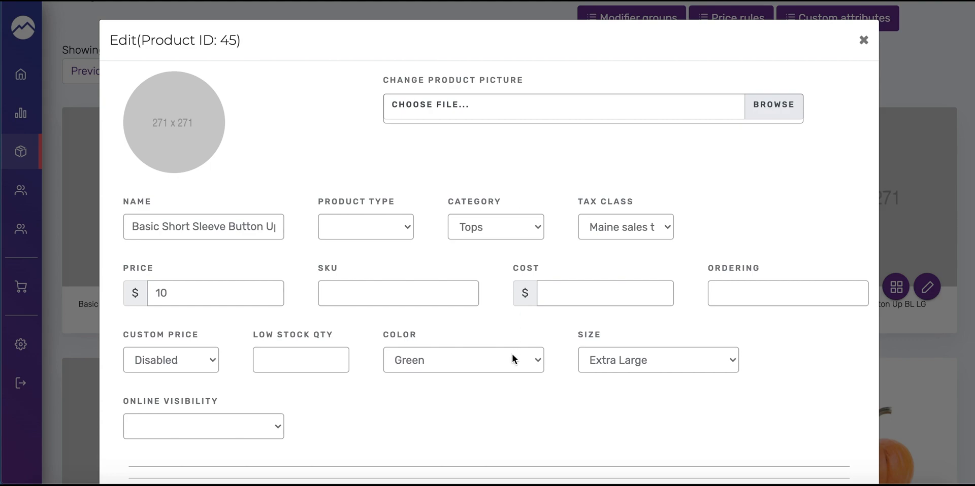
{"action": "scroll", "scroll_direction": "down", "scroll_amount": 3}
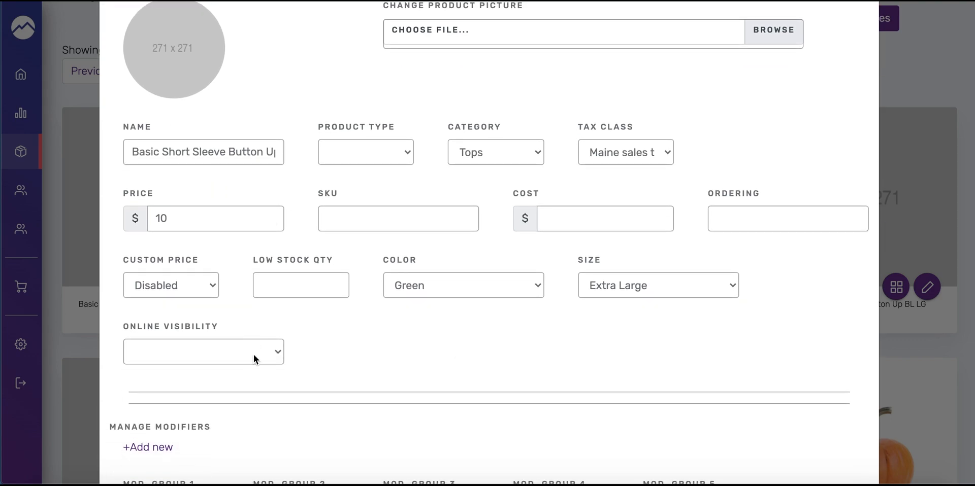
{"action": "left_click", "coordinate": [203, 353]}
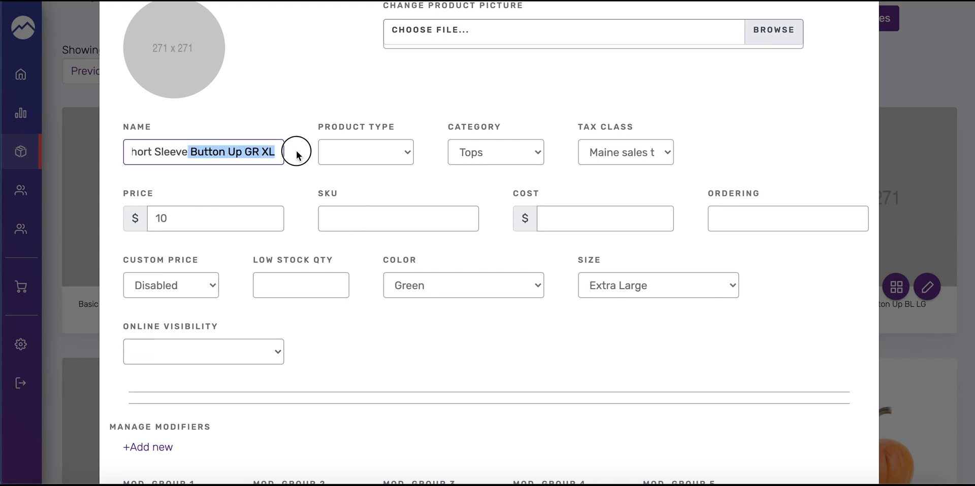
{"action": "mouse_move", "coordinate": [305, 156]}
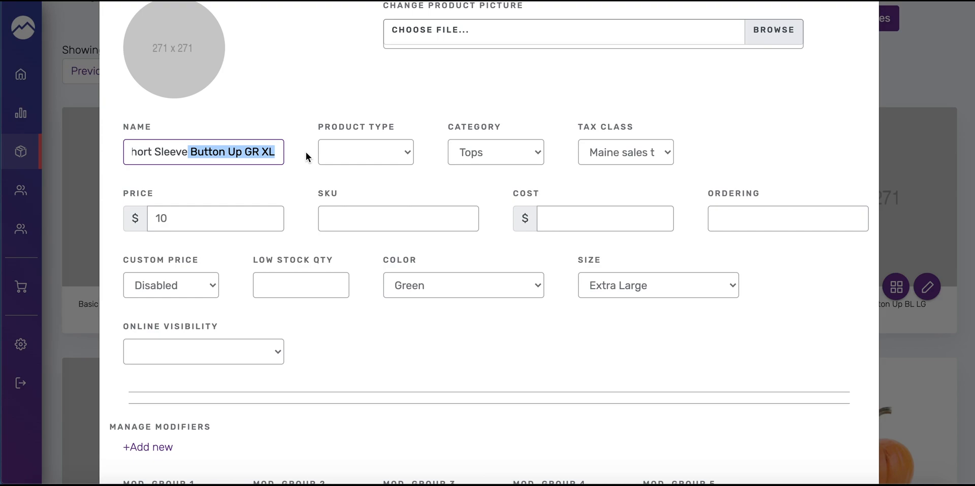
{"action": "mouse_move", "coordinate": [214, 129]}
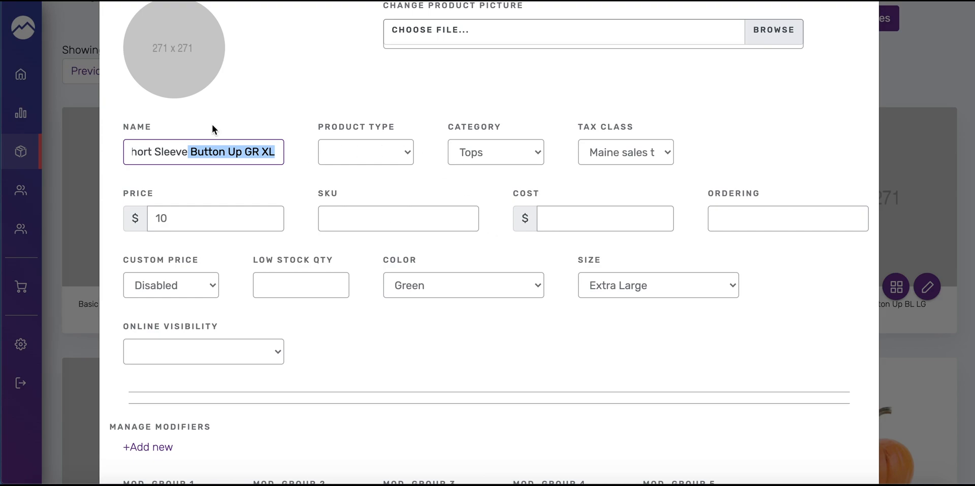
{"action": "scroll", "scroll_direction": "down", "scroll_amount": 3}
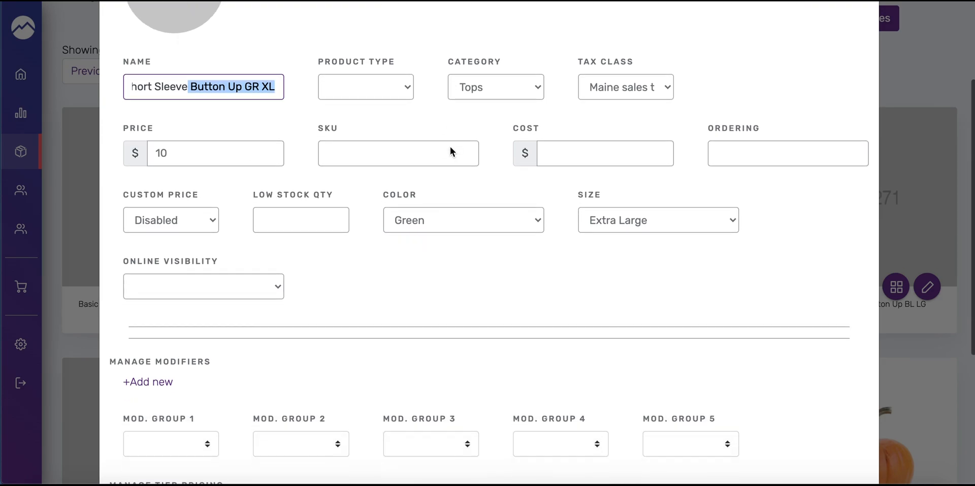
{"action": "scroll", "scroll_direction": "down", "scroll_amount": 3}
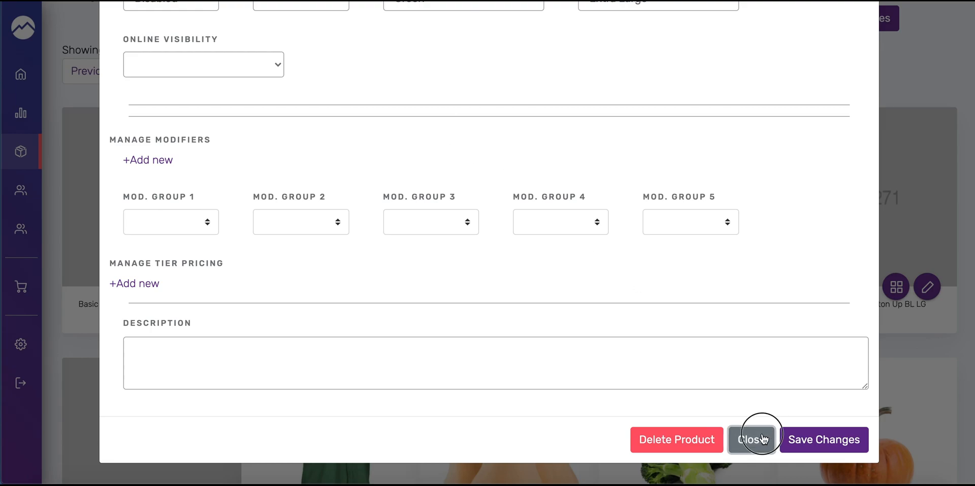
{"action": "left_click", "coordinate": [752, 439]}
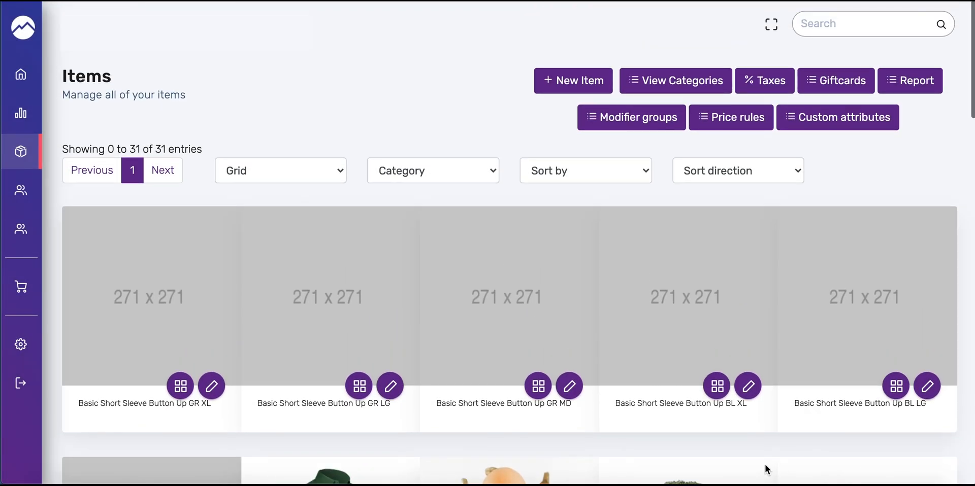
{"action": "mouse_move", "coordinate": [619, 447]}
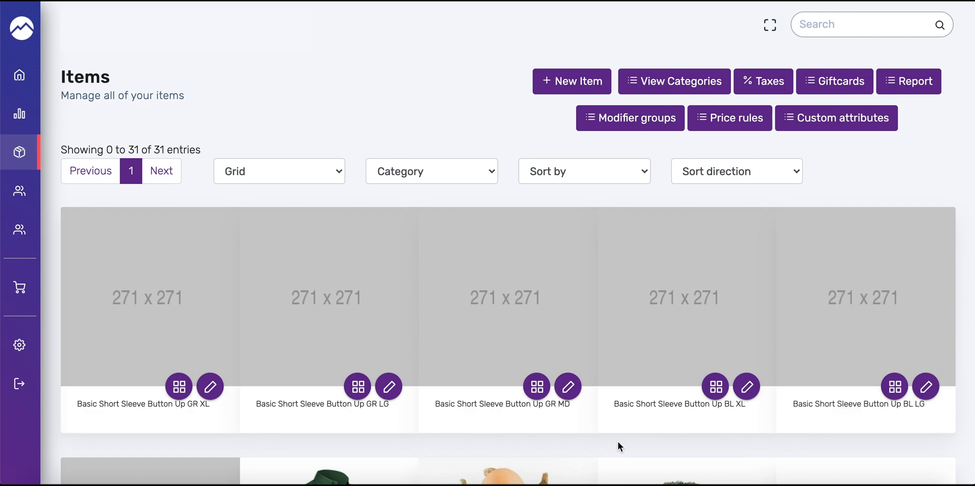
{"action": "mouse_move", "coordinate": [288, 383]}
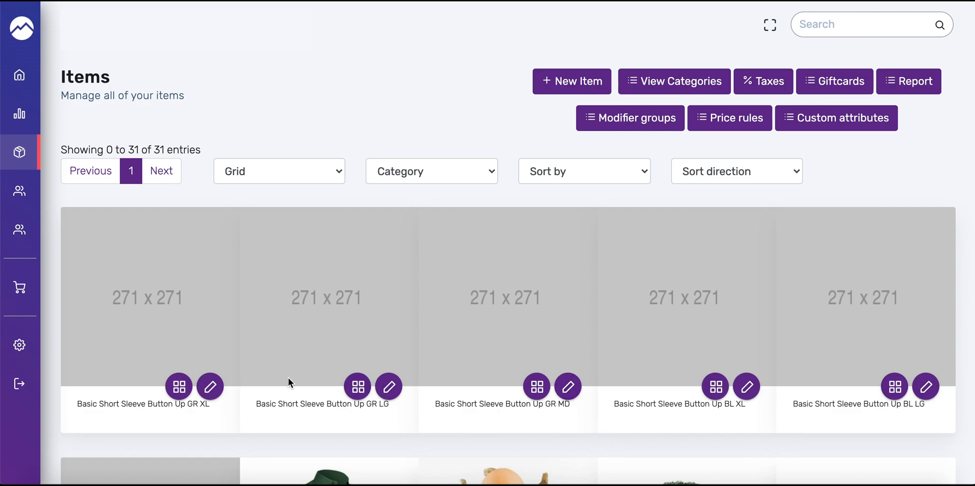
{"action": "mouse_move", "coordinate": [179, 386]}
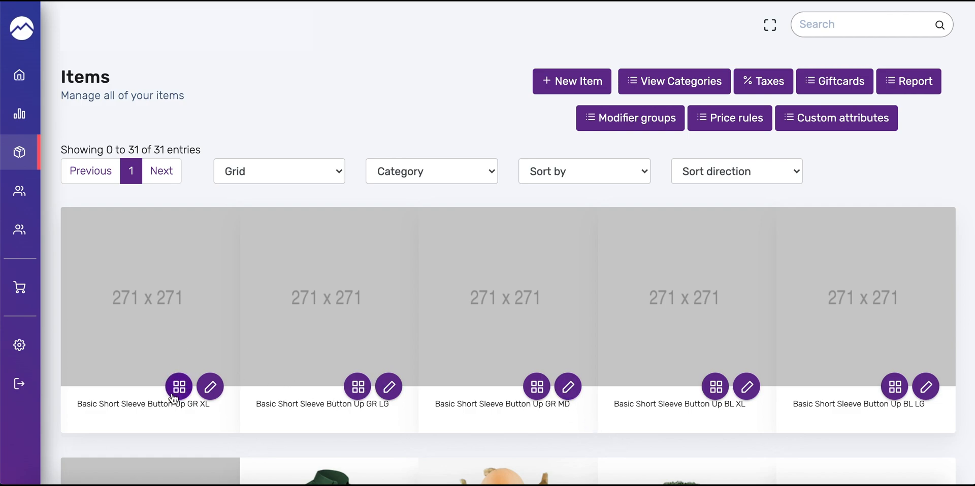
- Set Demo Store stock of the GR XL shirt variant to 500 and confirm
{"action": "left_click", "coordinate": [179, 386]}
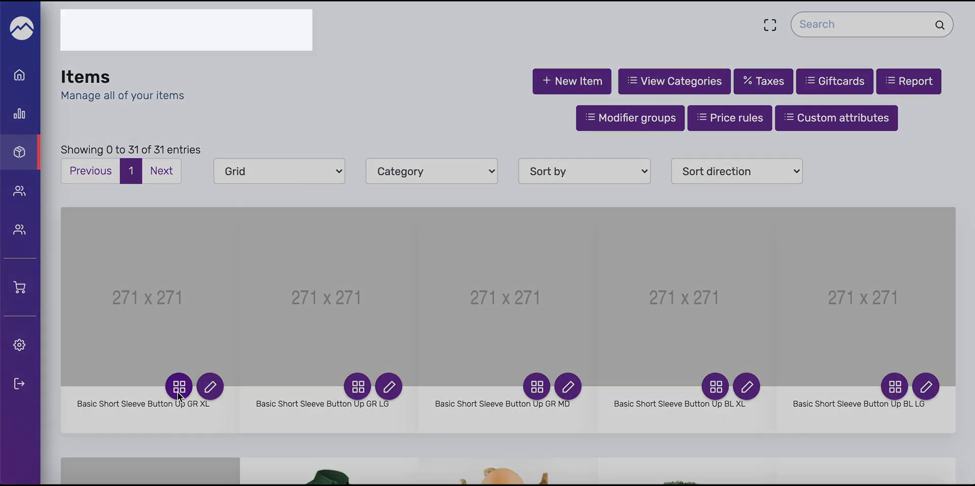
{"action": "left_click", "coordinate": [178, 382]}
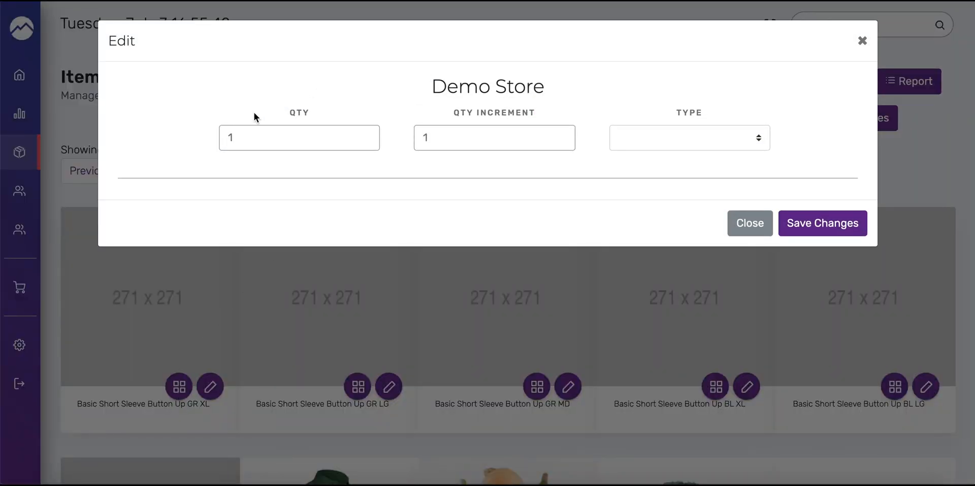
{"action": "mouse_move", "coordinate": [287, 120]}
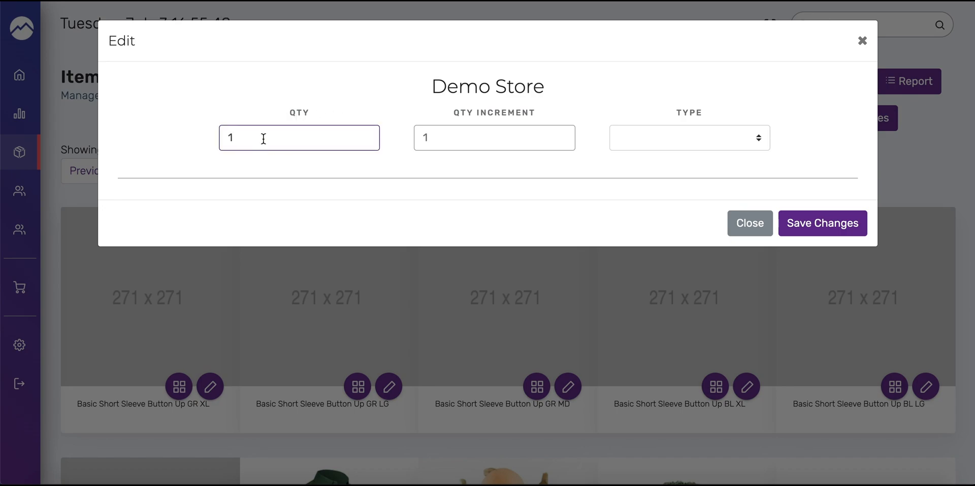
{"action": "type", "text": "500"}
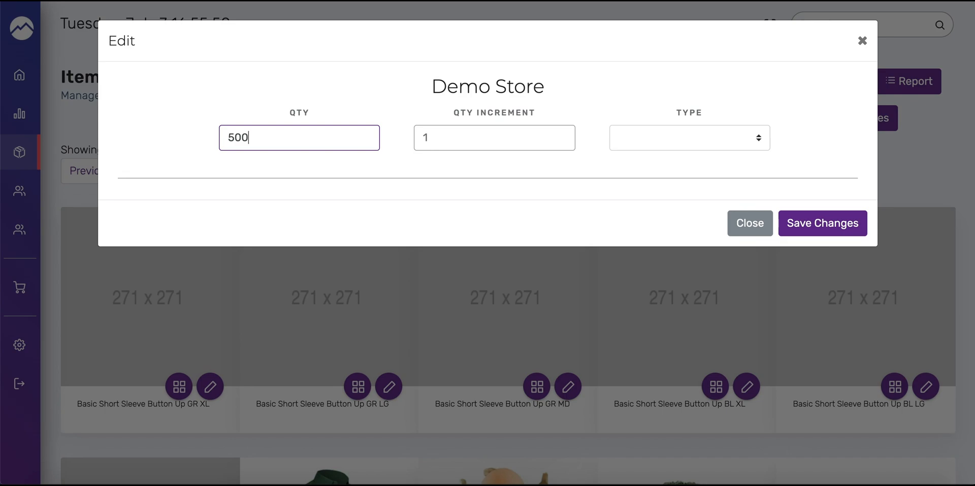
{"action": "mouse_move", "coordinate": [457, 134]}
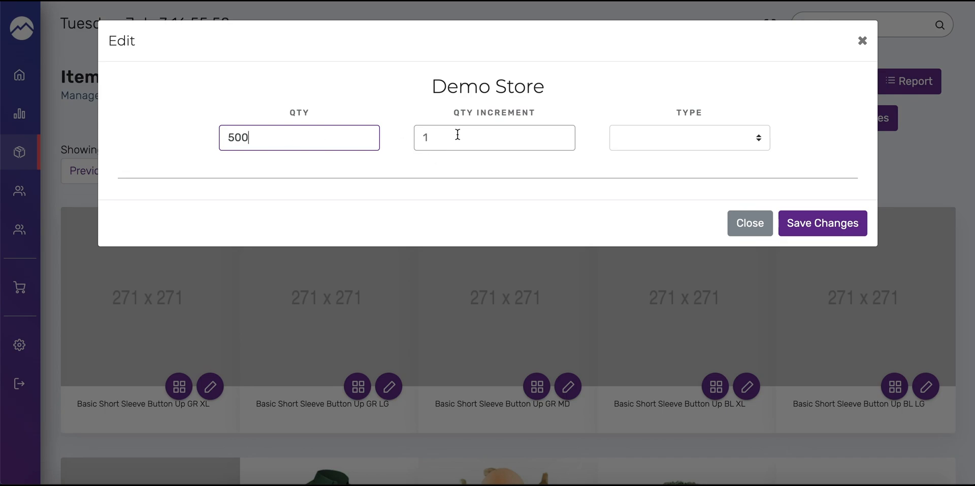
{"action": "mouse_move", "coordinate": [470, 123]}
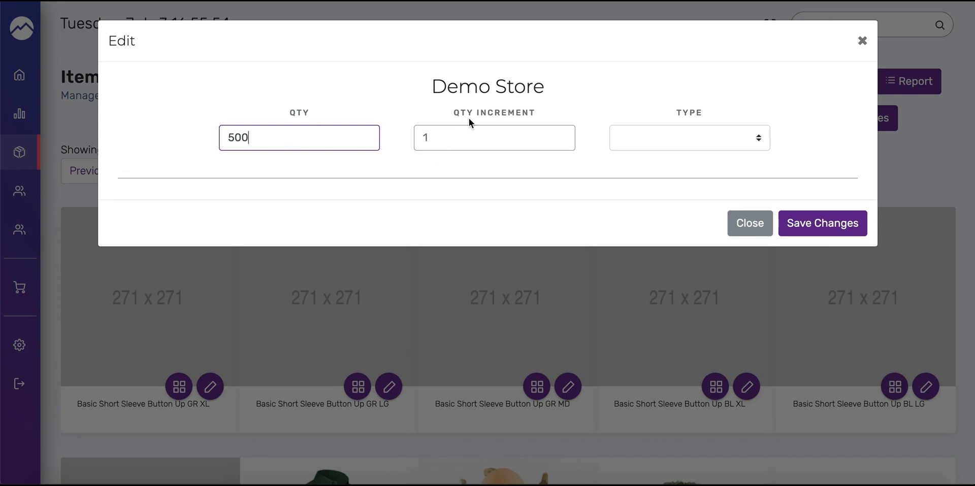
{"action": "mouse_move", "coordinate": [272, 130]}
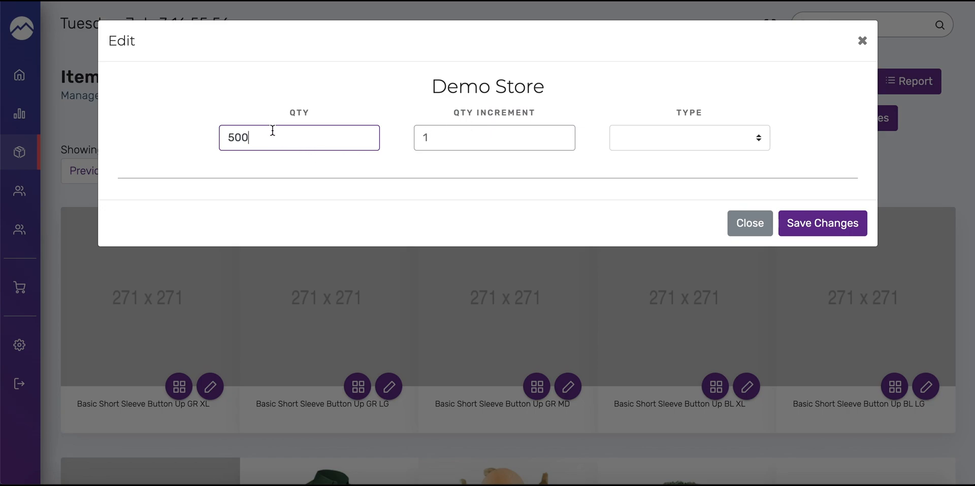
{"action": "mouse_move", "coordinate": [348, 129]}
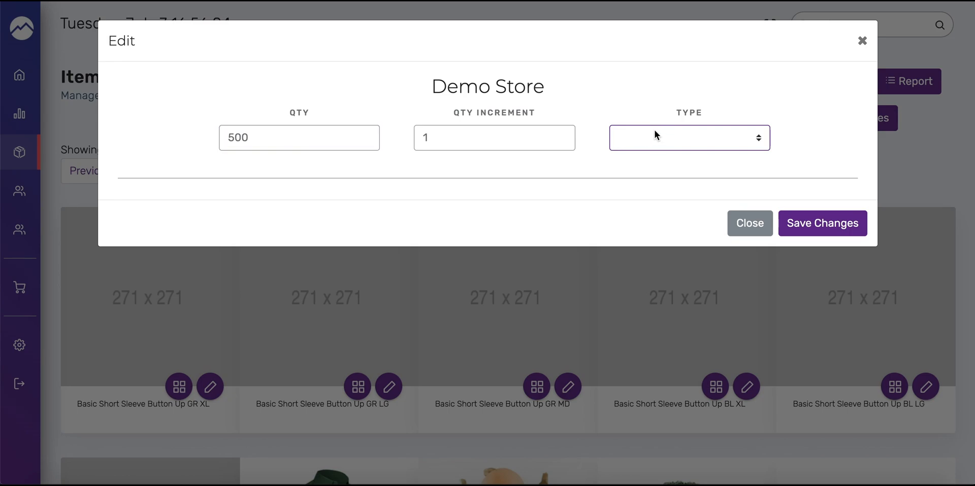
{"action": "left_click", "coordinate": [821, 223]}
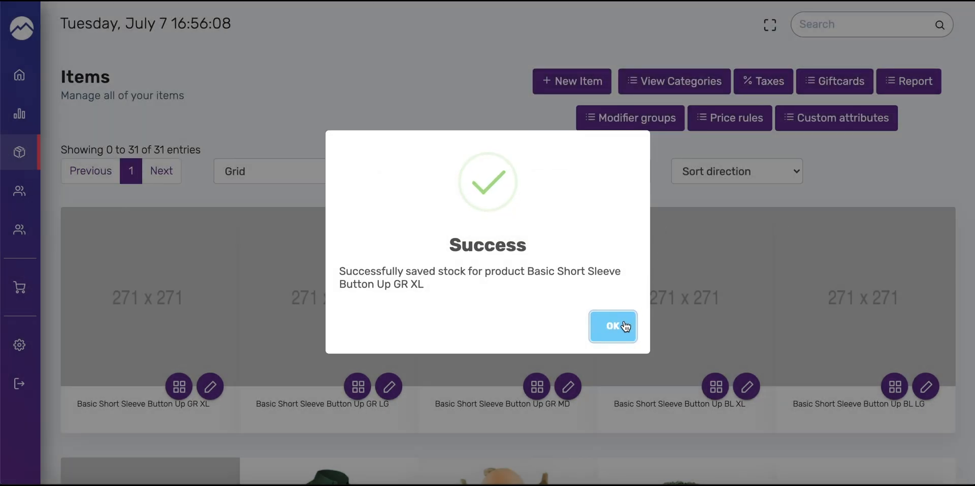
{"action": "left_click", "coordinate": [612, 327]}
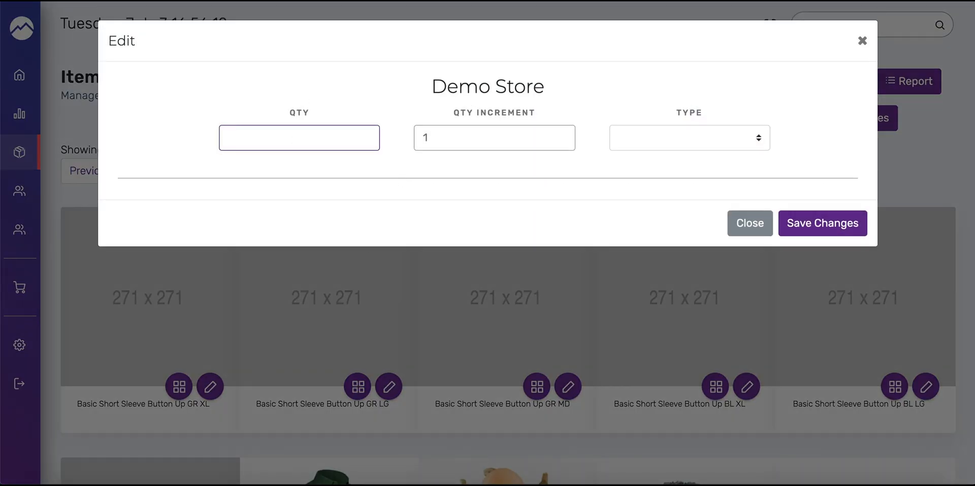
- Save stock of 400 for the GR LG variant and the quantity for BL XL
{"action": "type", "text": "400"}
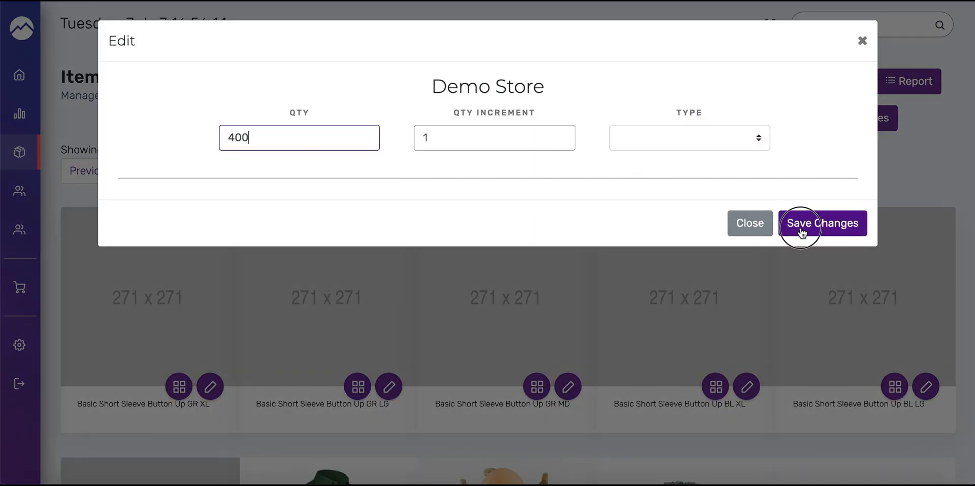
{"action": "left_click", "coordinate": [821, 223]}
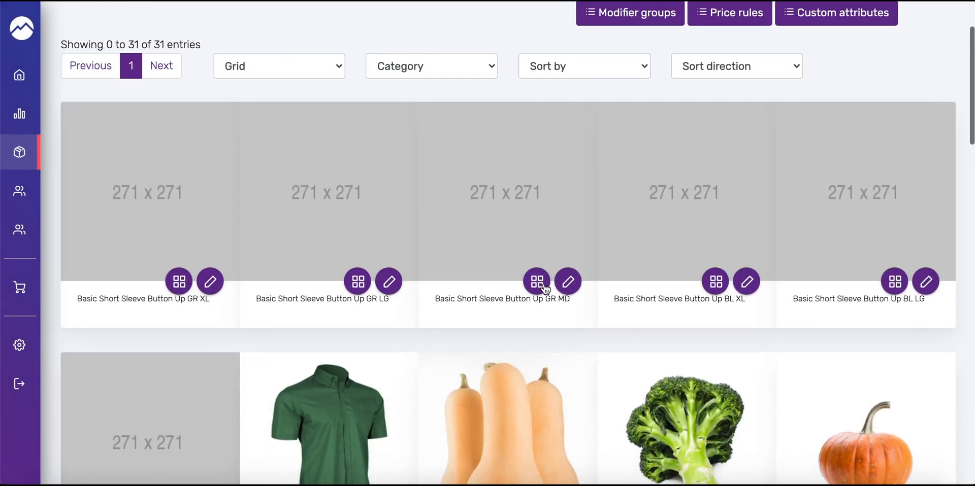
{"action": "left_click", "coordinate": [536, 281]}
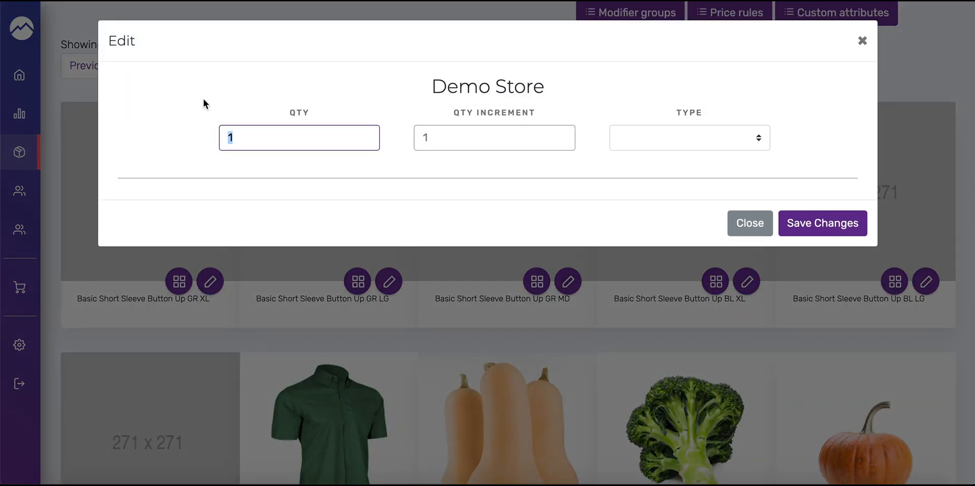
{"action": "left_click", "coordinate": [821, 223]}
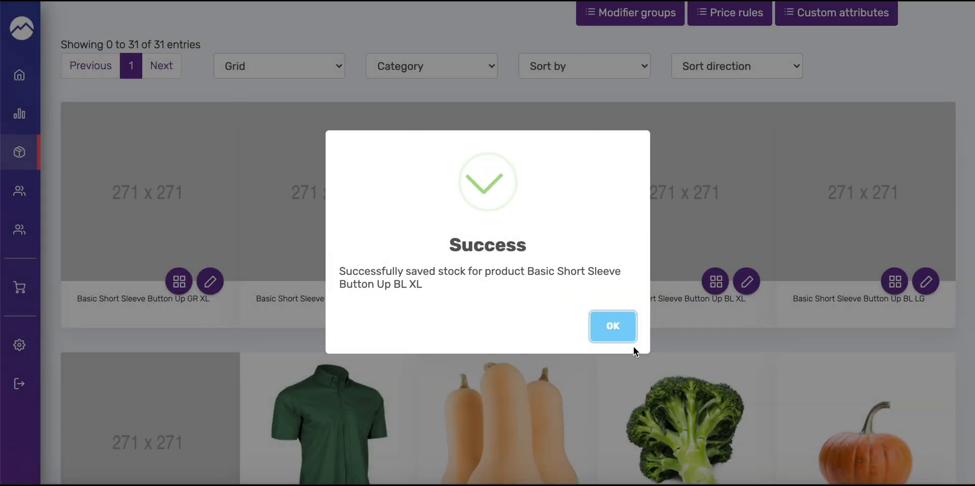
{"action": "left_click", "coordinate": [612, 327]}
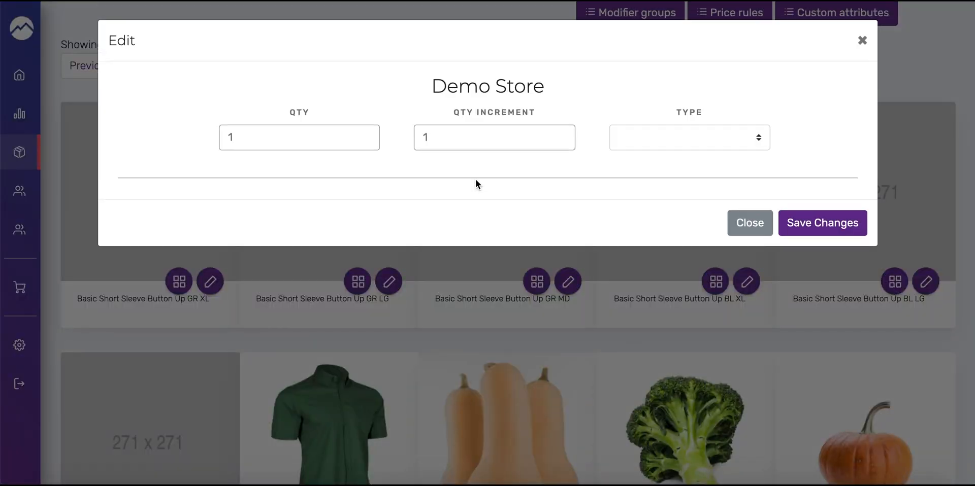
- Save stock of 72 for BL LG and 100 for BL MD, confirming each
{"action": "left_click", "coordinate": [299, 137]}
{"action": "type", "text": "72"}
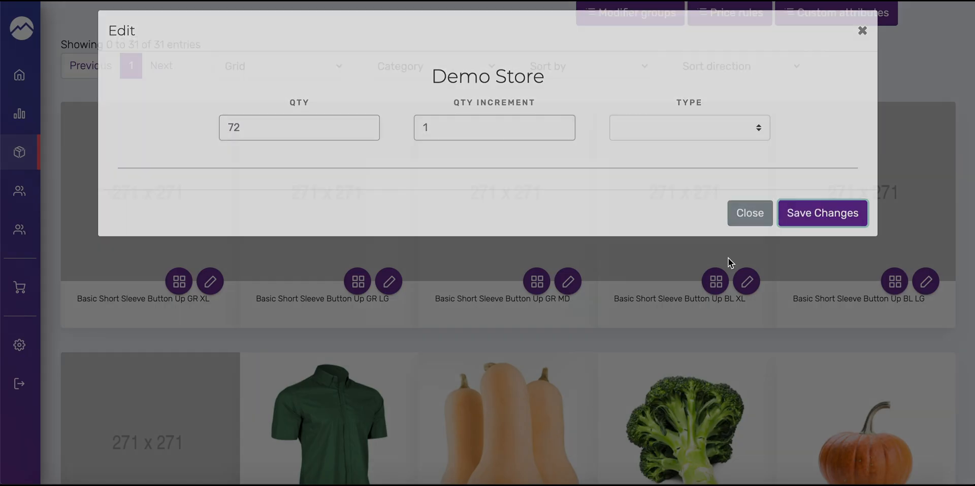
{"action": "left_click", "coordinate": [749, 213]}
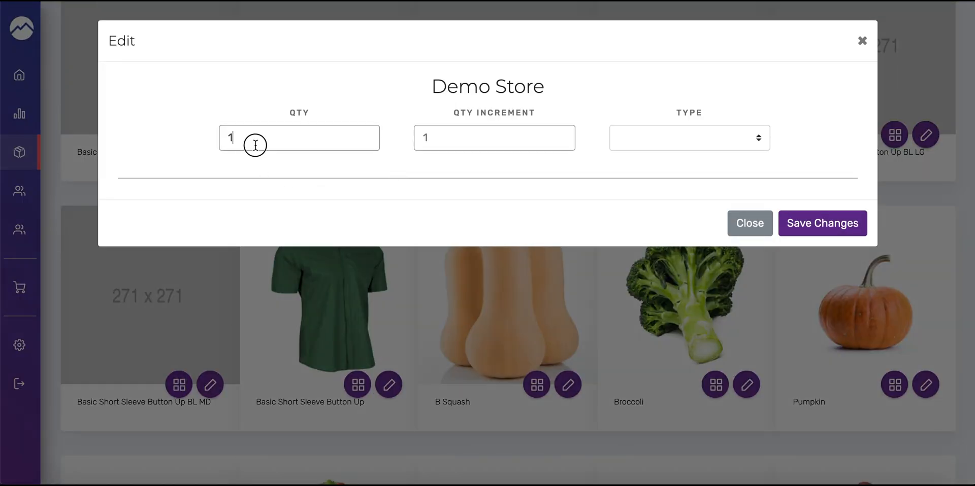
{"action": "type", "text": "100"}
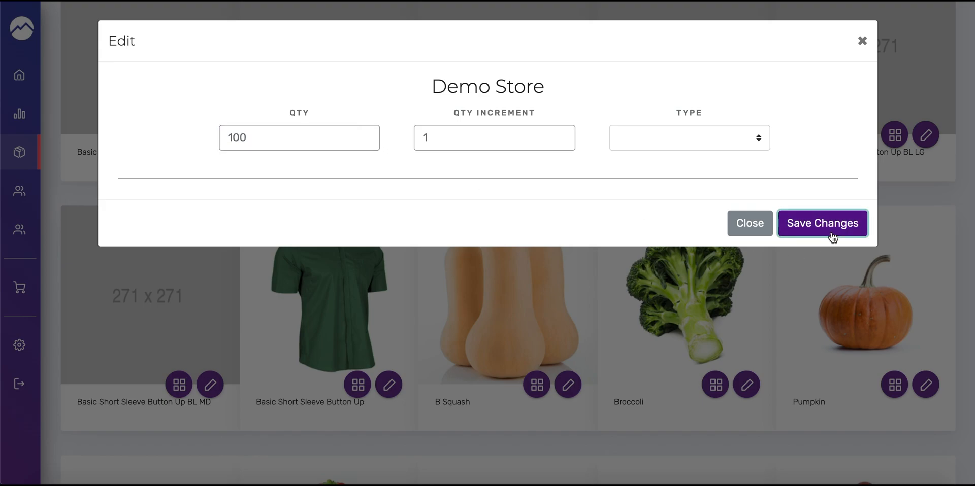
{"action": "left_click", "coordinate": [822, 223]}
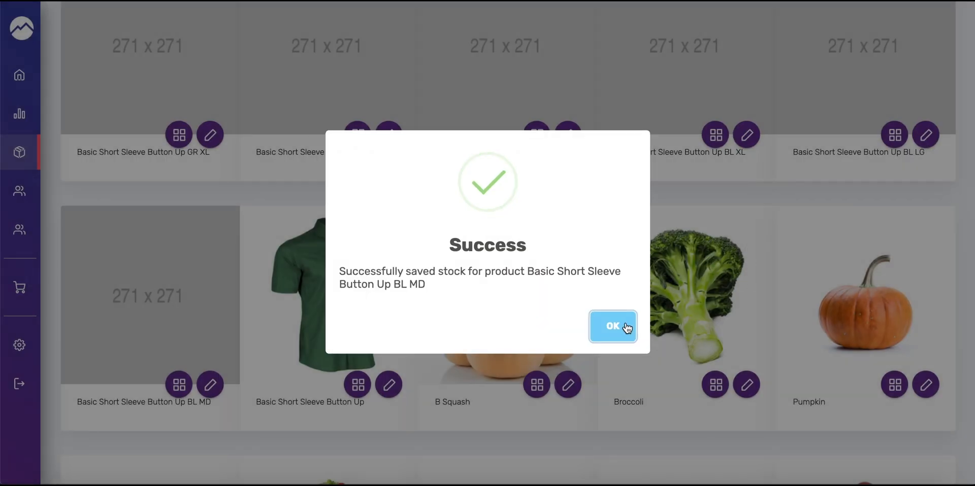
{"action": "left_click", "coordinate": [613, 327]}
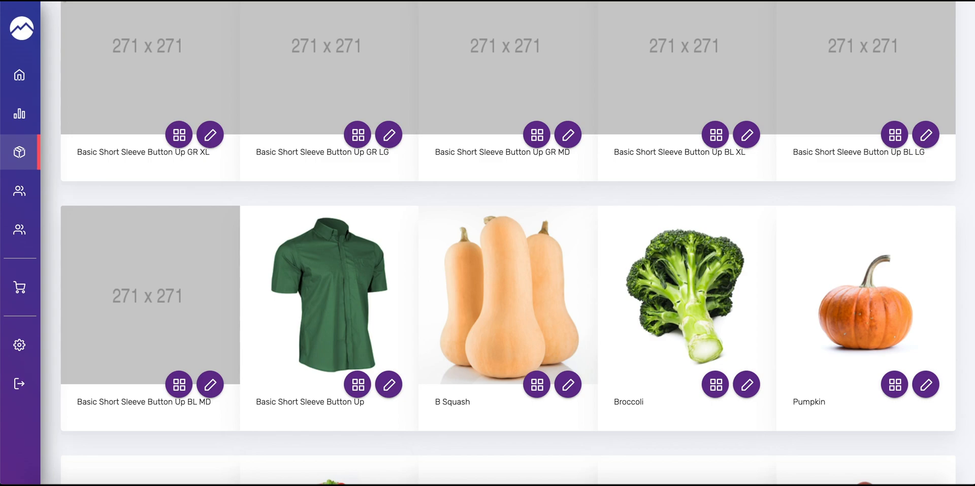
- Filter the Items grid to the Tops category, showing the shirt and its six variants
{"action": "scroll", "scroll_direction": "up", "scroll_amount": 3}
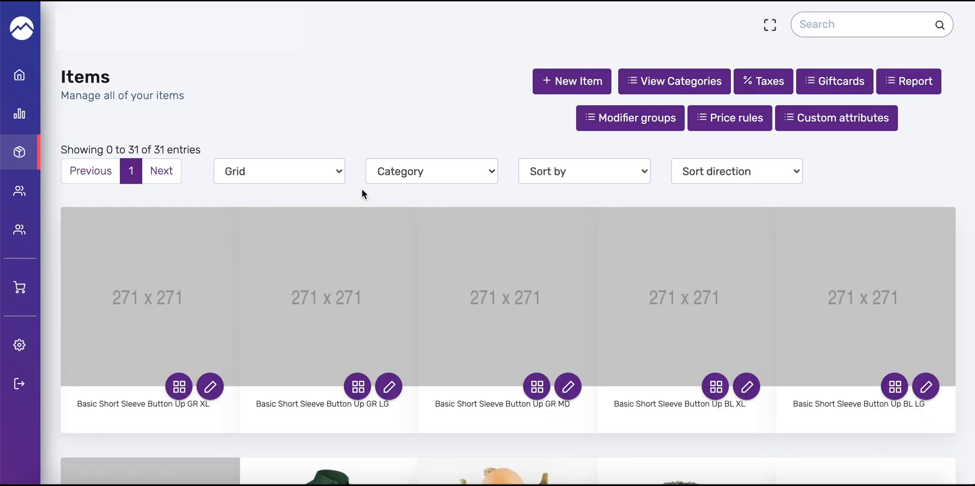
{"action": "left_click", "coordinate": [431, 170]}
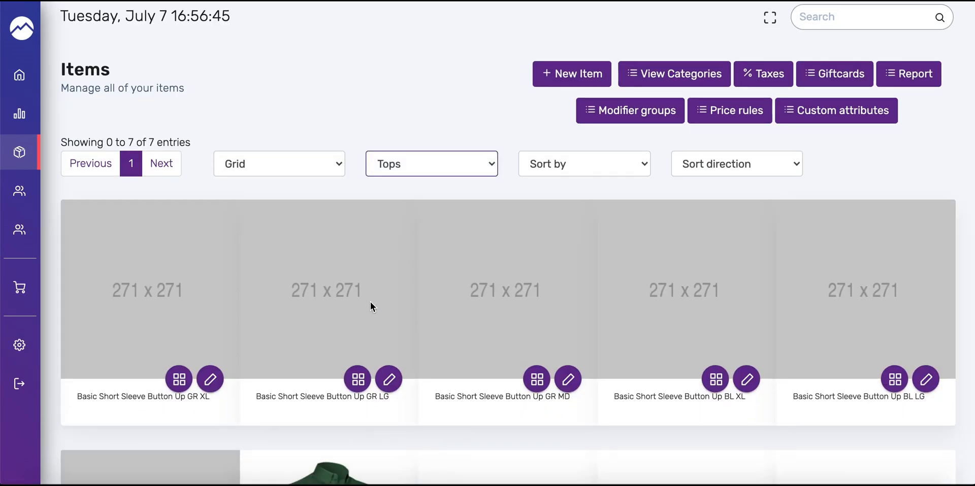
{"action": "scroll", "scroll_direction": "down", "scroll_amount": 3}
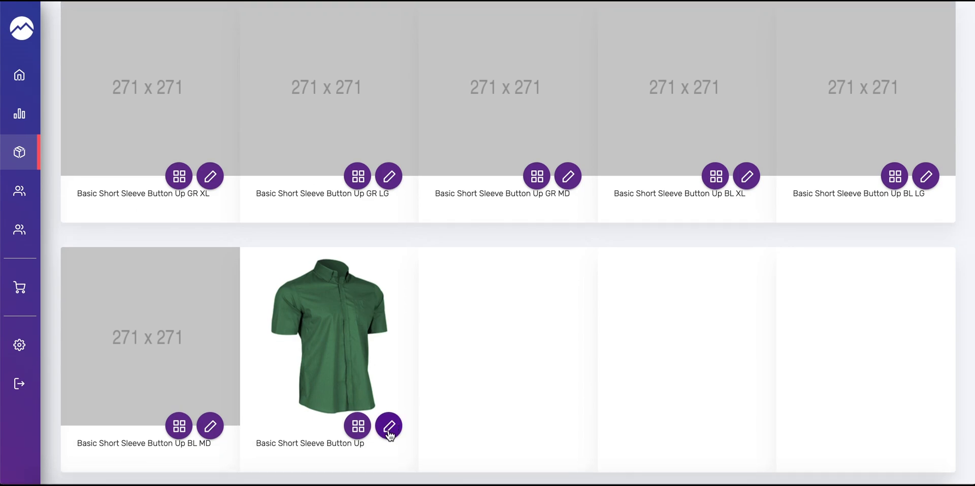
- Open Basic Short Sleeve Button Up for editing and scroll to its Manage Product Variants list
{"action": "left_click", "coordinate": [389, 426]}
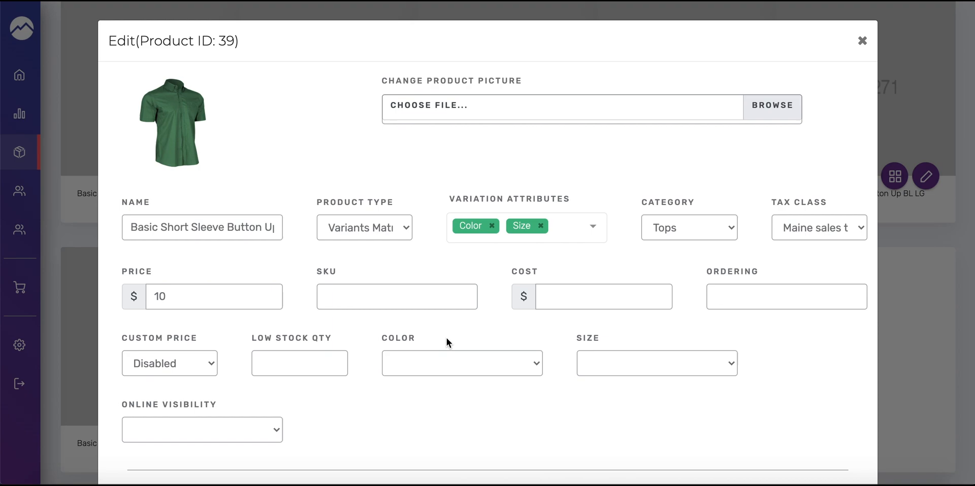
{"action": "mouse_move", "coordinate": [148, 131]}
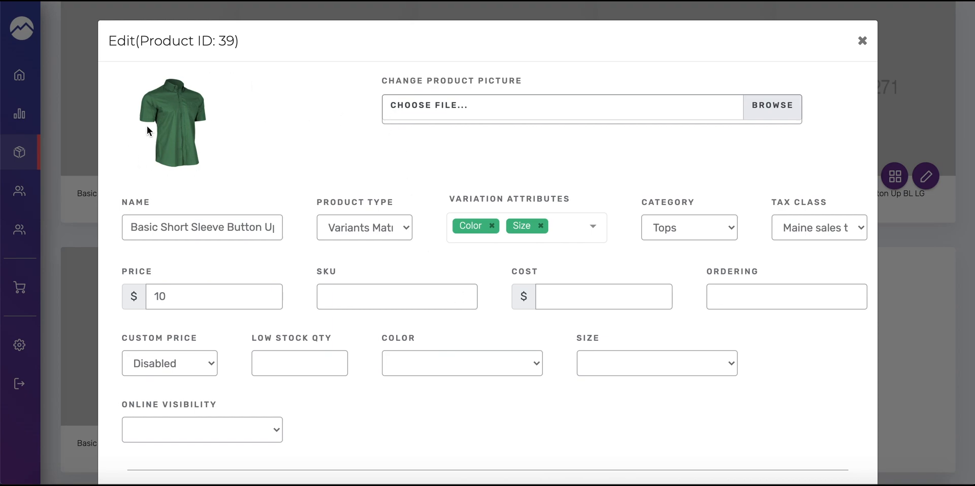
{"action": "mouse_move", "coordinate": [185, 168]}
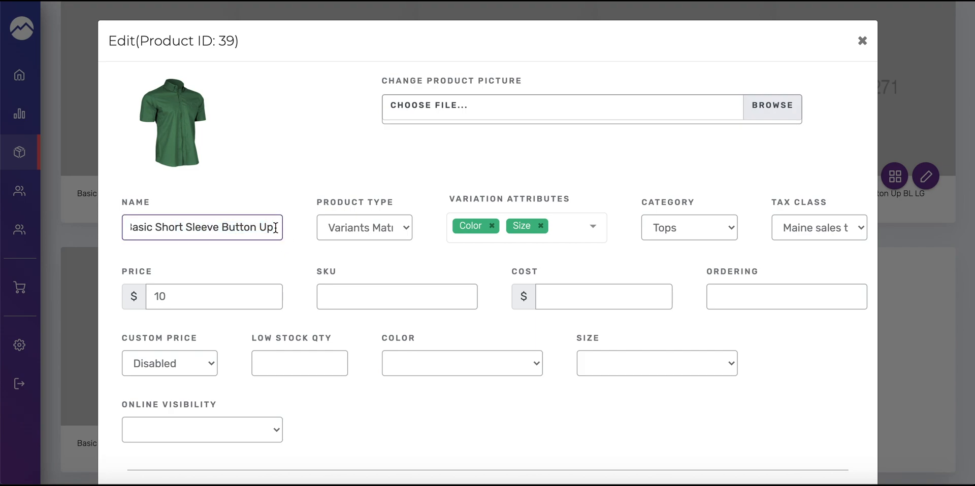
{"action": "scroll", "scroll_direction": "down", "scroll_amount": 3}
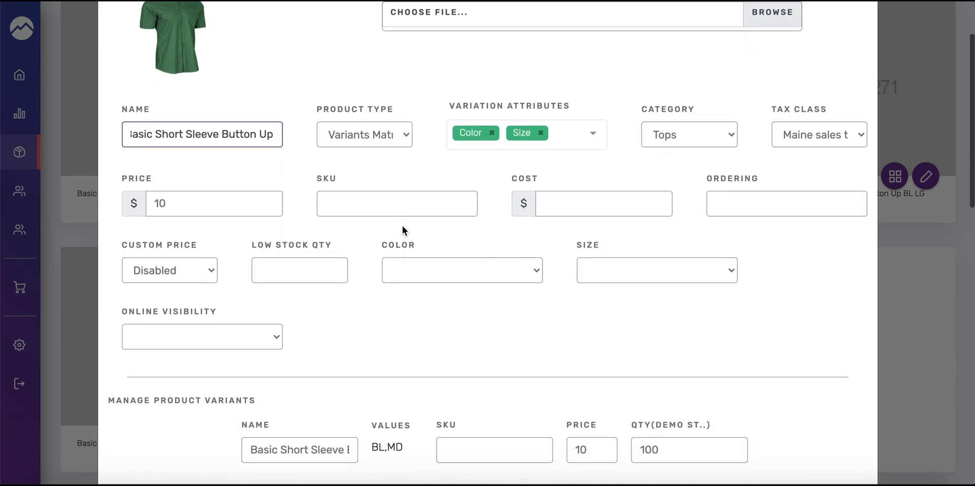
{"action": "scroll", "scroll_direction": "down", "scroll_amount": 3}
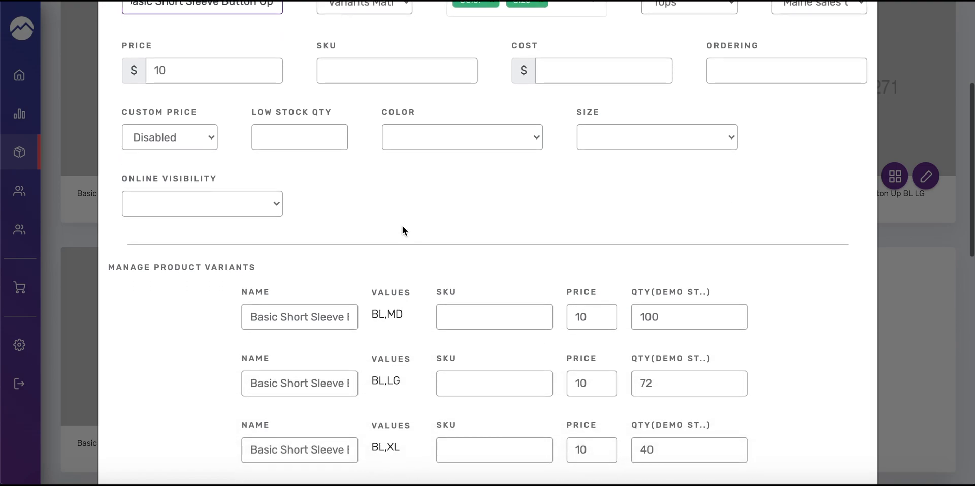
{"action": "scroll", "scroll_direction": "down", "scroll_amount": 3}
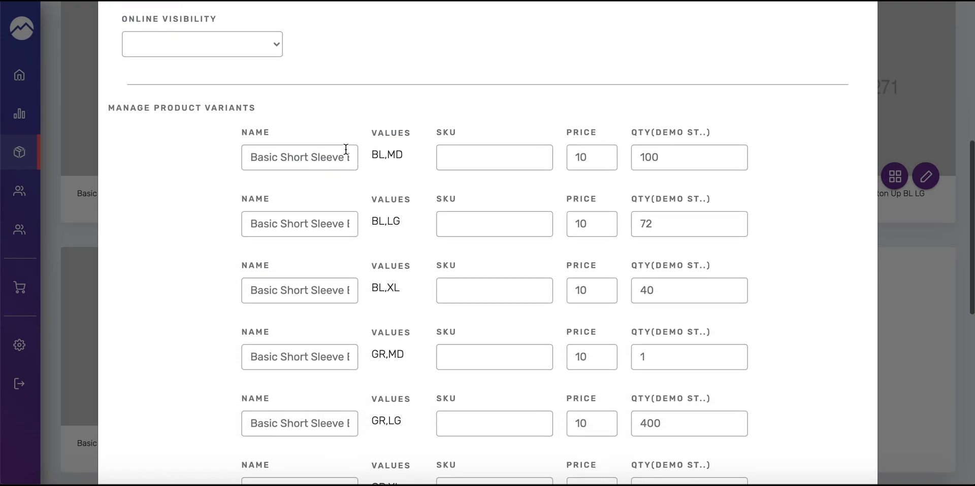
{"action": "mouse_move", "coordinate": [287, 146]}
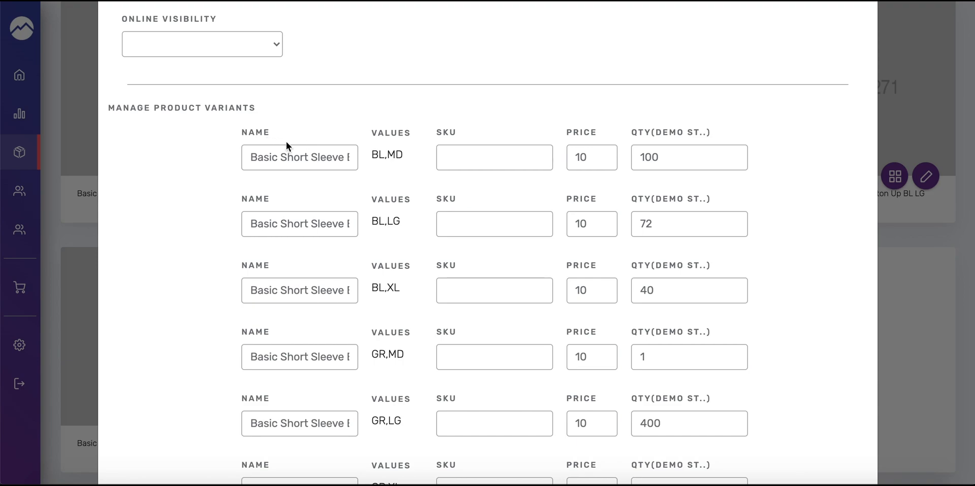
{"action": "mouse_move", "coordinate": [577, 143]}
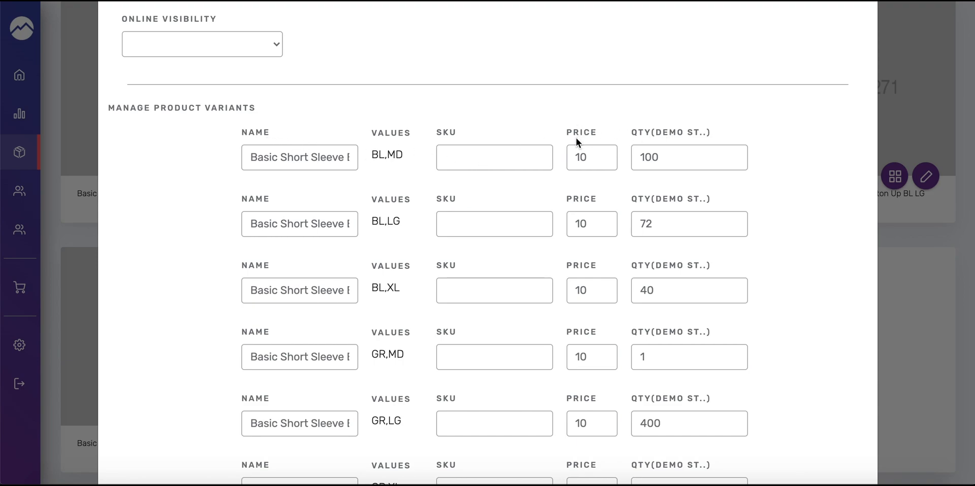
- Enter SKU 12345 for the BL,MD variant after confirming its full name in the list
{"action": "left_click", "coordinate": [493, 158]}
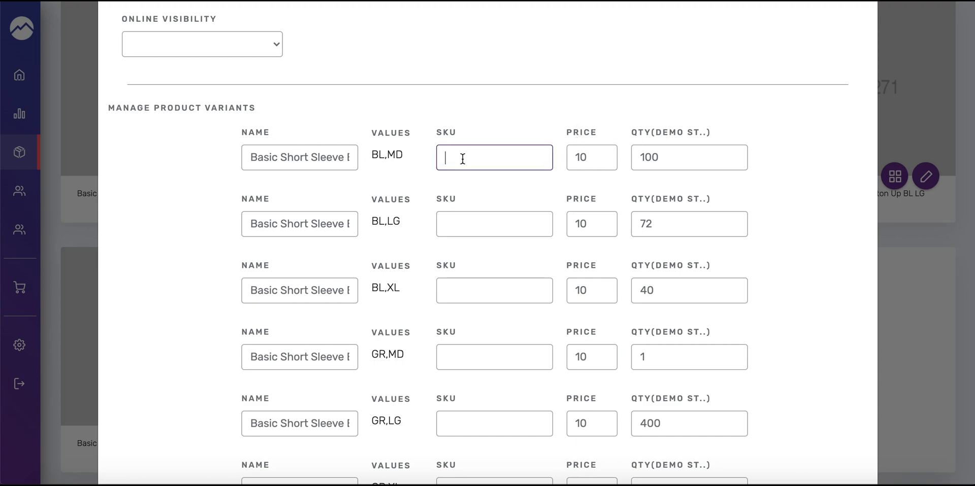
{"action": "mouse_move", "coordinate": [657, 144]}
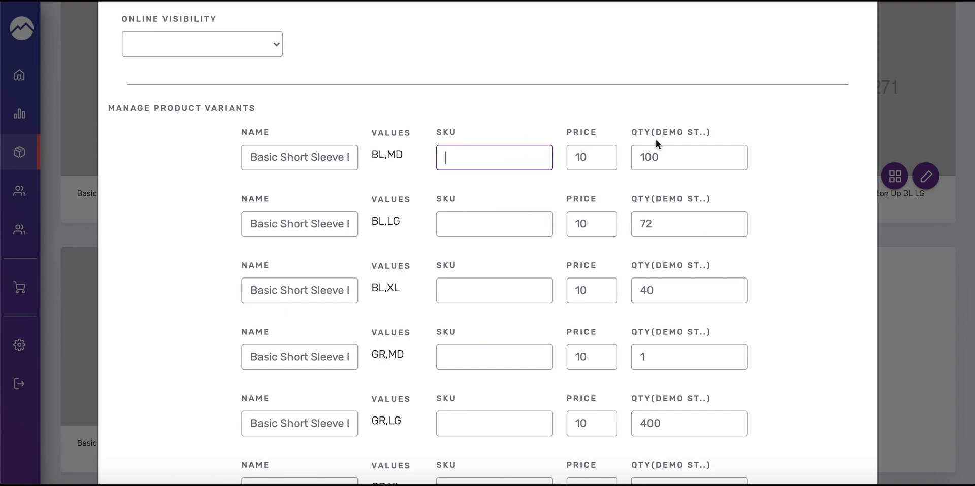
{"action": "scroll", "scroll_direction": "down", "scroll_amount": 3}
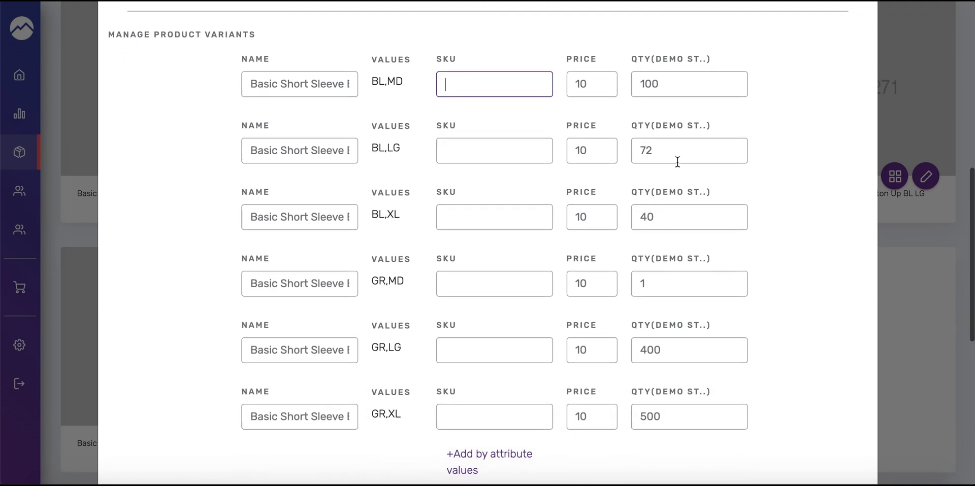
{"action": "scroll", "scroll_direction": "up", "scroll_amount": 3}
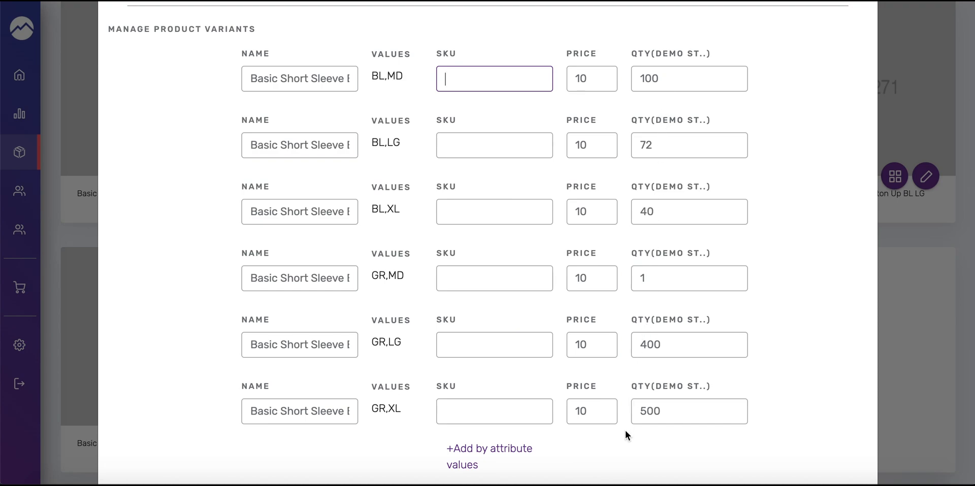
{"action": "scroll", "scroll_direction": "up", "scroll_amount": 3}
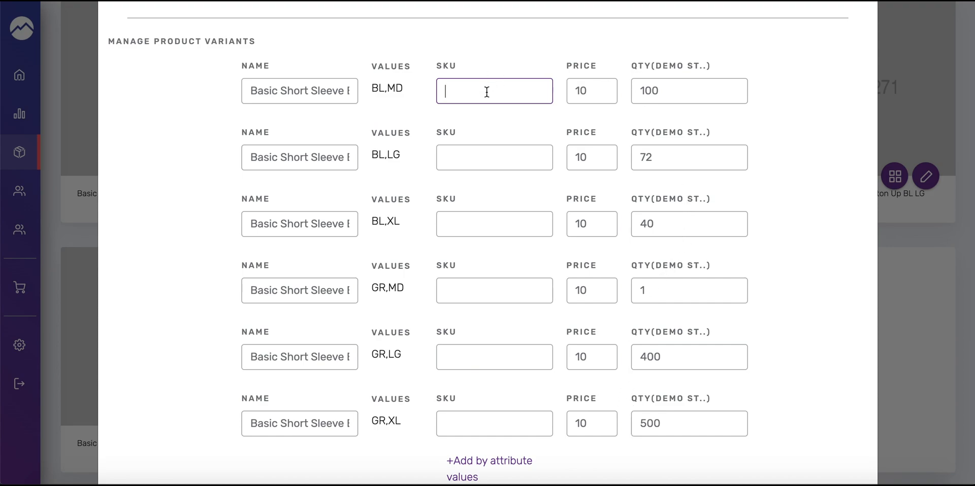
{"action": "left_click", "coordinate": [298, 90]}
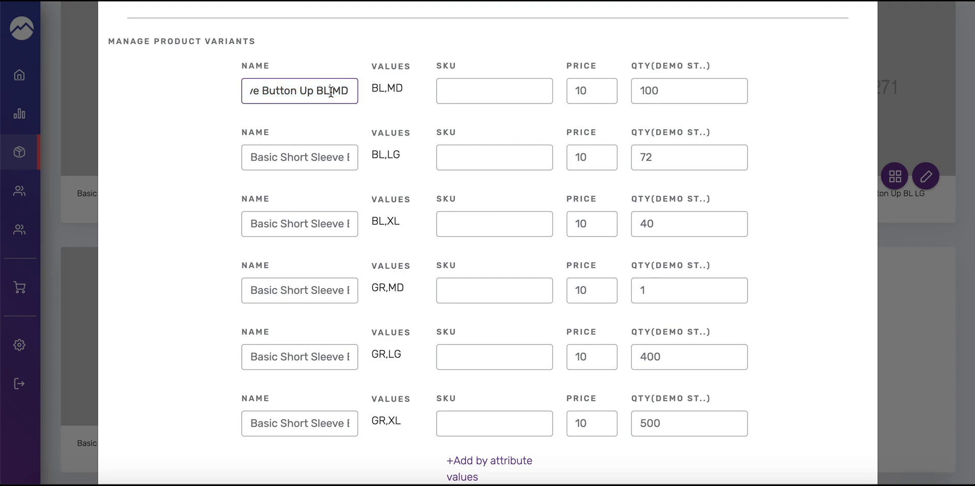
{"action": "left_click", "coordinate": [495, 91]}
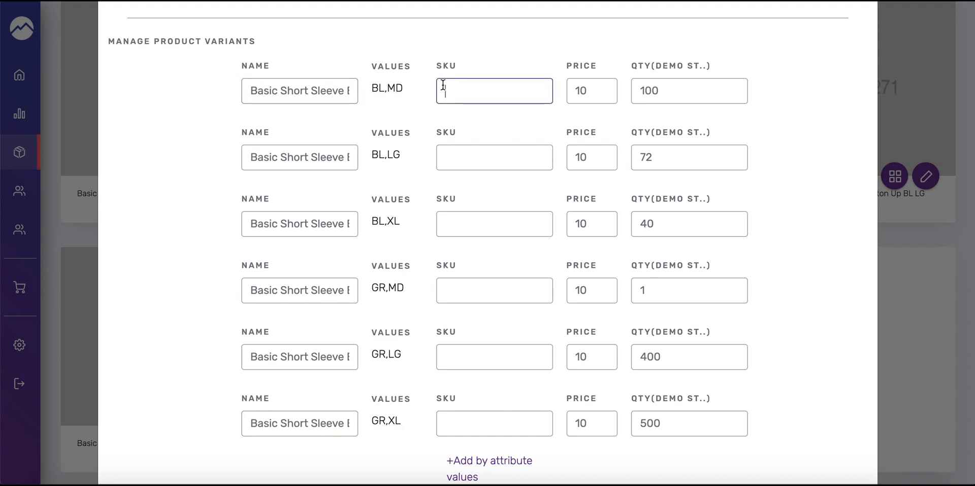
{"action": "type", "text": "12345"}
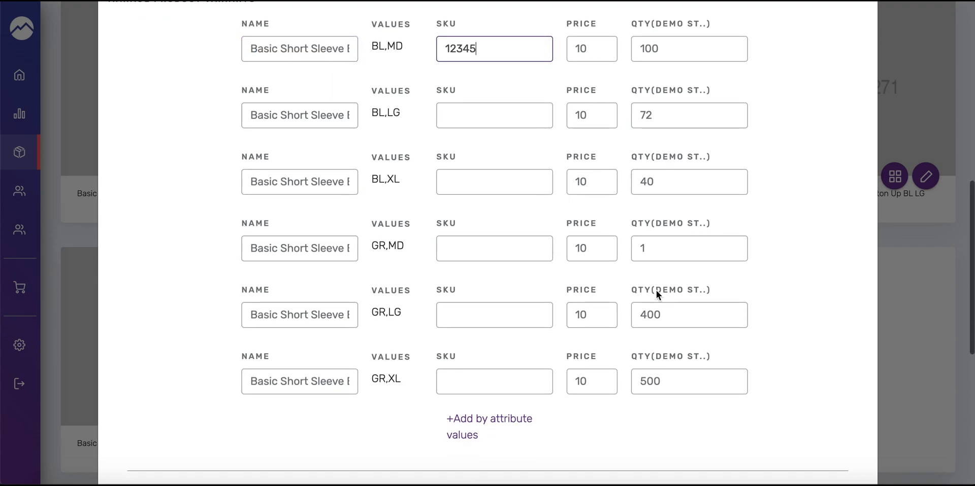
{"action": "scroll", "scroll_direction": "down", "scroll_amount": 3}
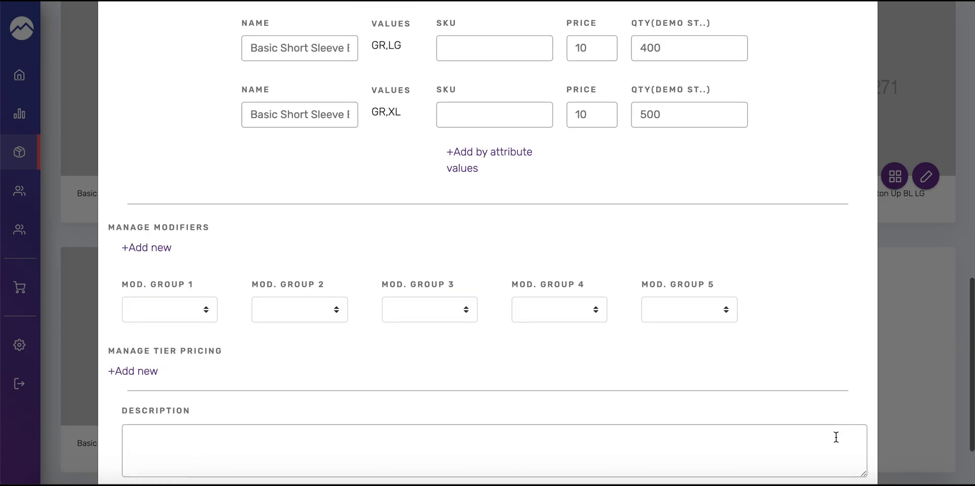